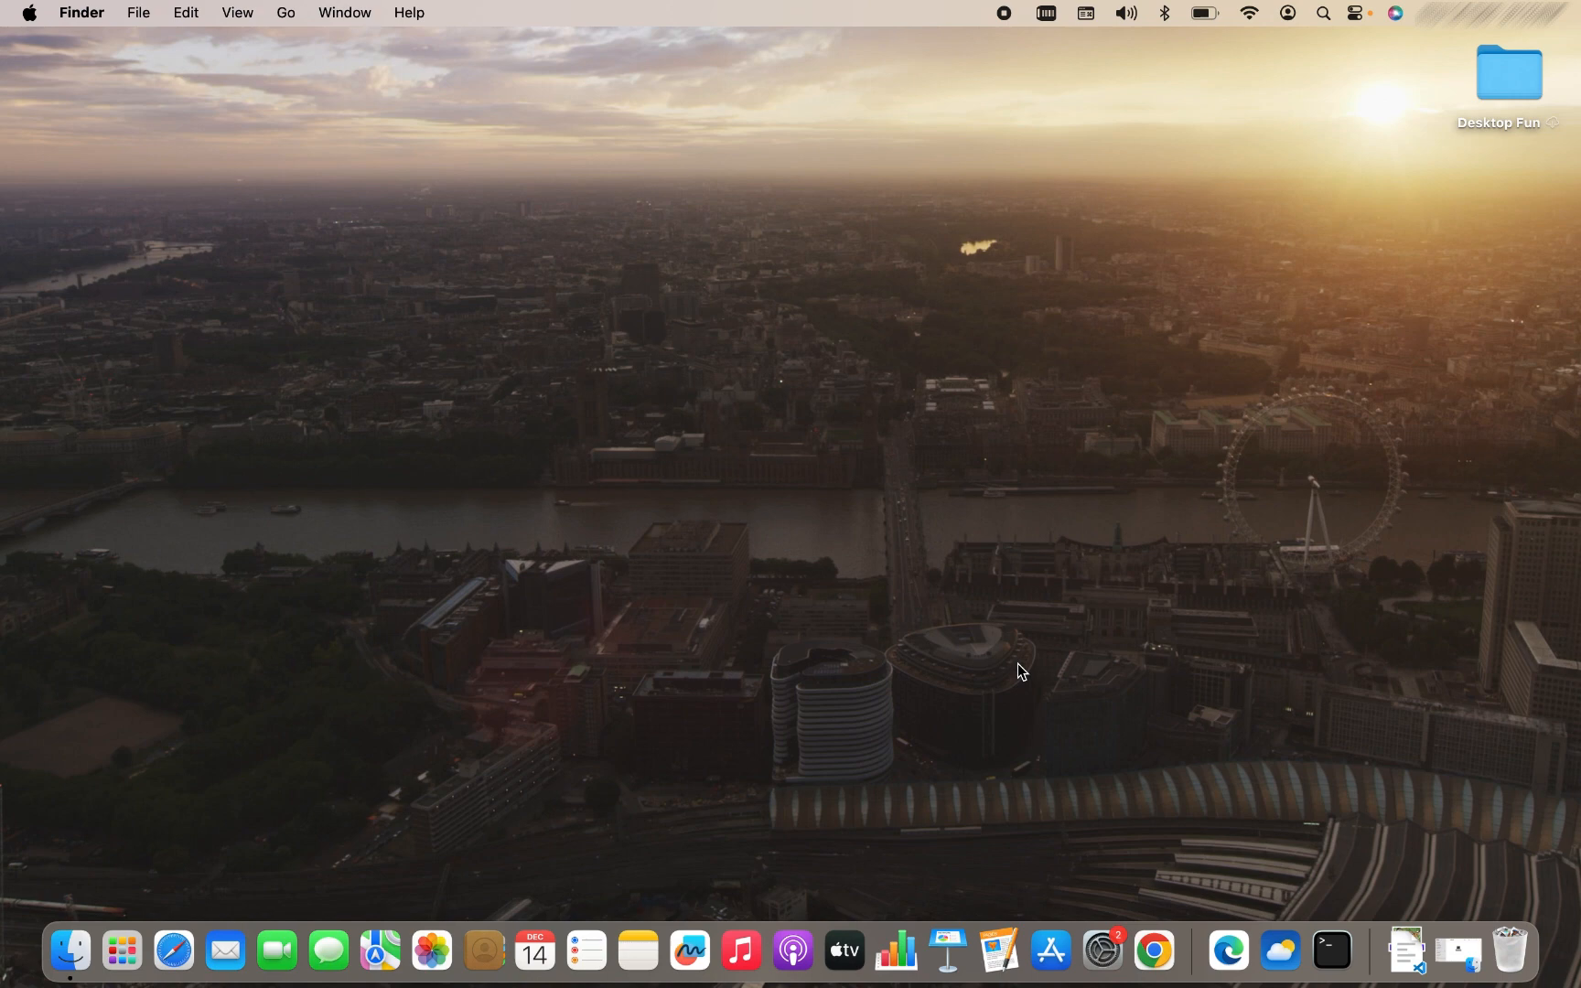
mouse_move(1155, 949)
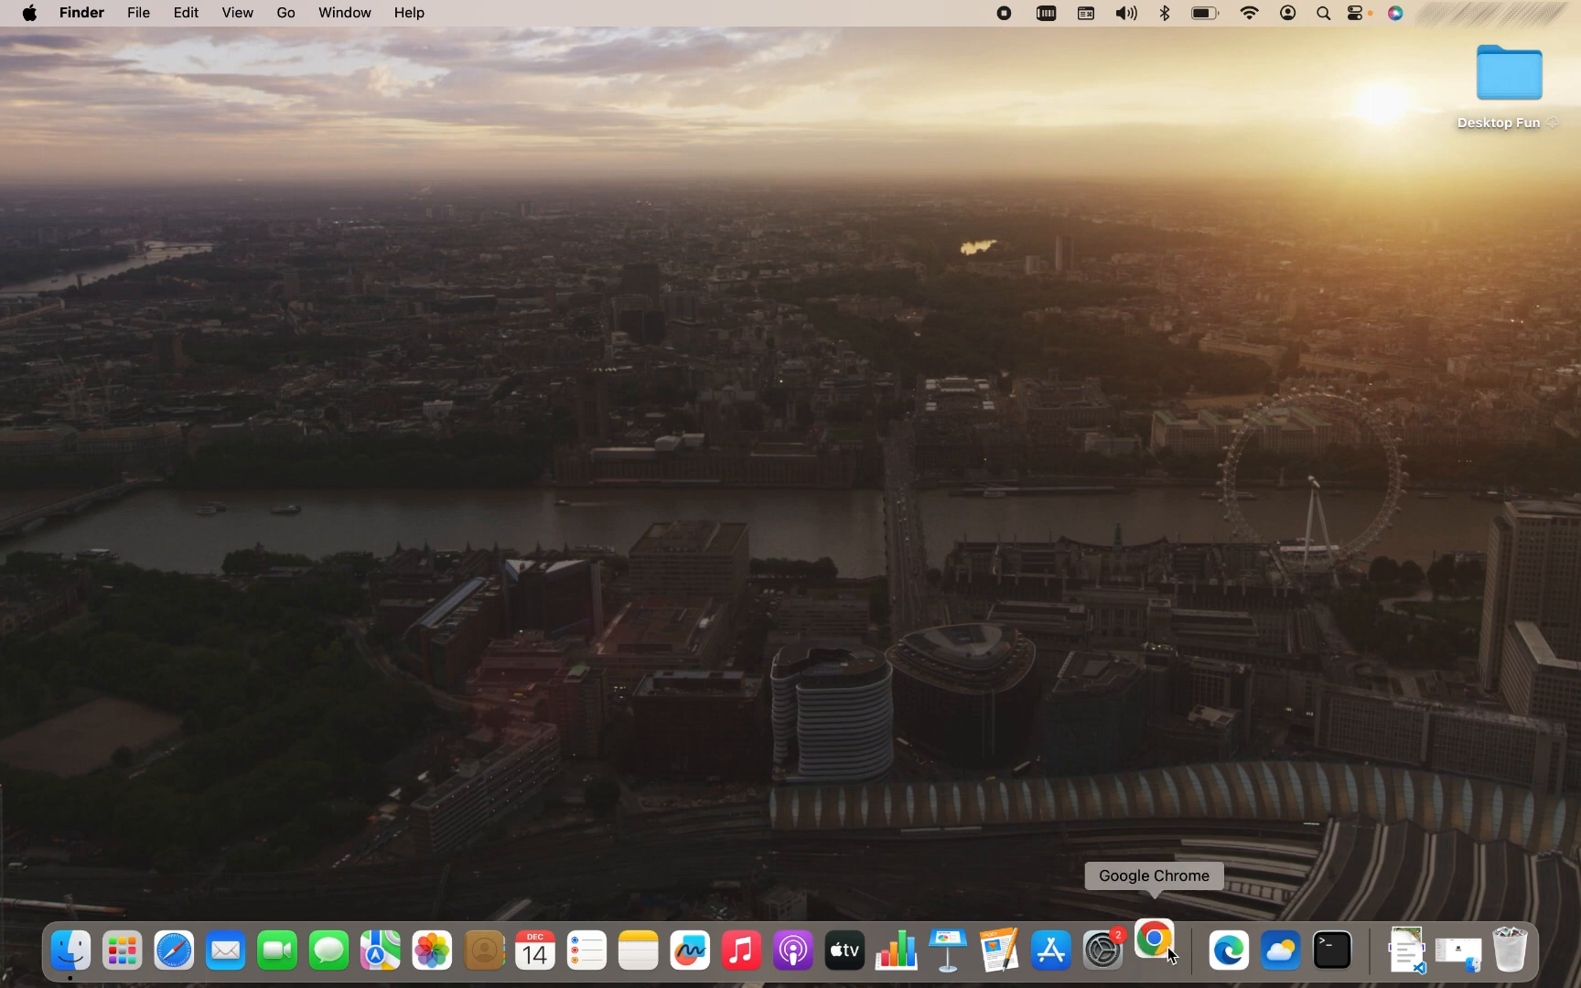
Launch Google Chrome from the Dock to a fresh new tab
click(1153, 950)
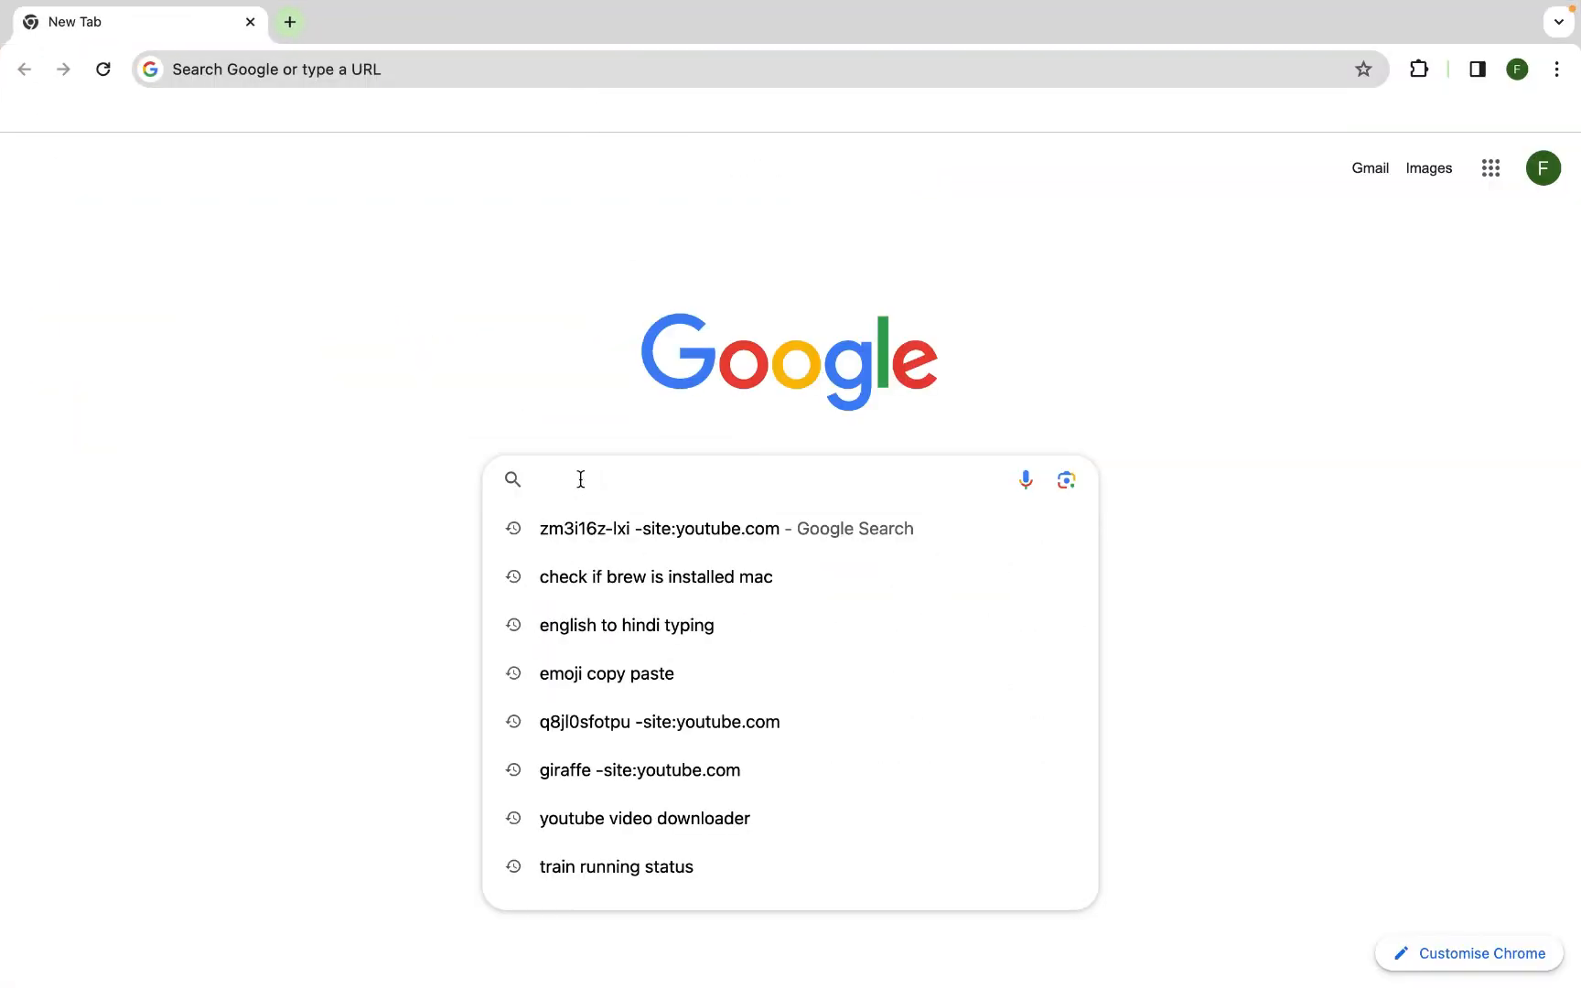
Search Google for "git download"
text(git download)
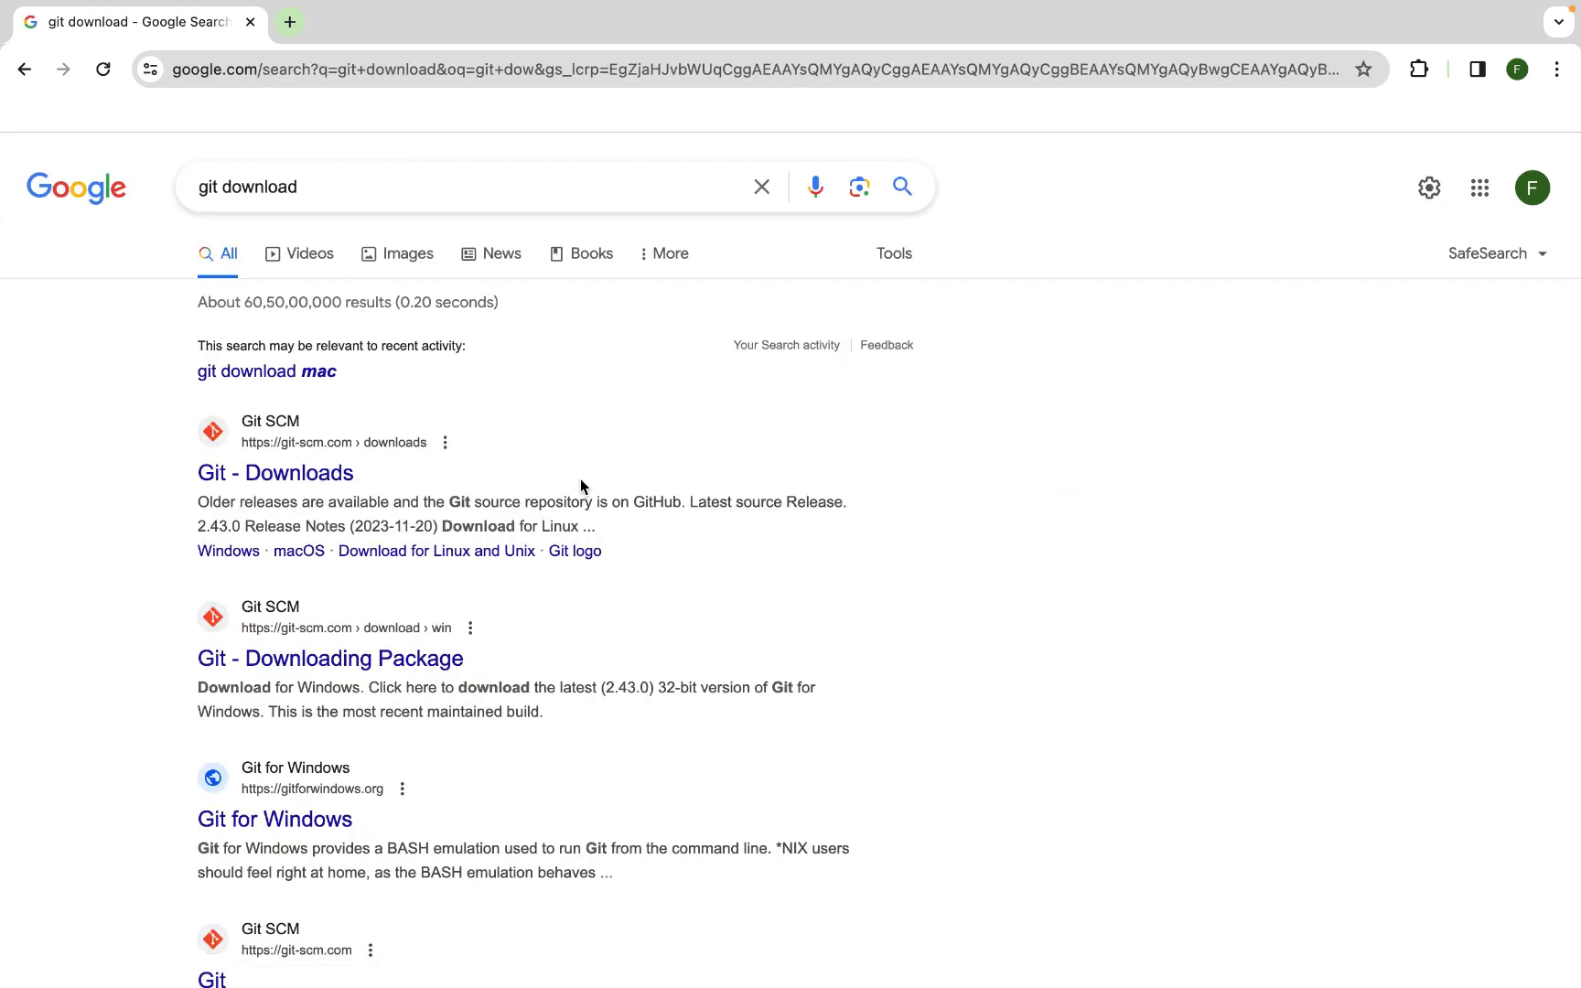
mouse_move(660, 391)
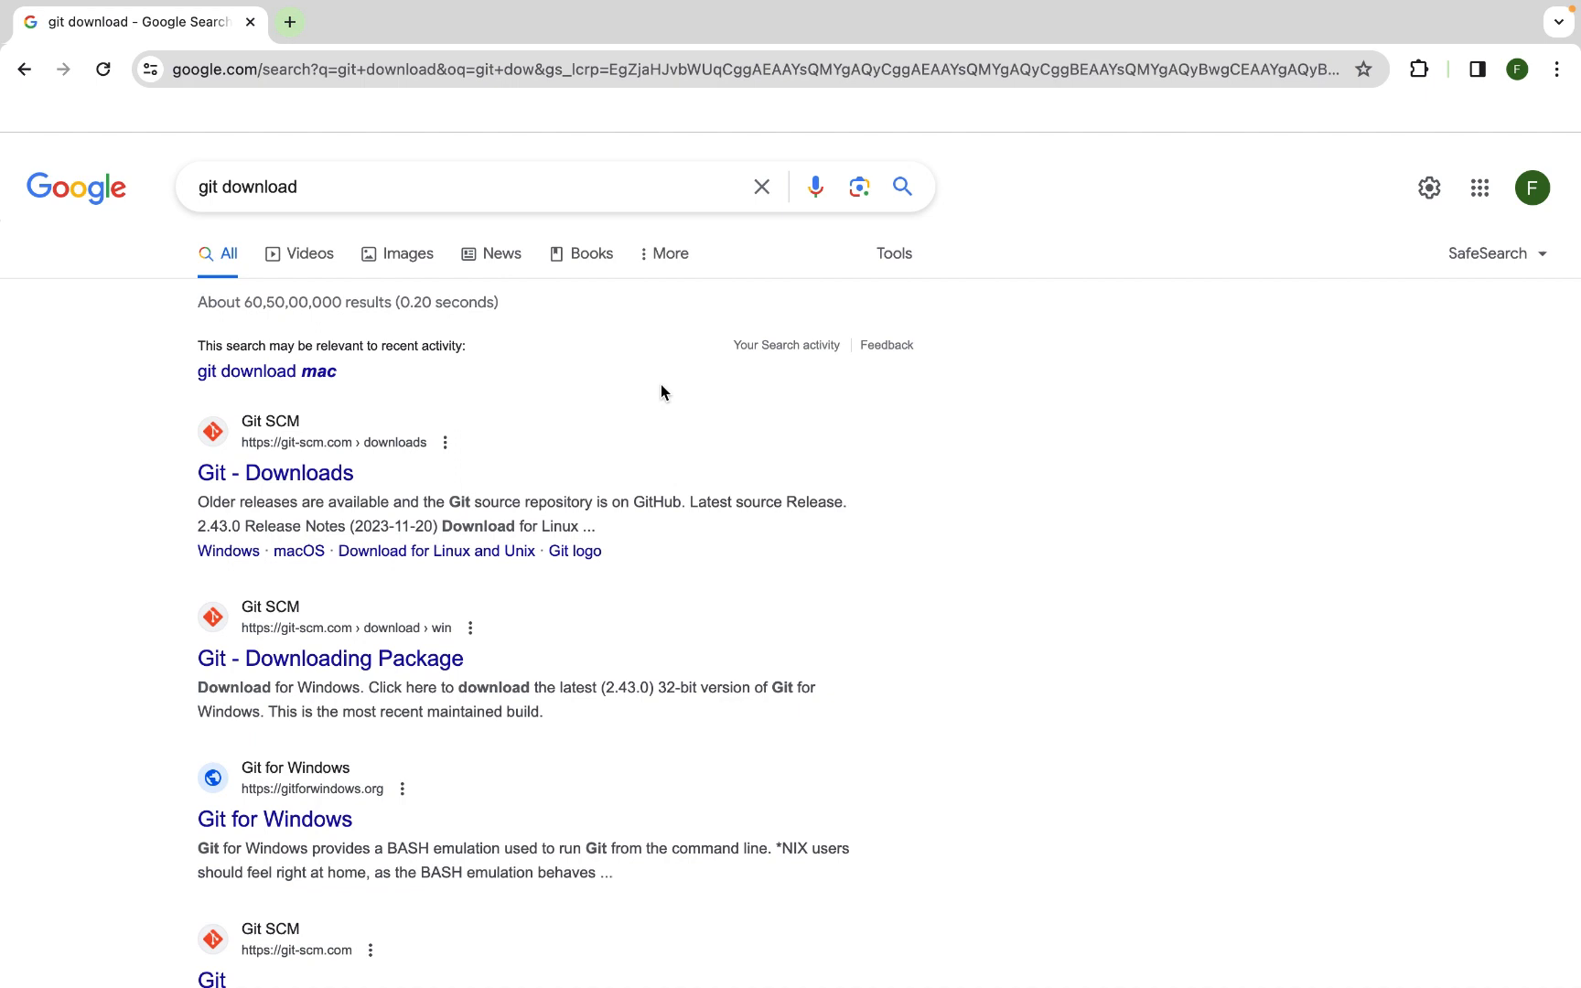
mouse_move(275, 472)
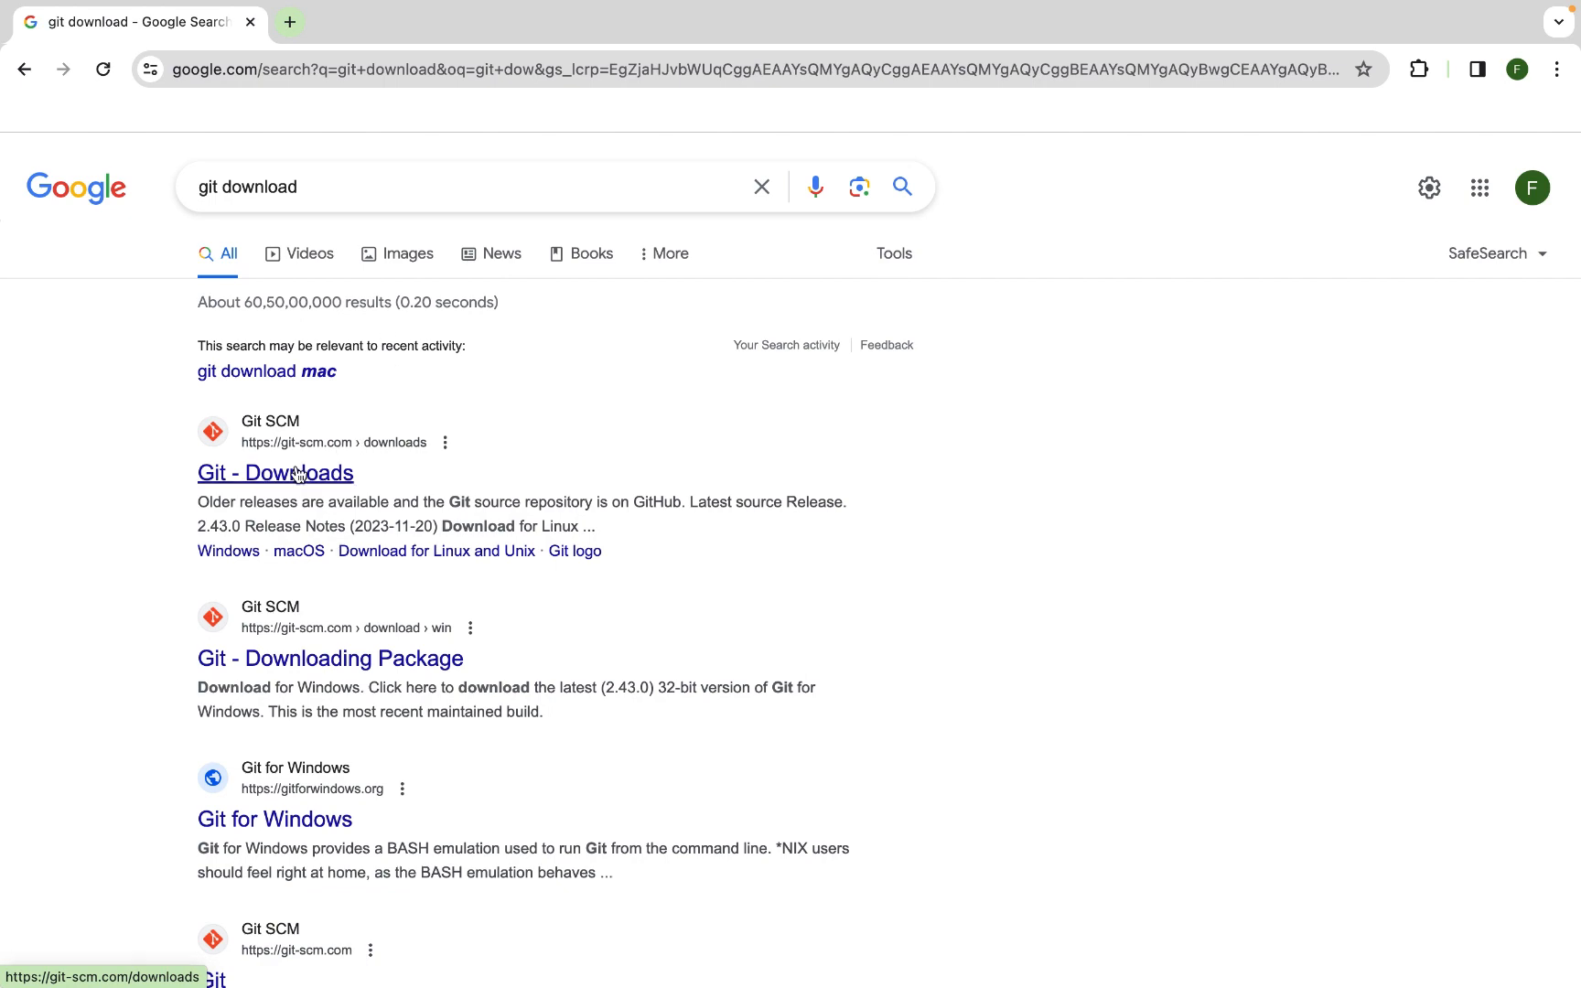
Open the official Git - Downloads result at git-scm.com/downloads
click(275, 472)
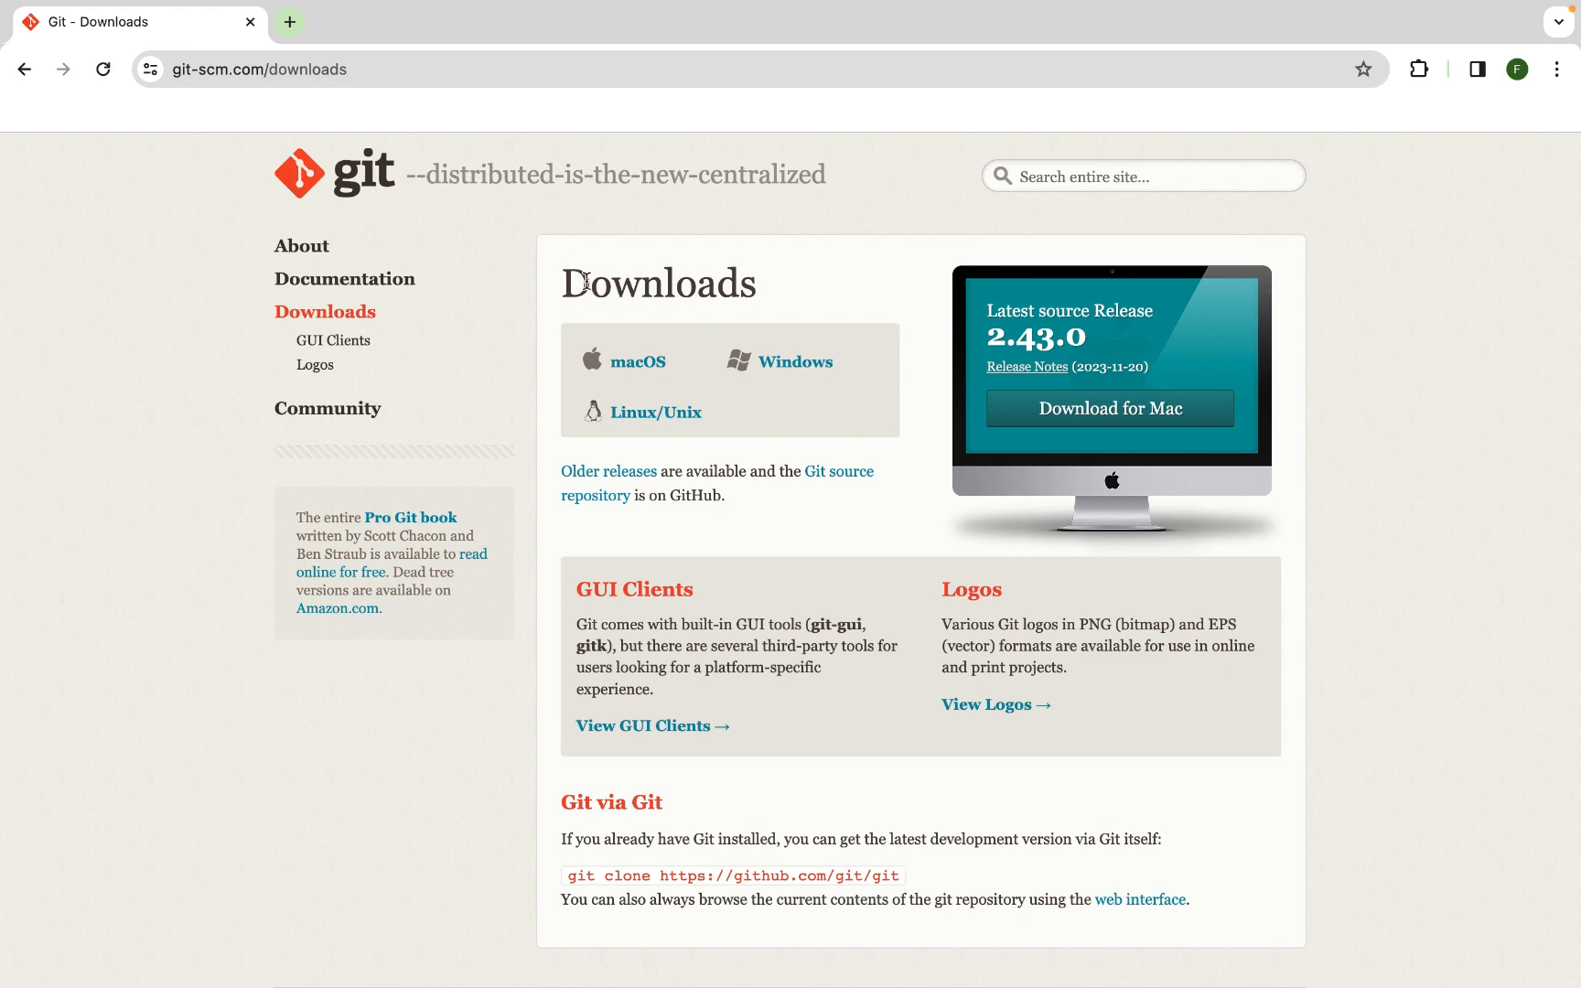
mouse_move(554, 394)
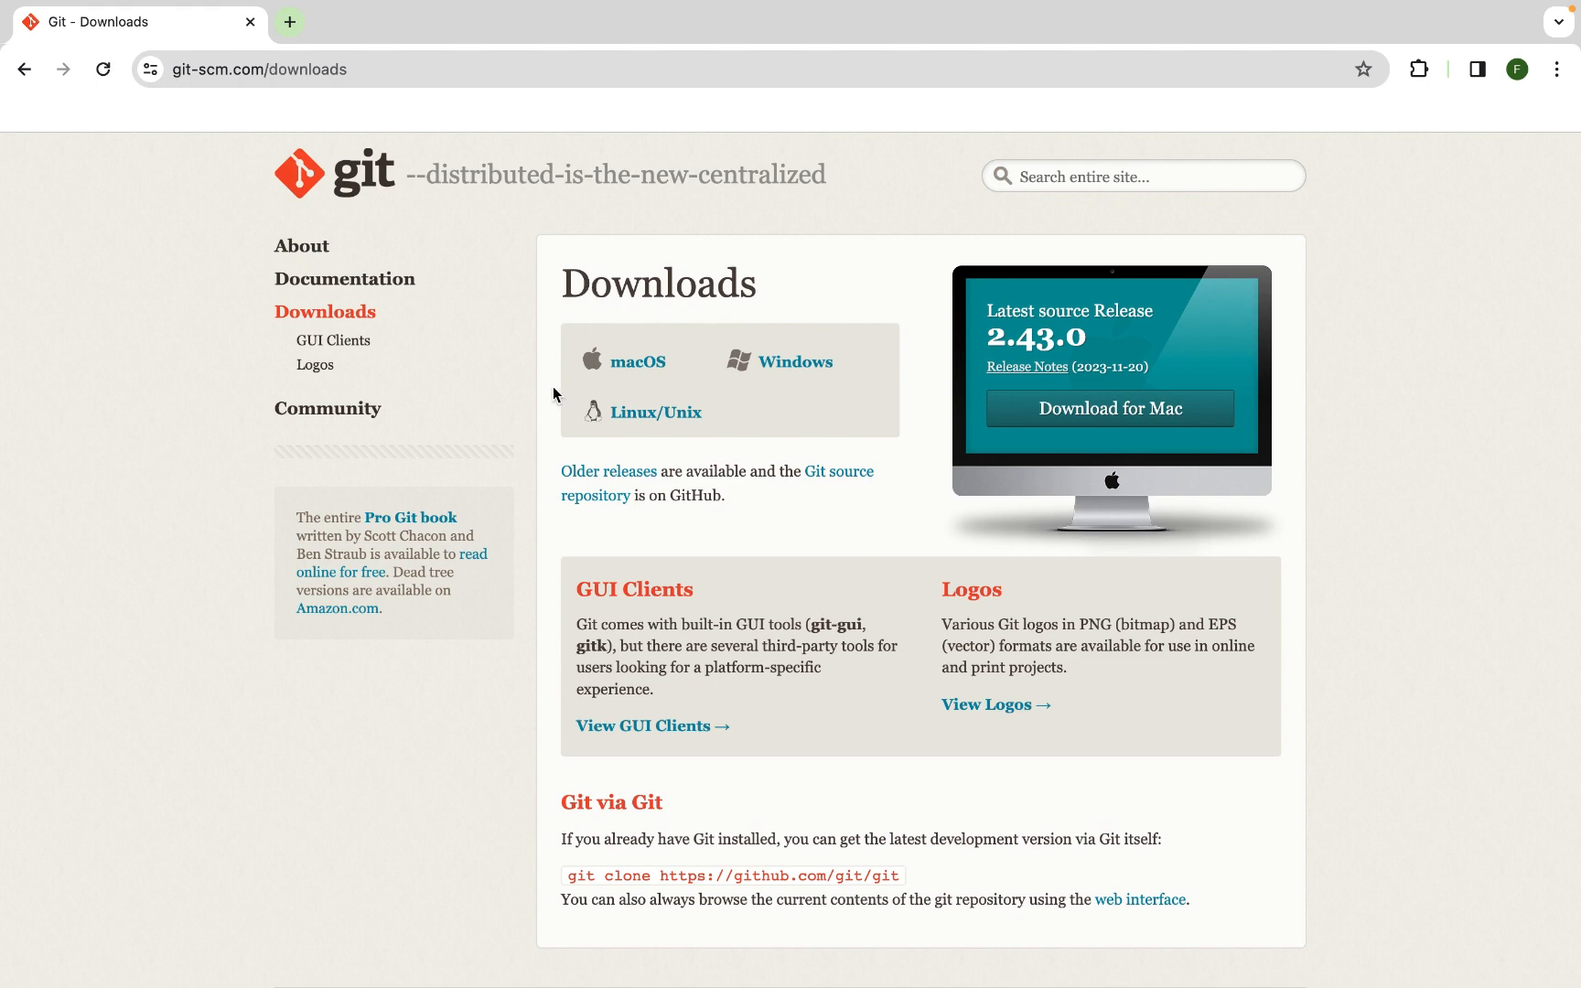
mouse_move(800, 360)
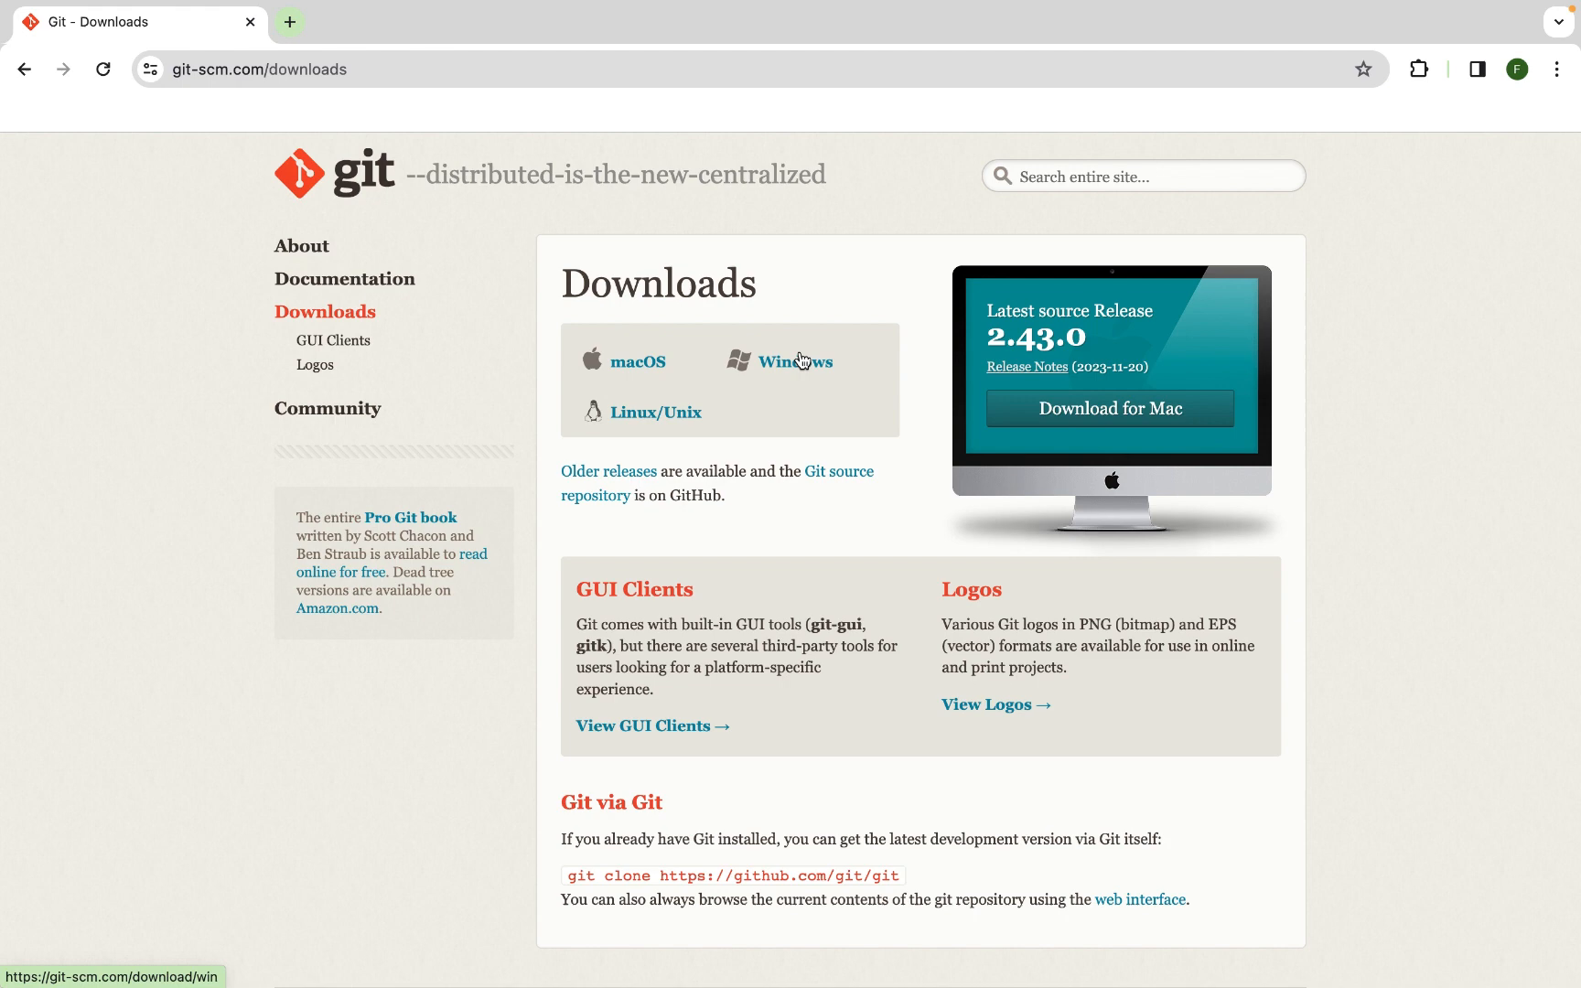
mouse_move(846, 363)
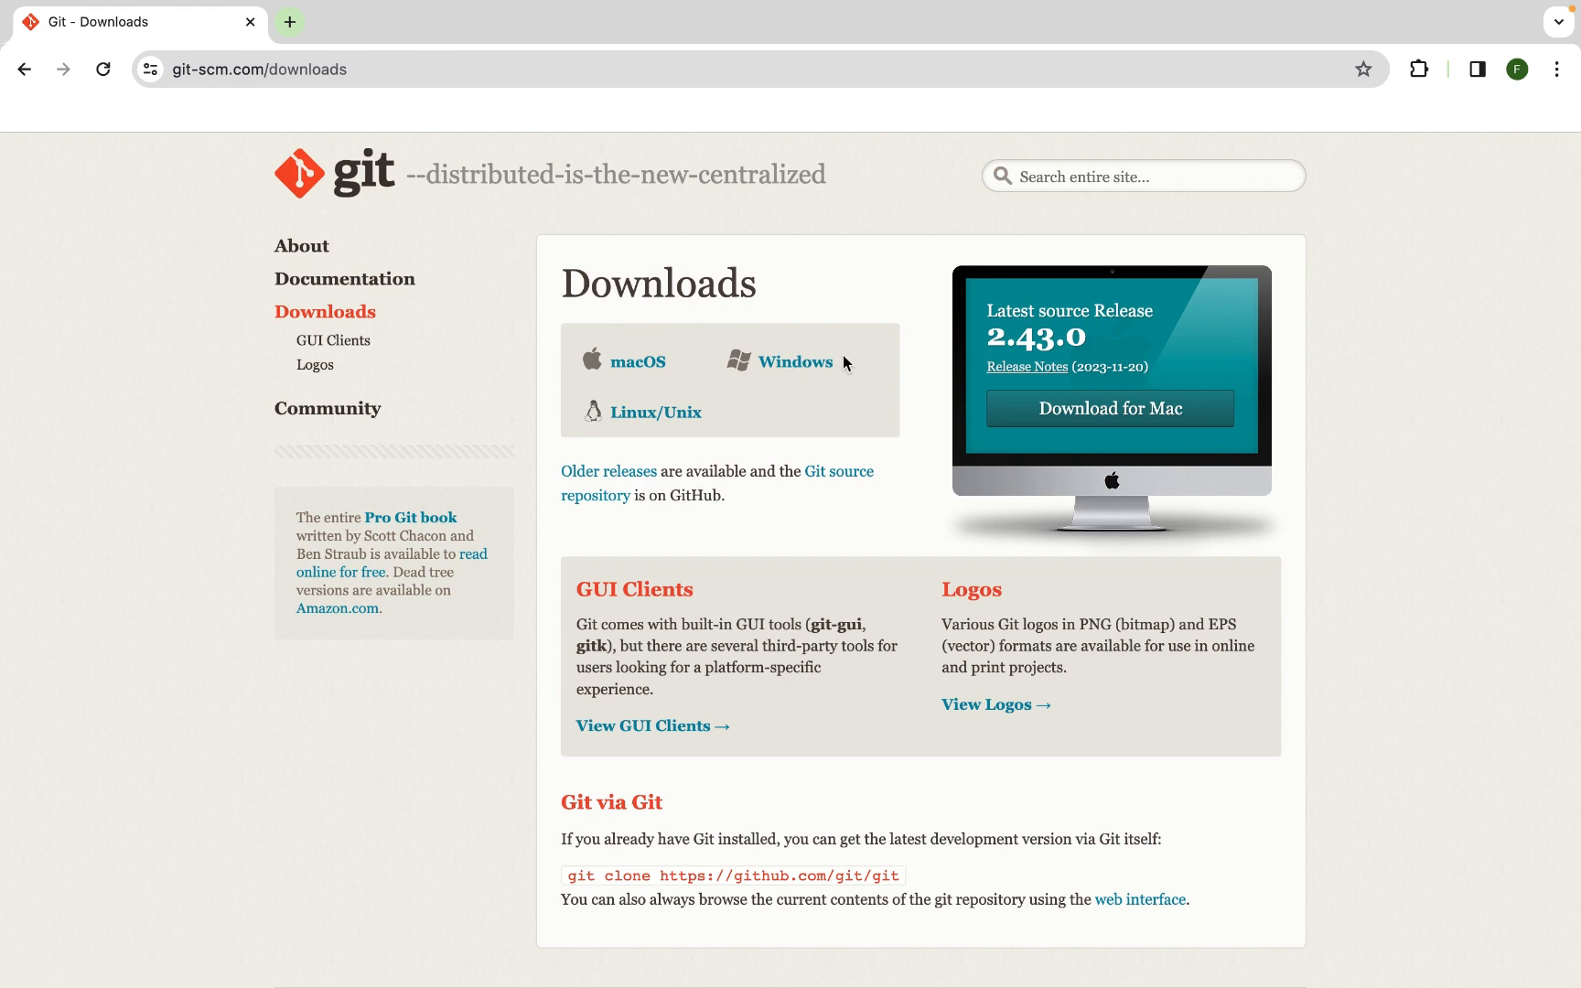
mouse_move(625, 393)
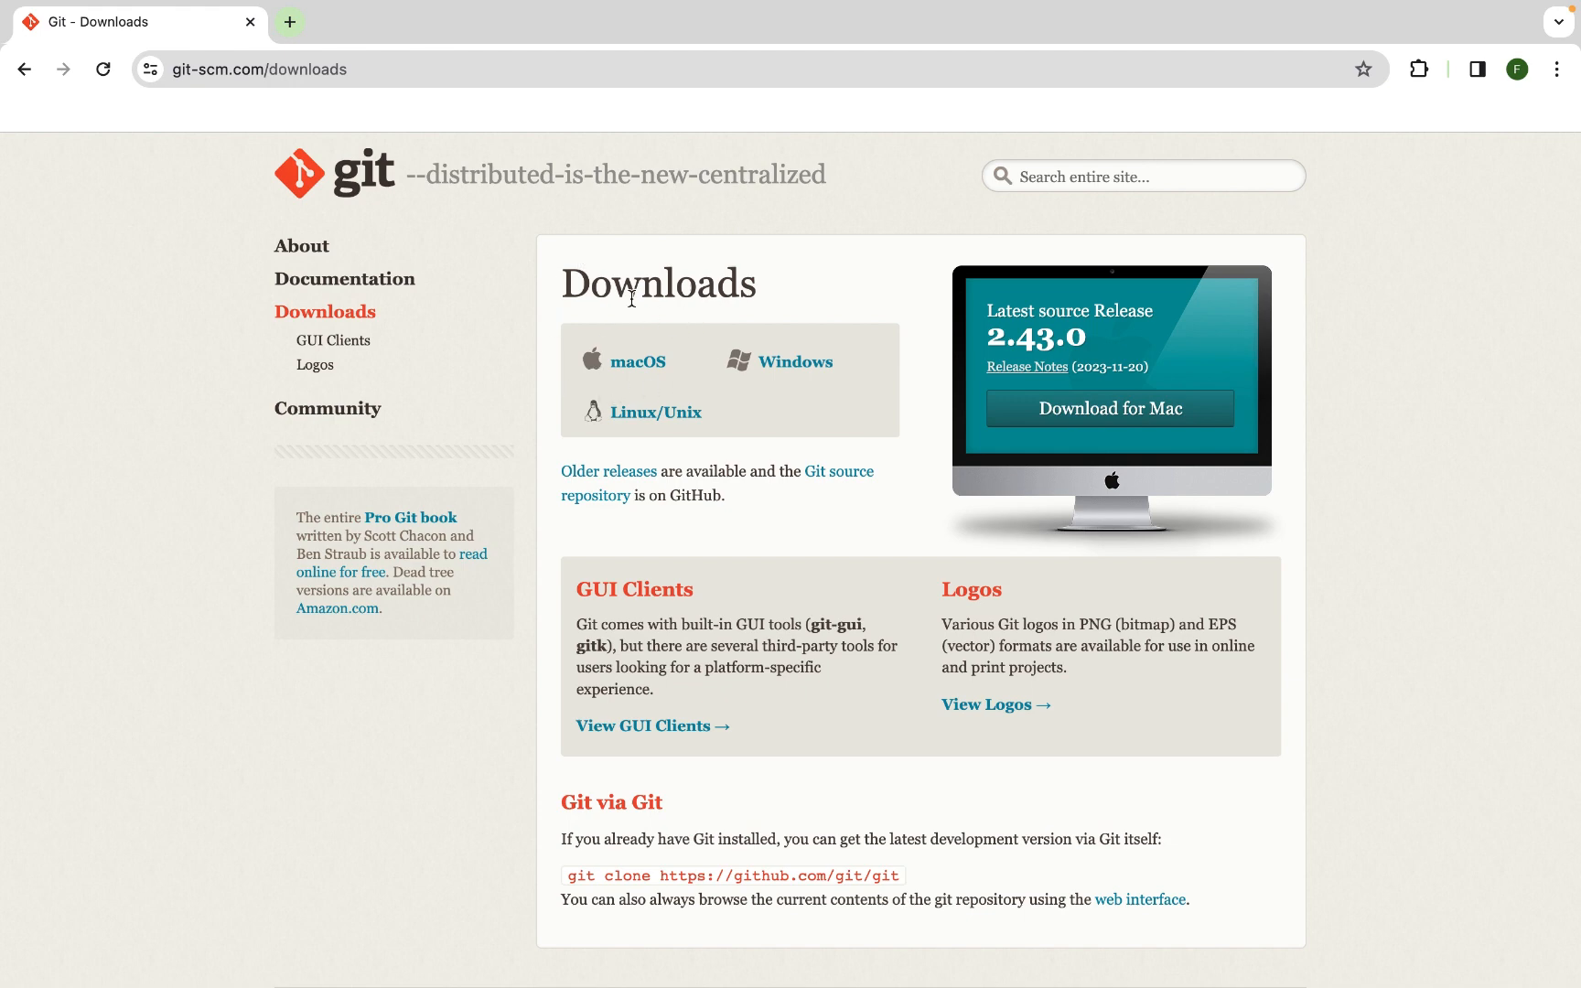
Open Git's Download for macOS page listing Homebrew and other install options
click(638, 361)
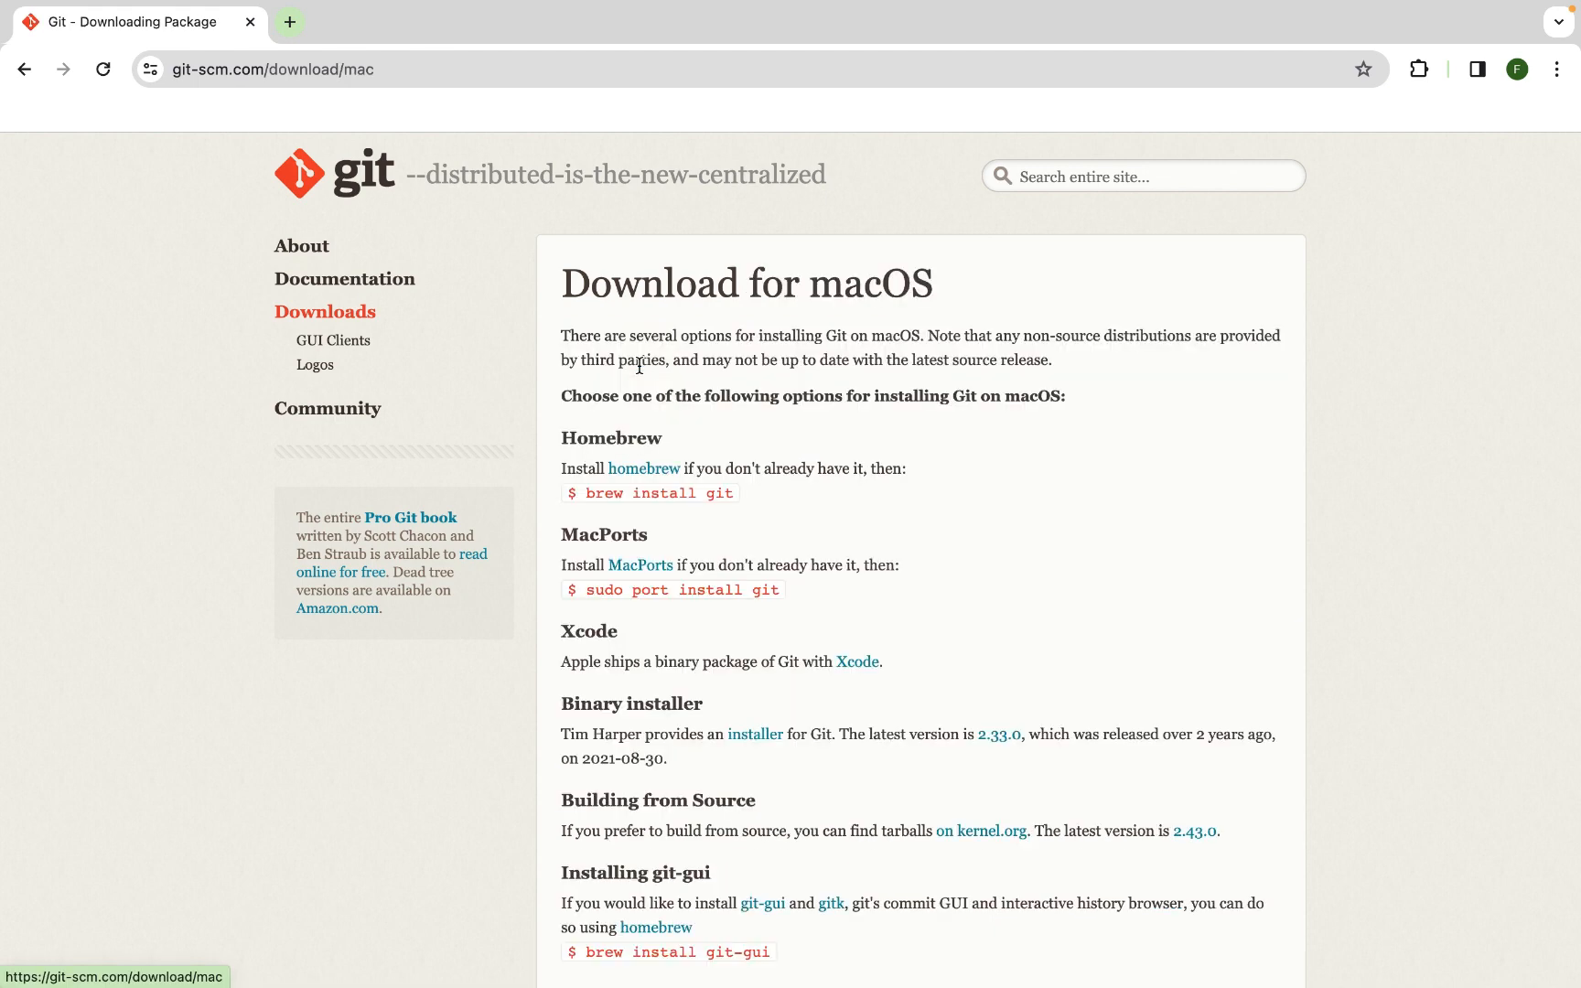
mouse_move(996, 505)
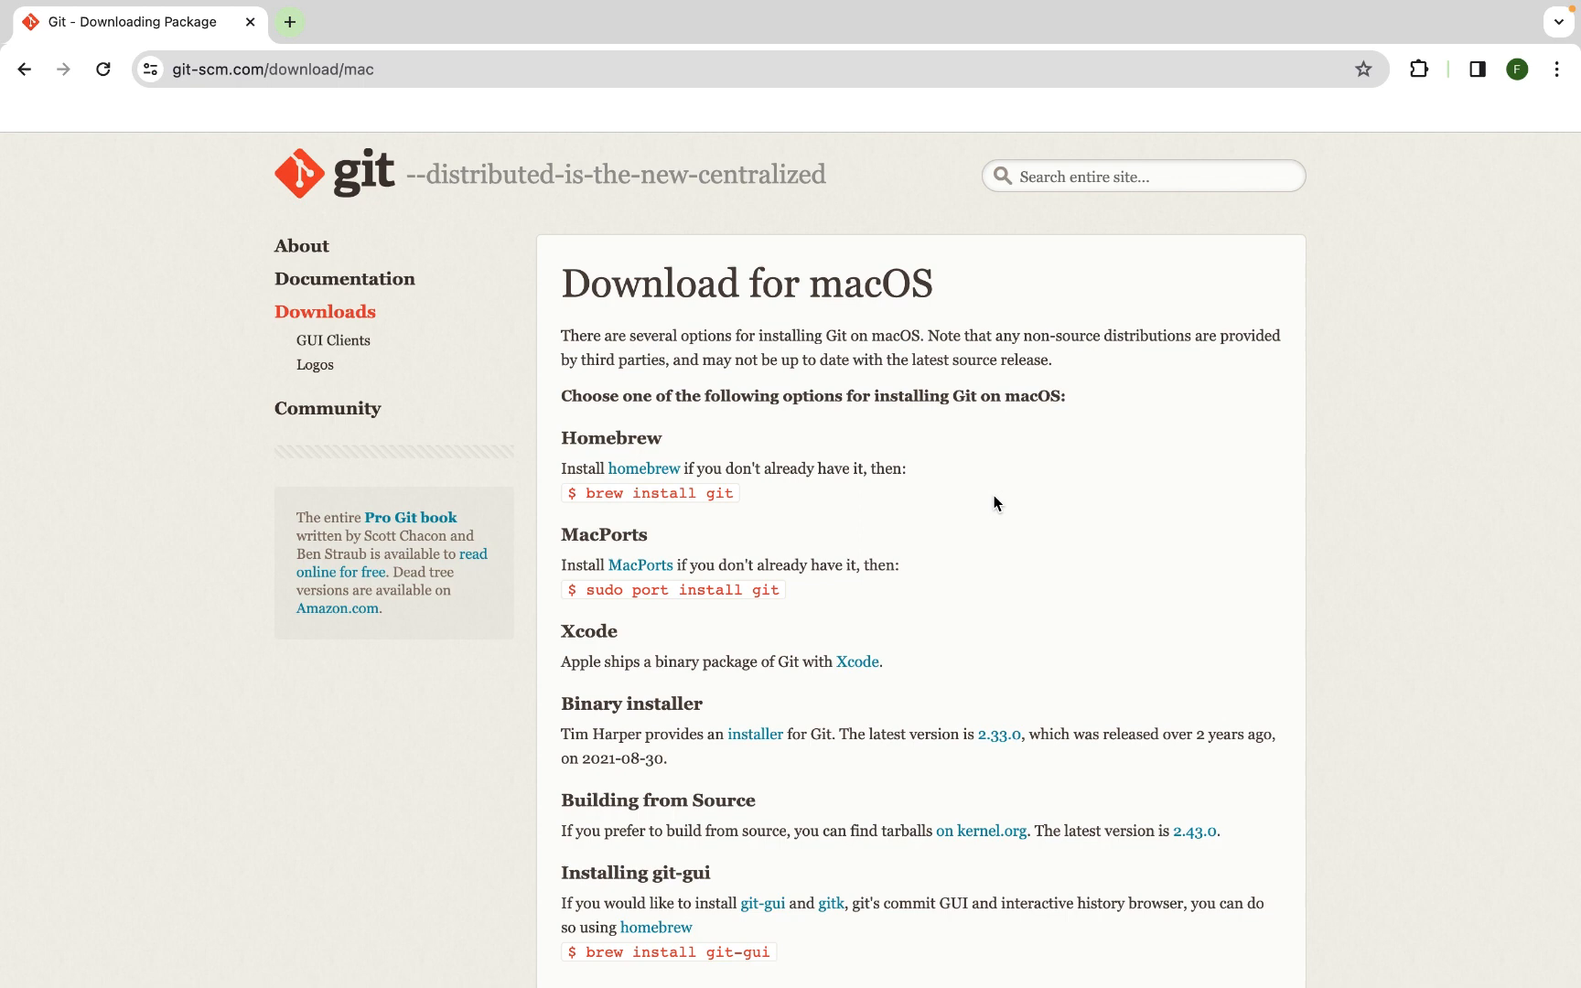
mouse_move(627, 457)
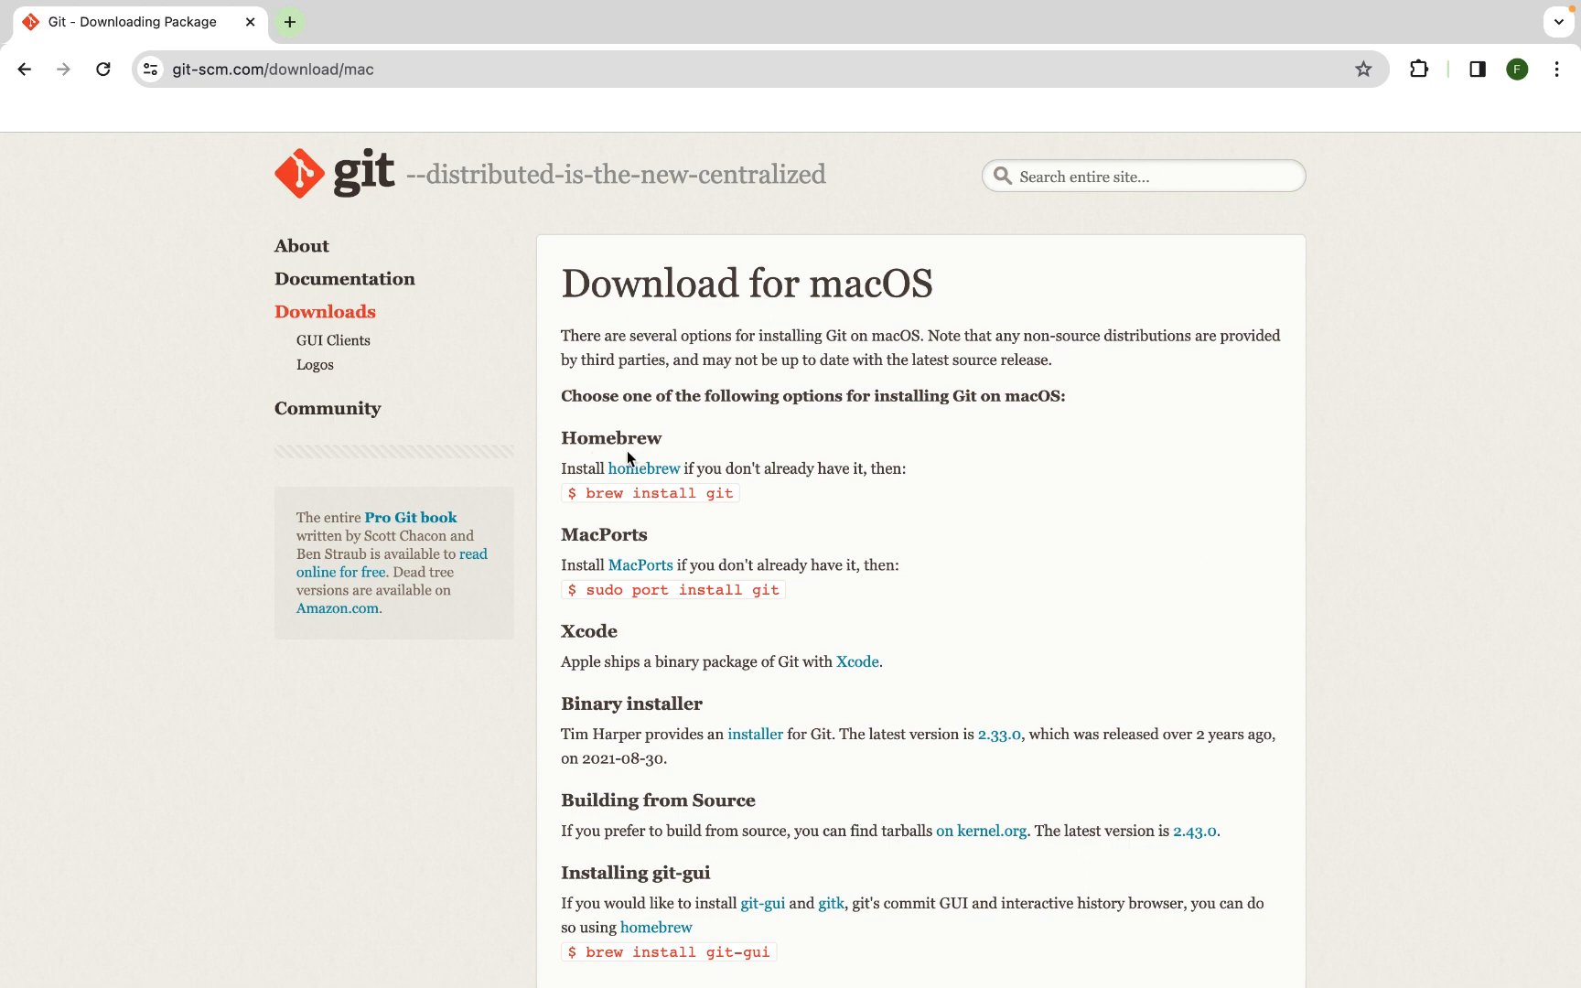
mouse_move(851, 439)
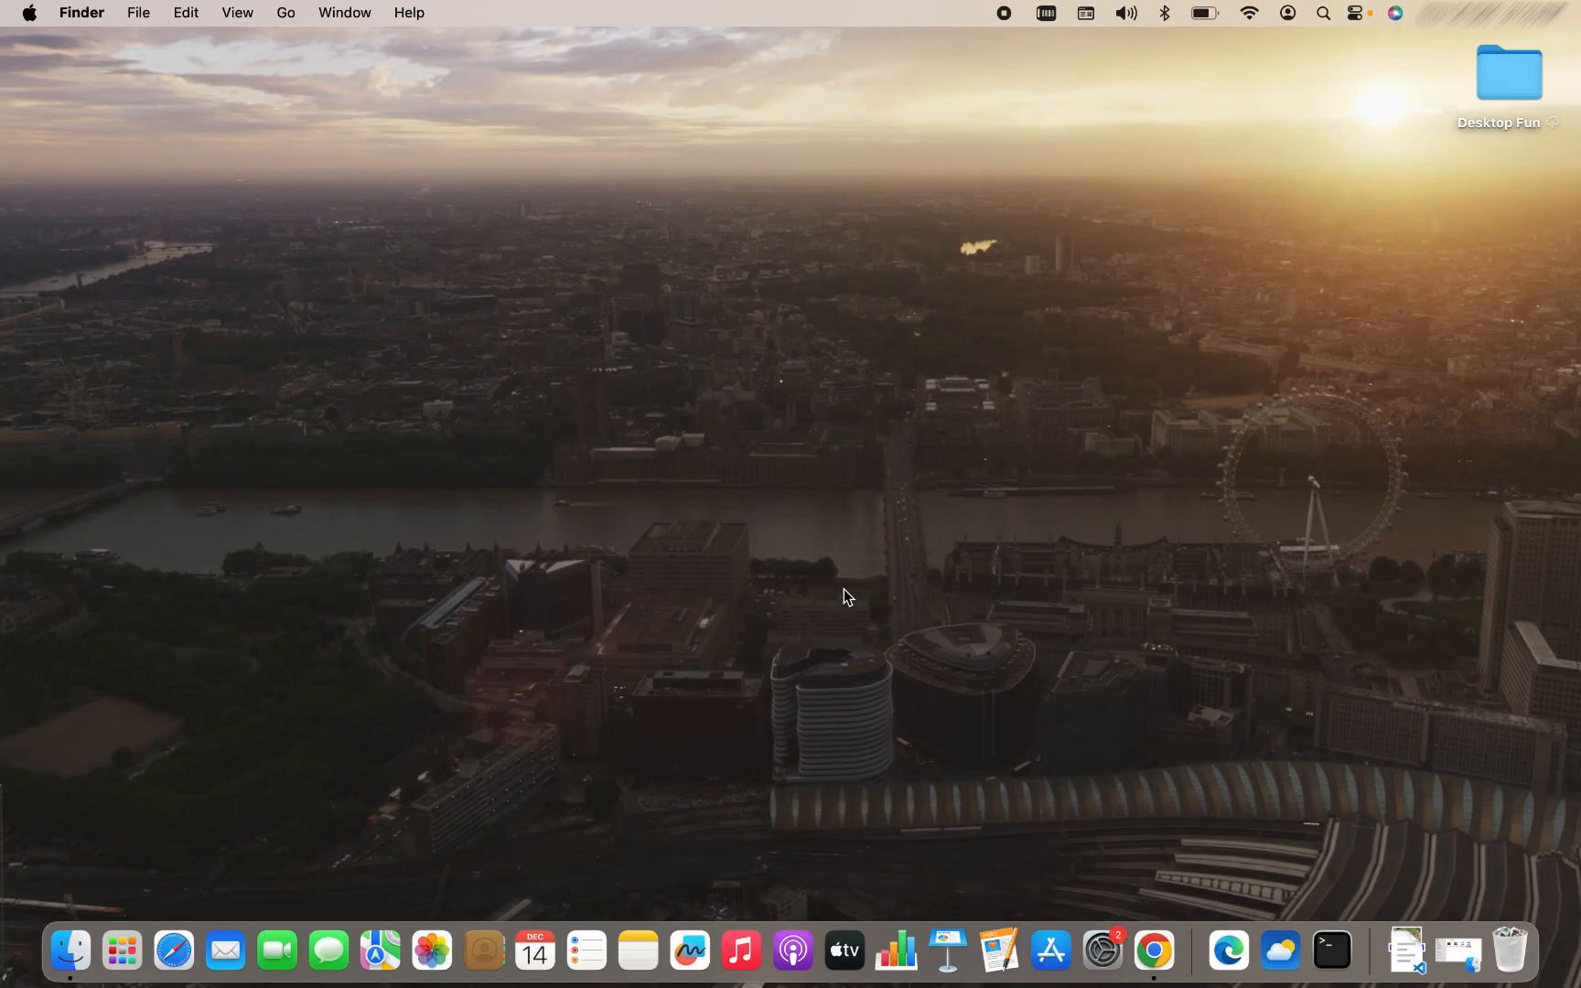
Open Terminal via Spotlight and run brew -v to check for Homebrew
text(terminal)
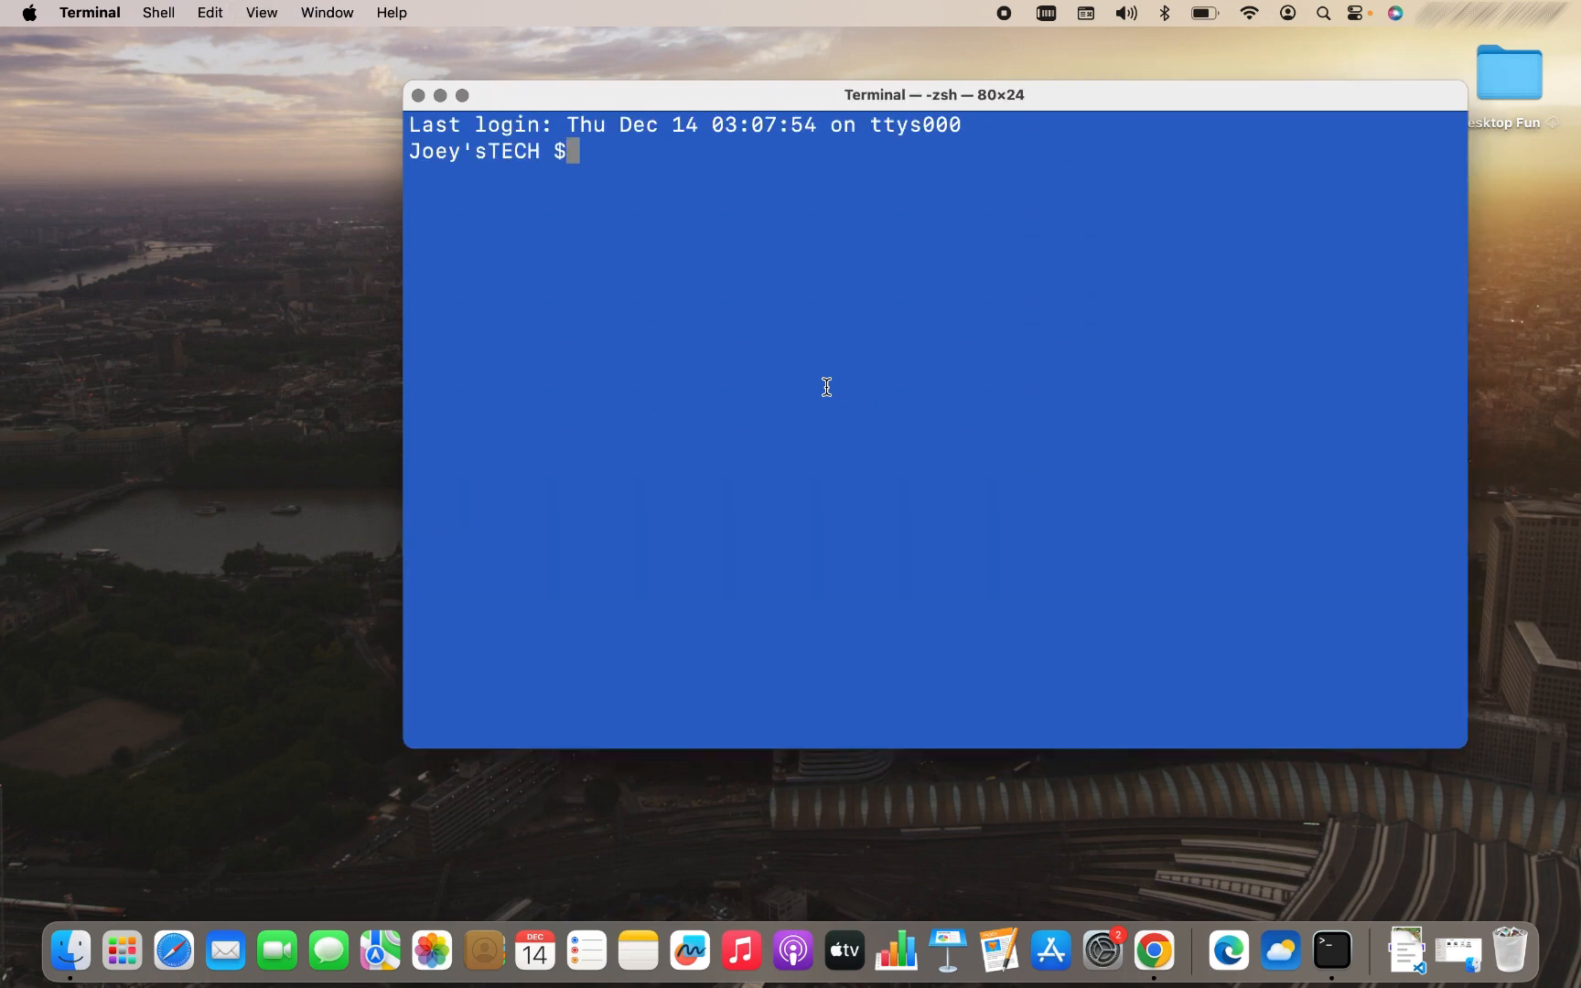
text(brew)
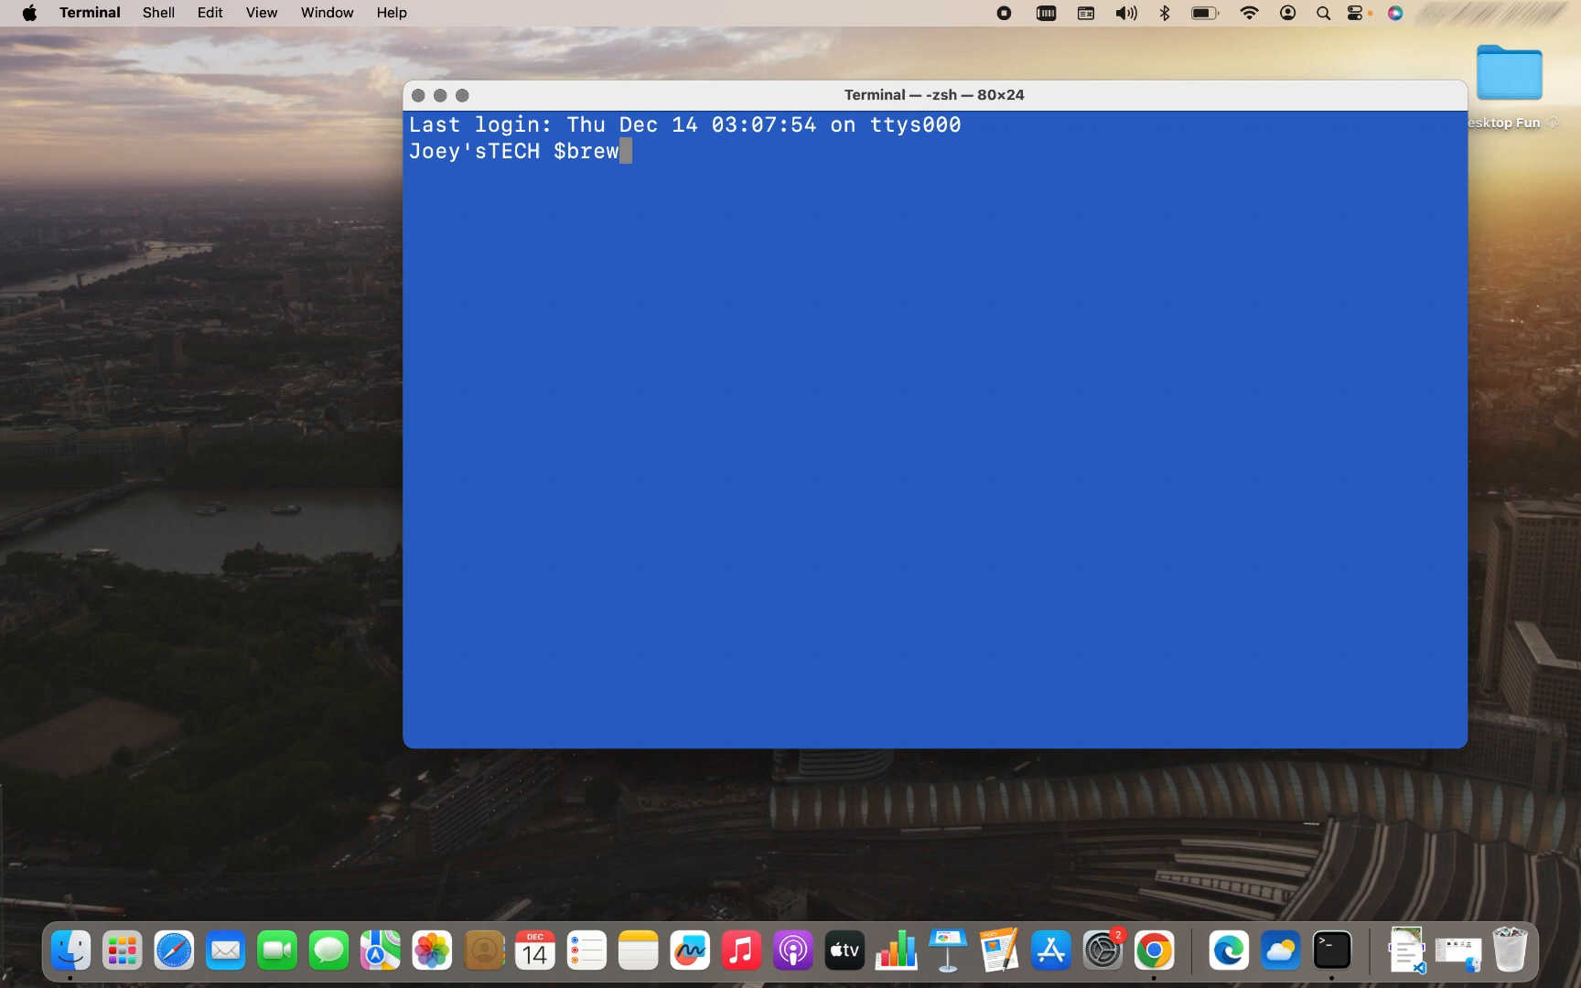
text(-v)
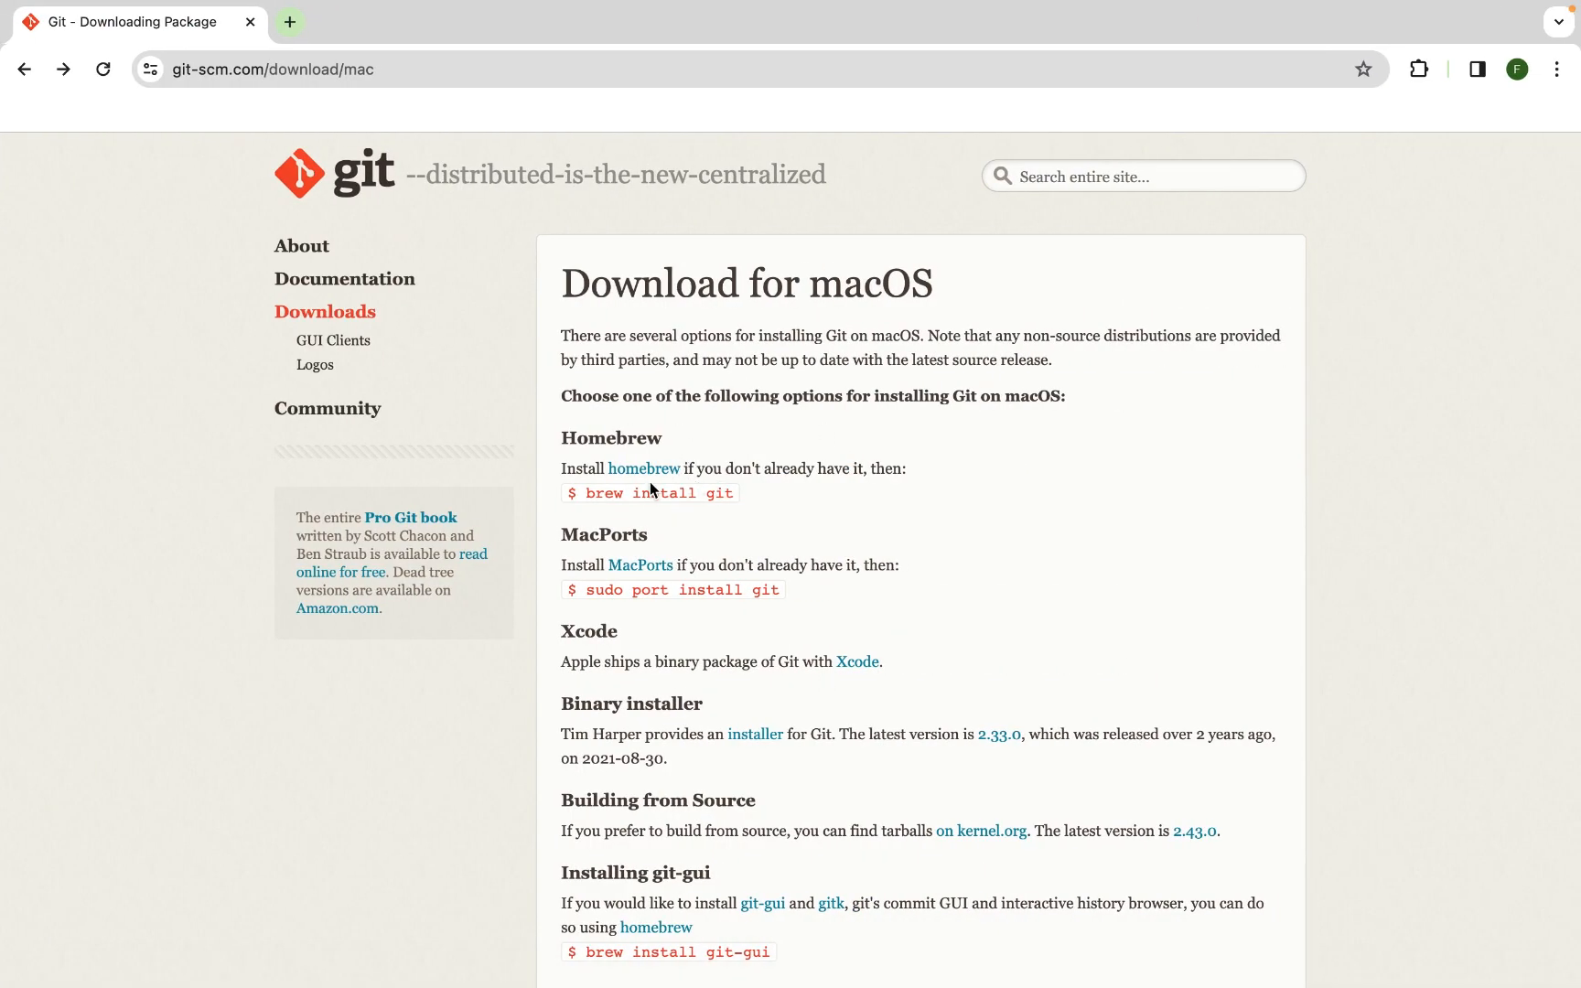
mouse_move(642, 468)
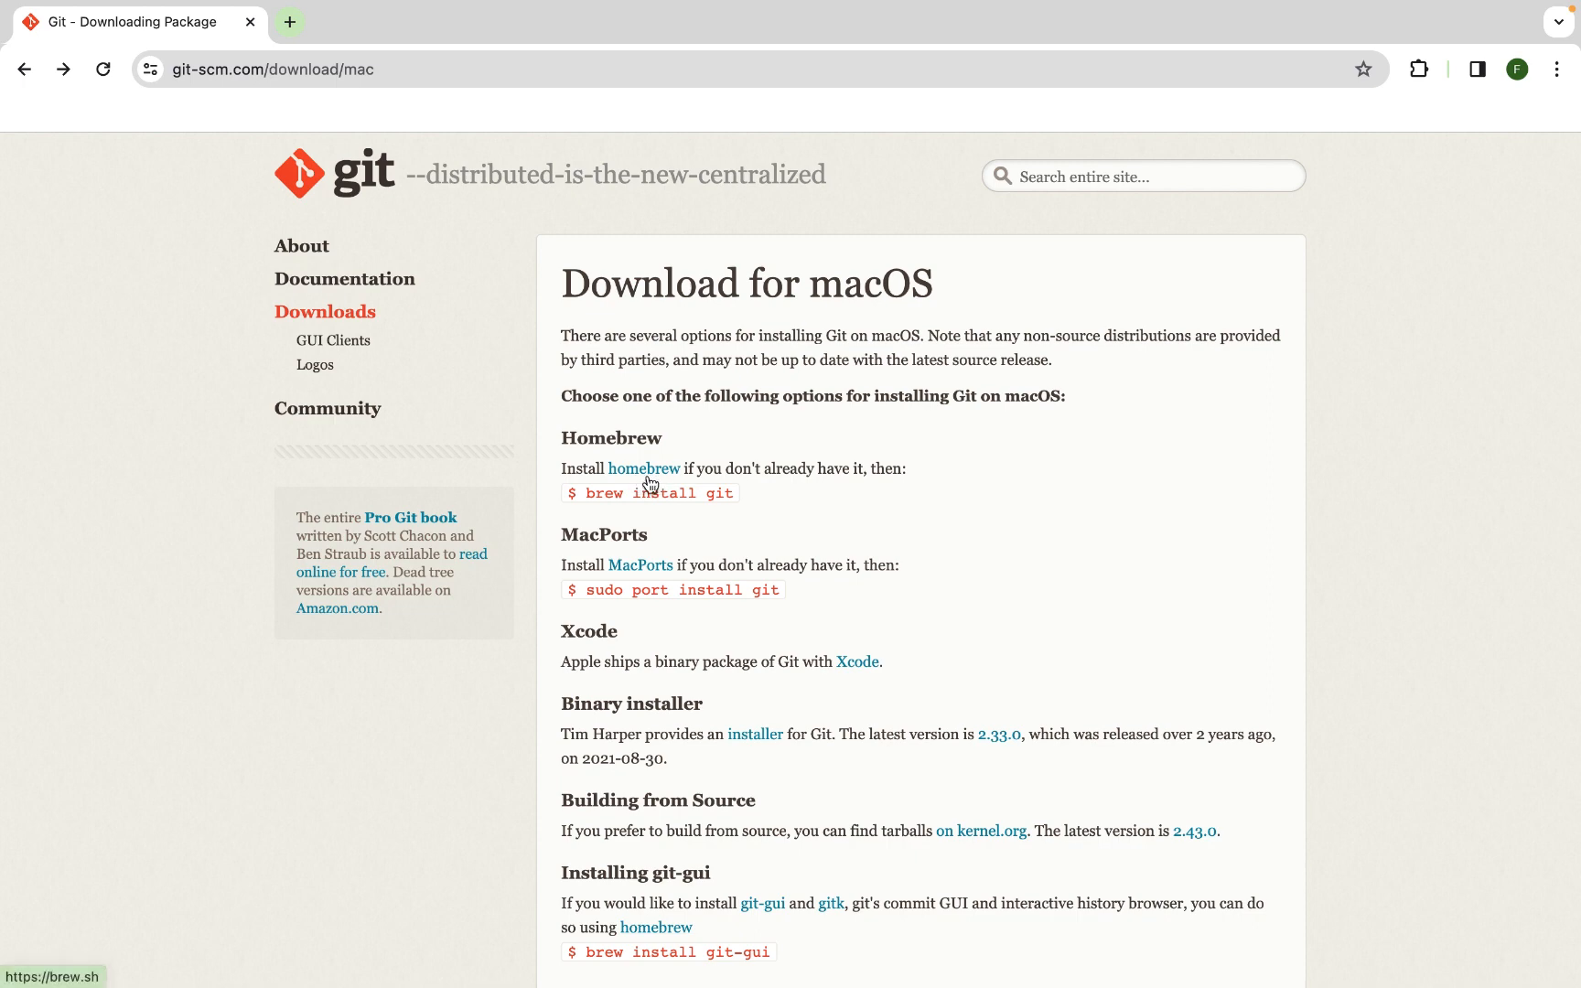
mouse_move(814, 476)
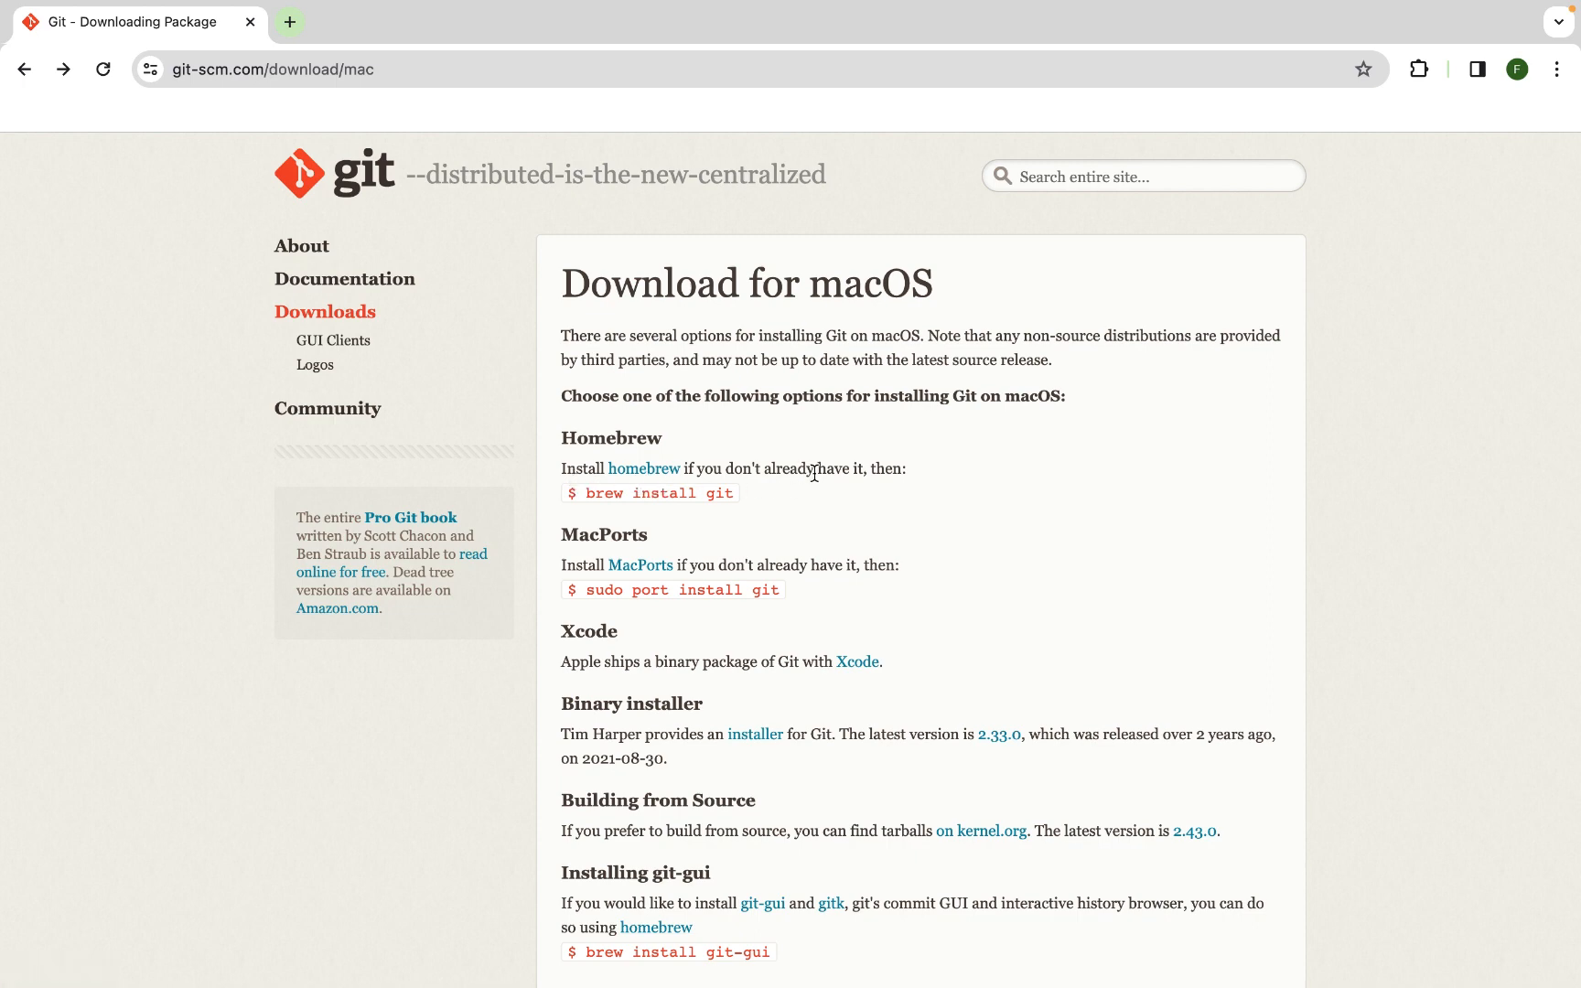
mouse_move(882, 496)
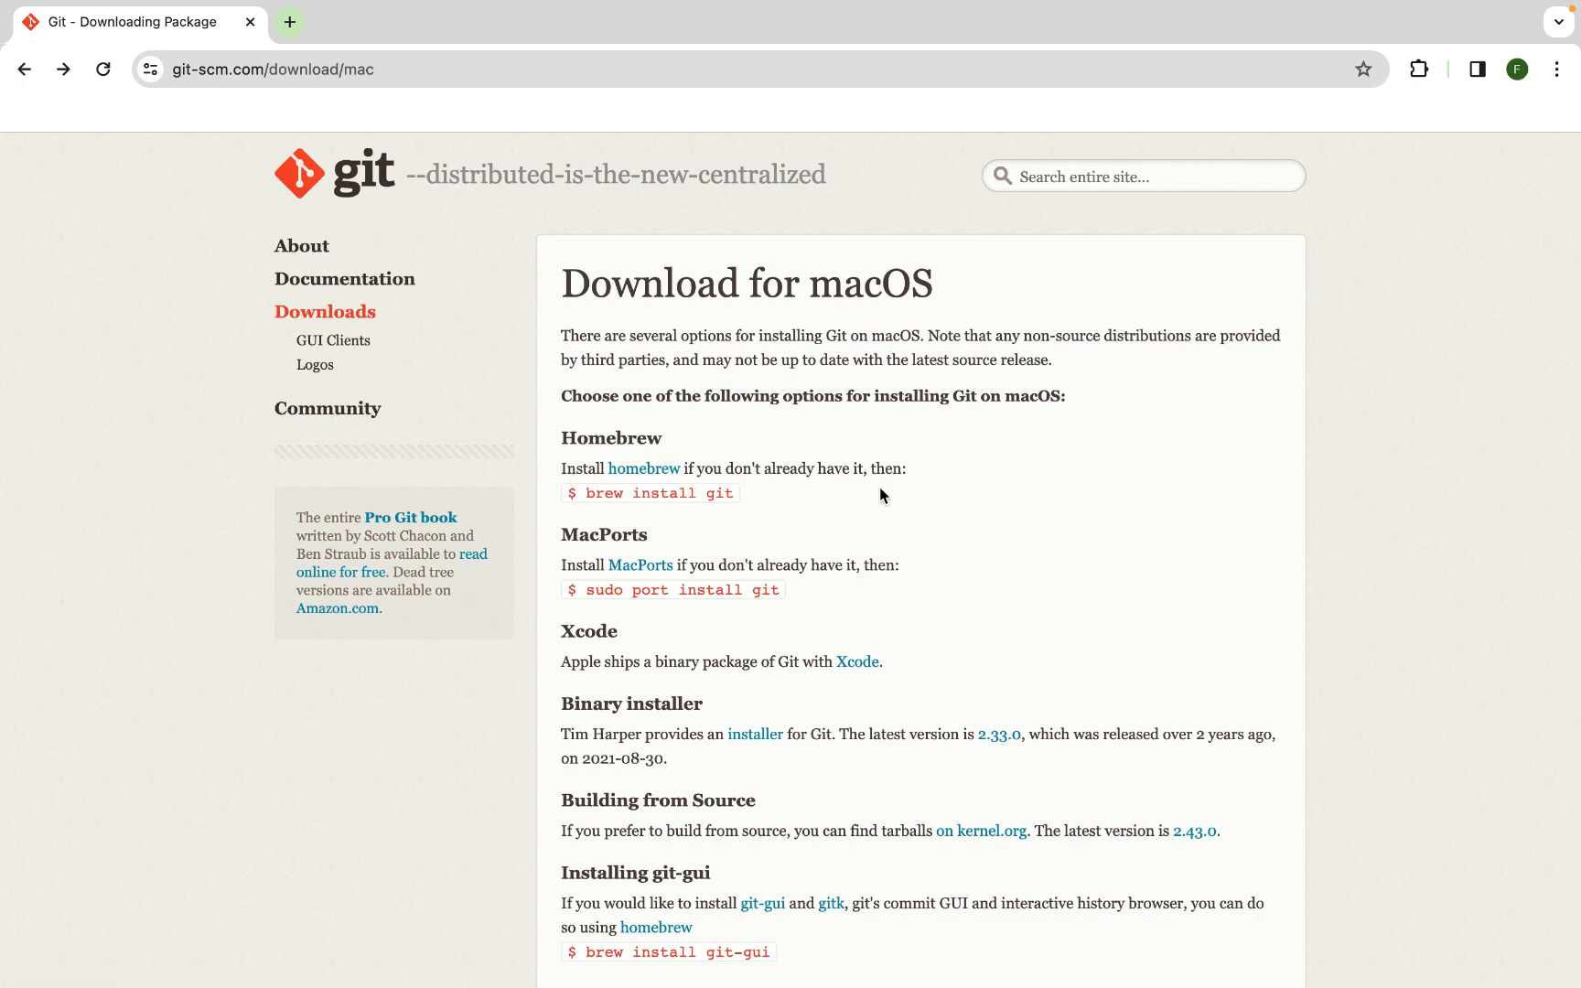
mouse_move(642, 469)
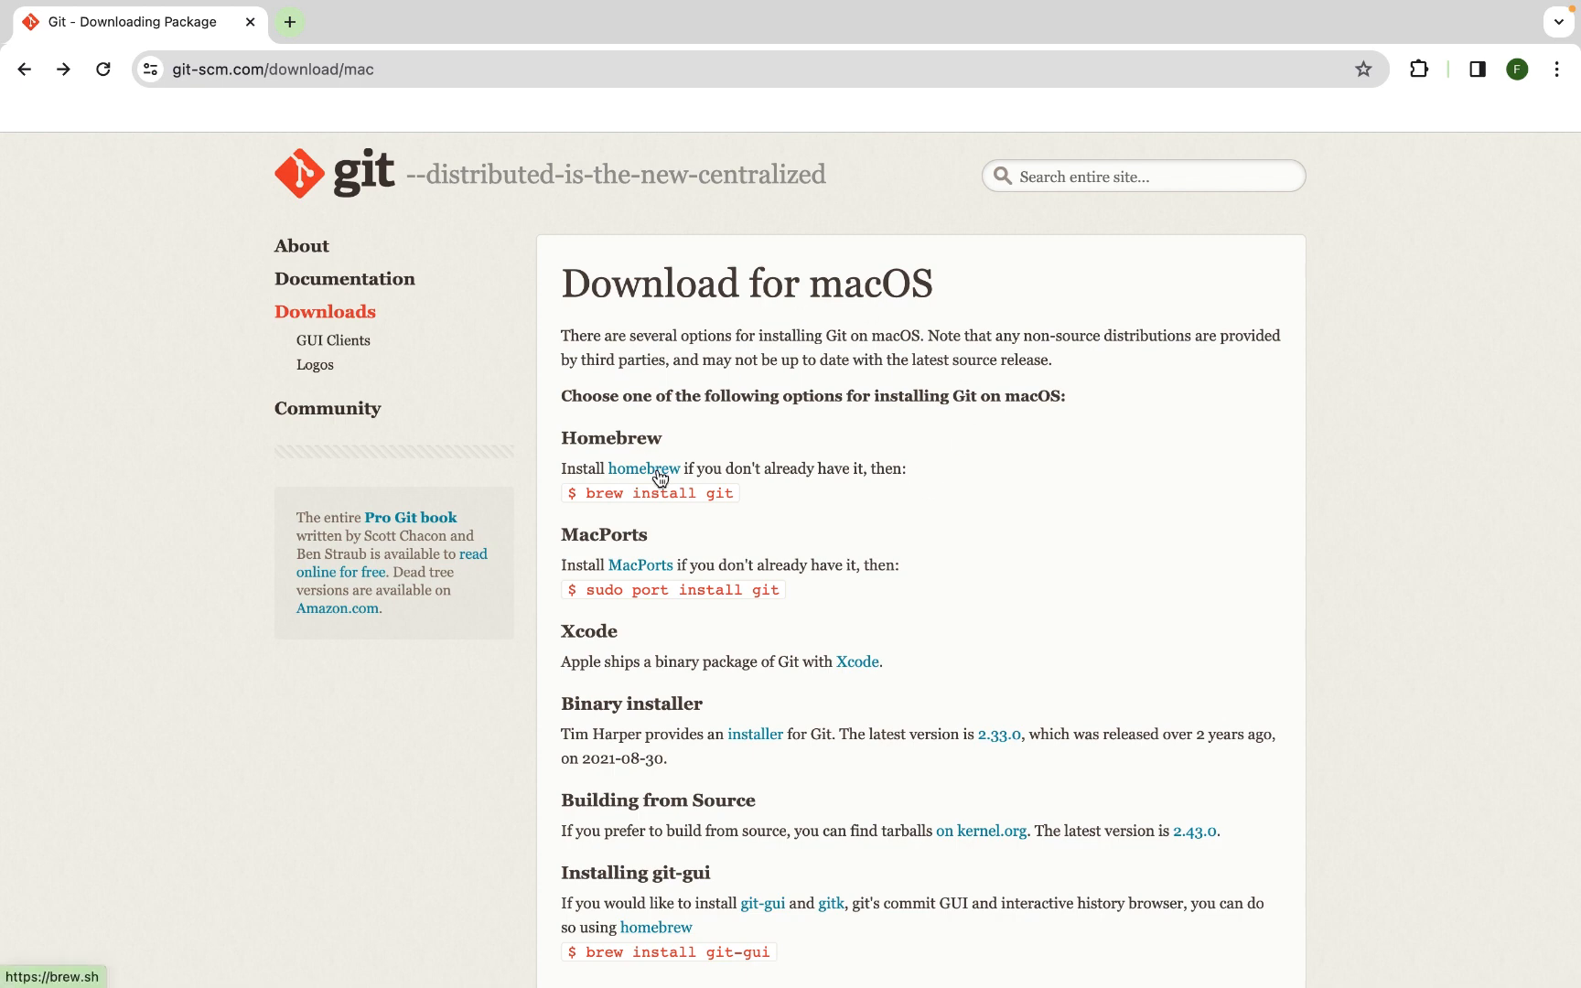
Open the brew.sh homepage showing Homebrew's one-line install command
click(640, 468)
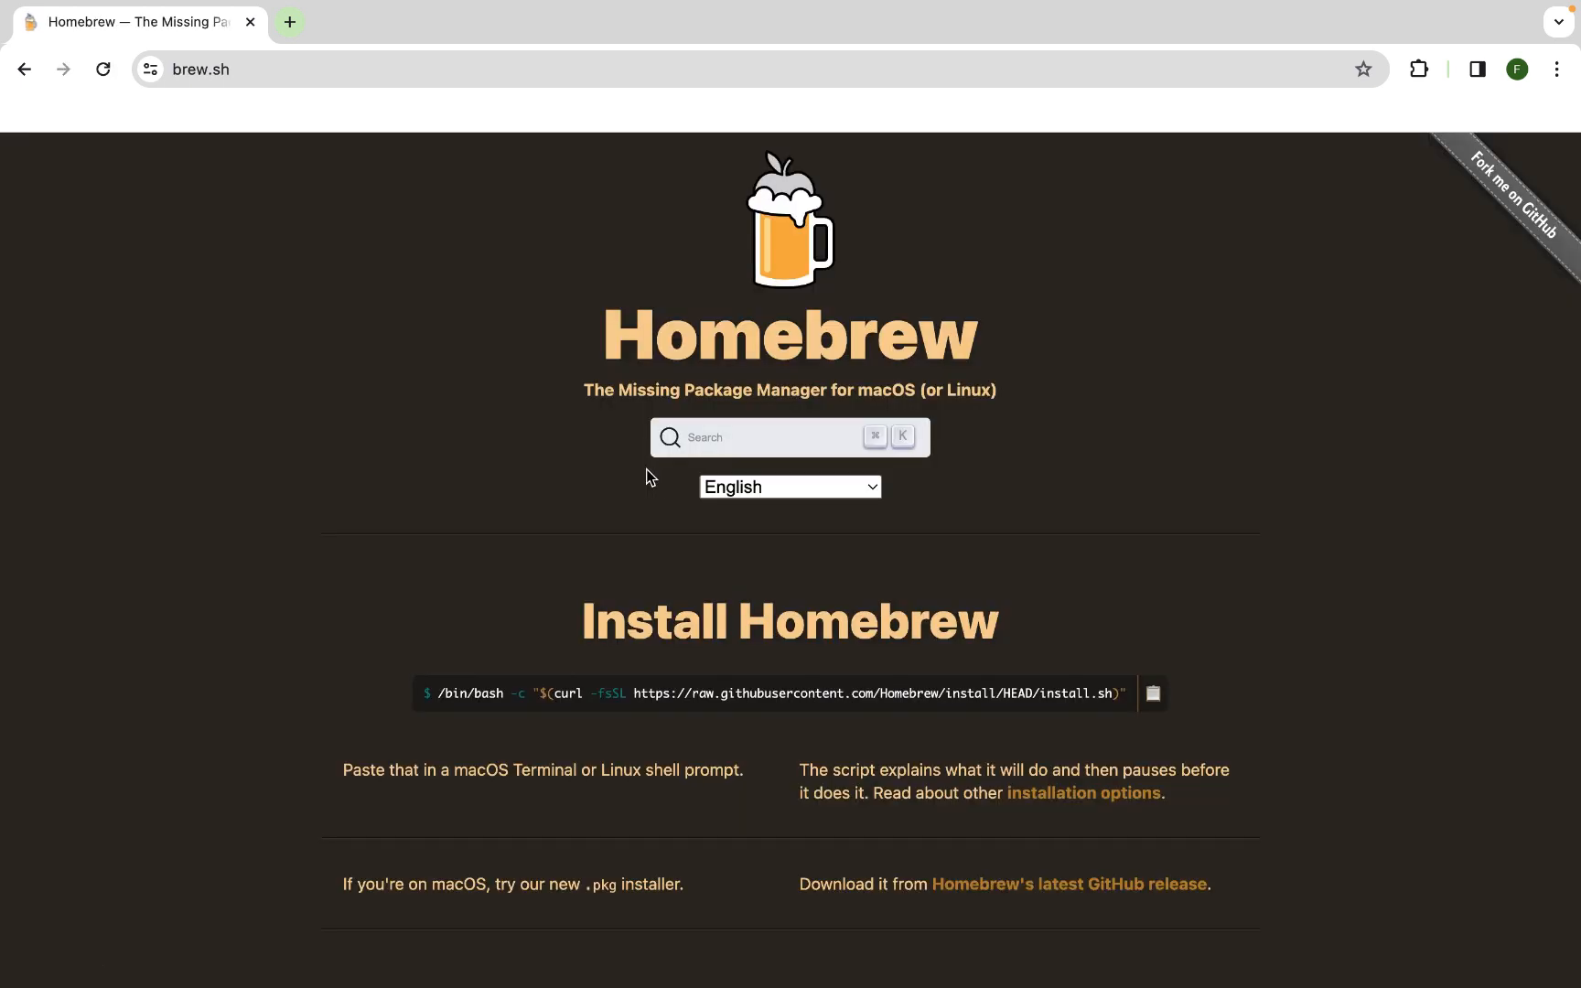
mouse_move(192, 110)
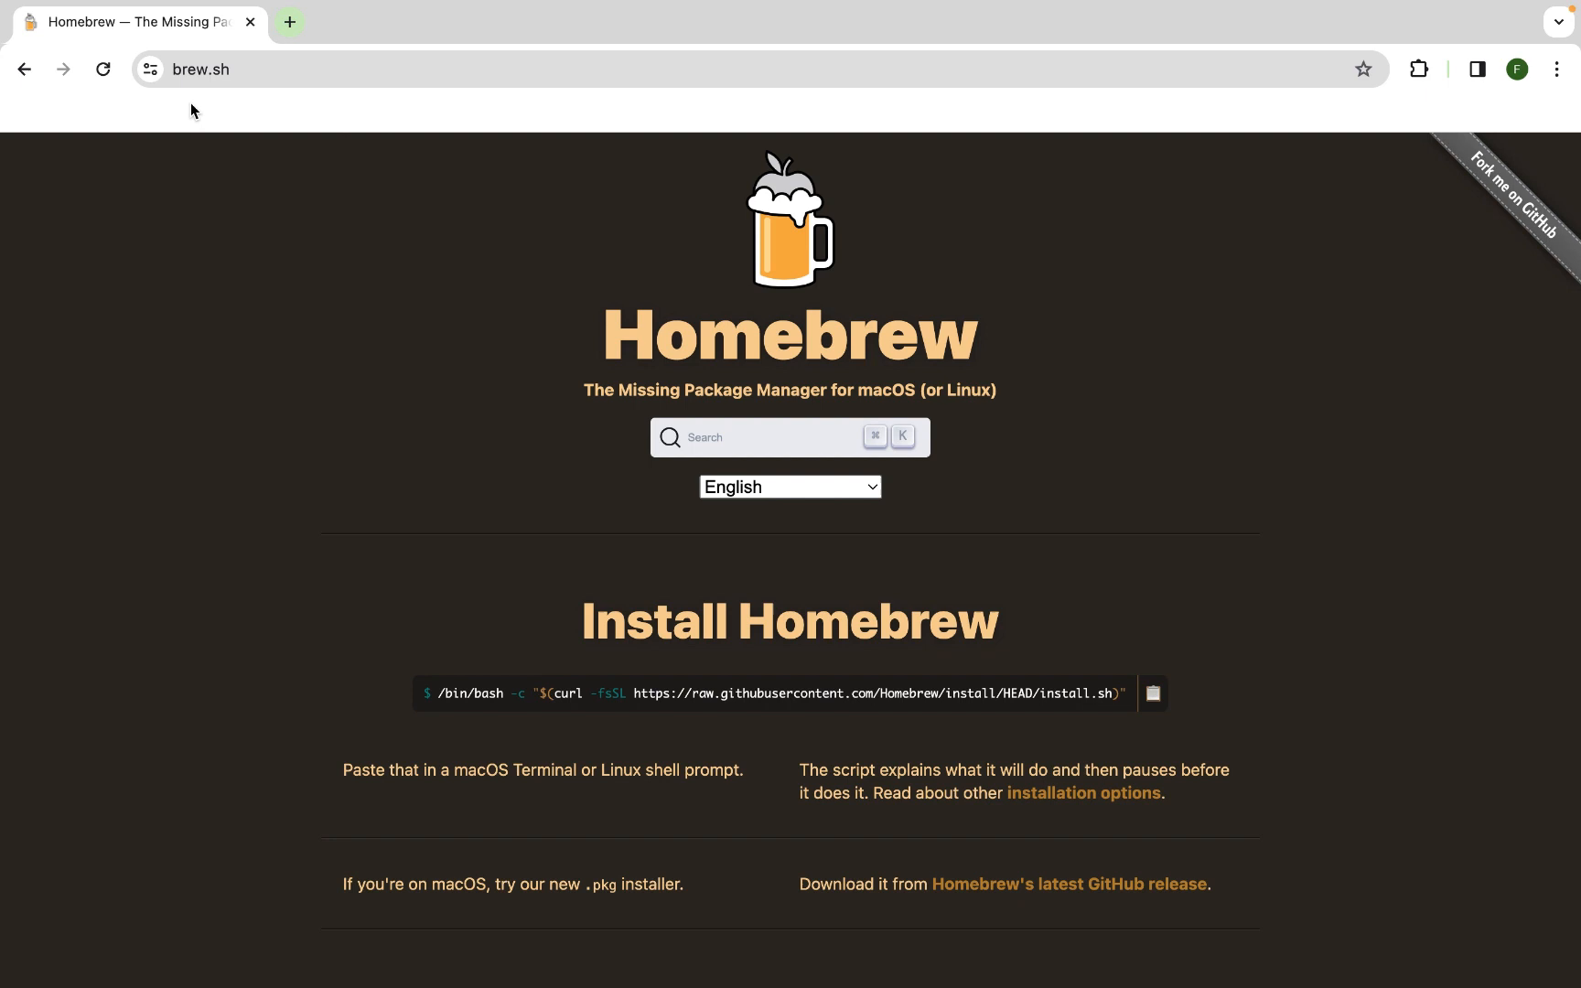
mouse_move(298, 162)
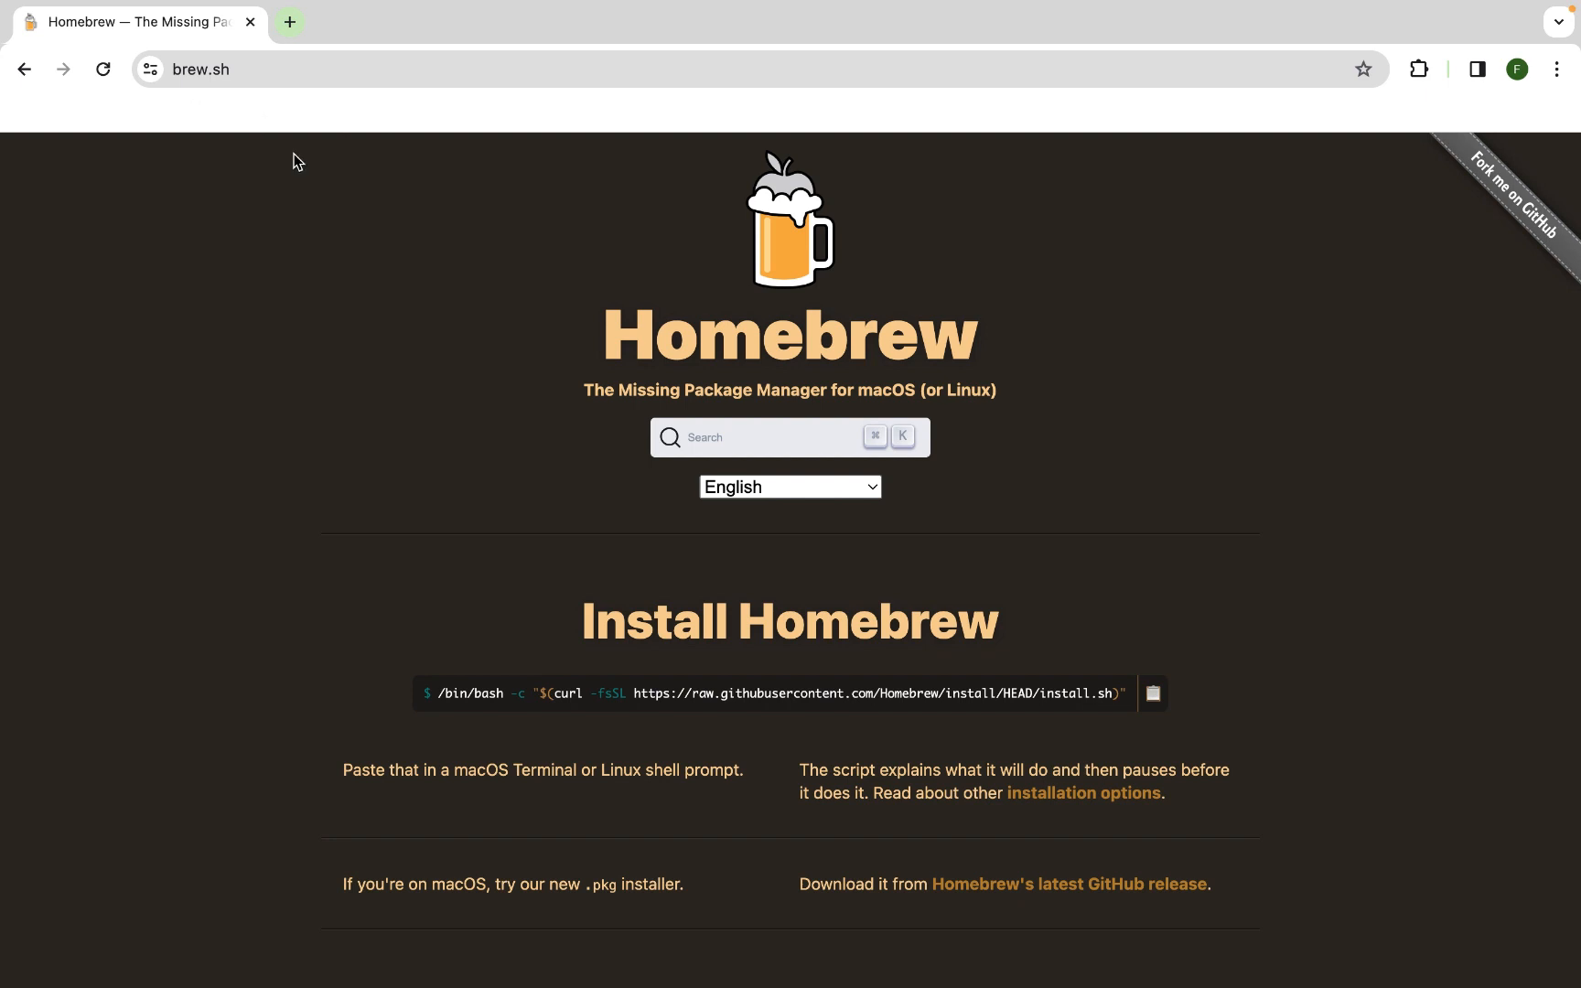
mouse_move(627, 668)
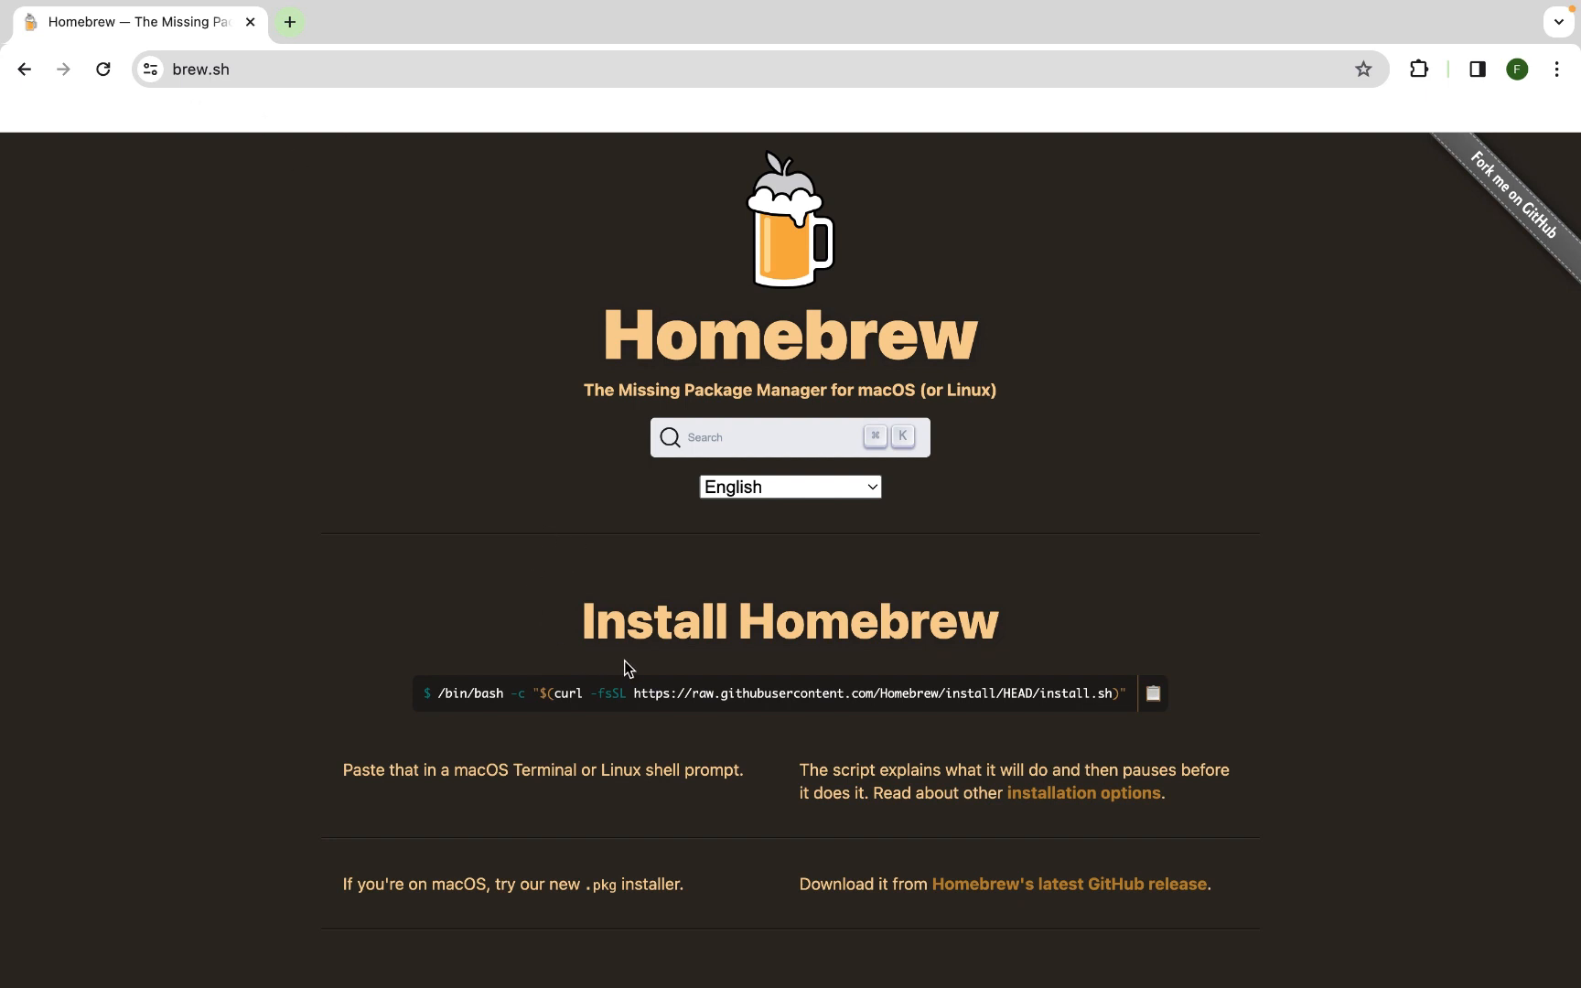
mouse_move(888, 673)
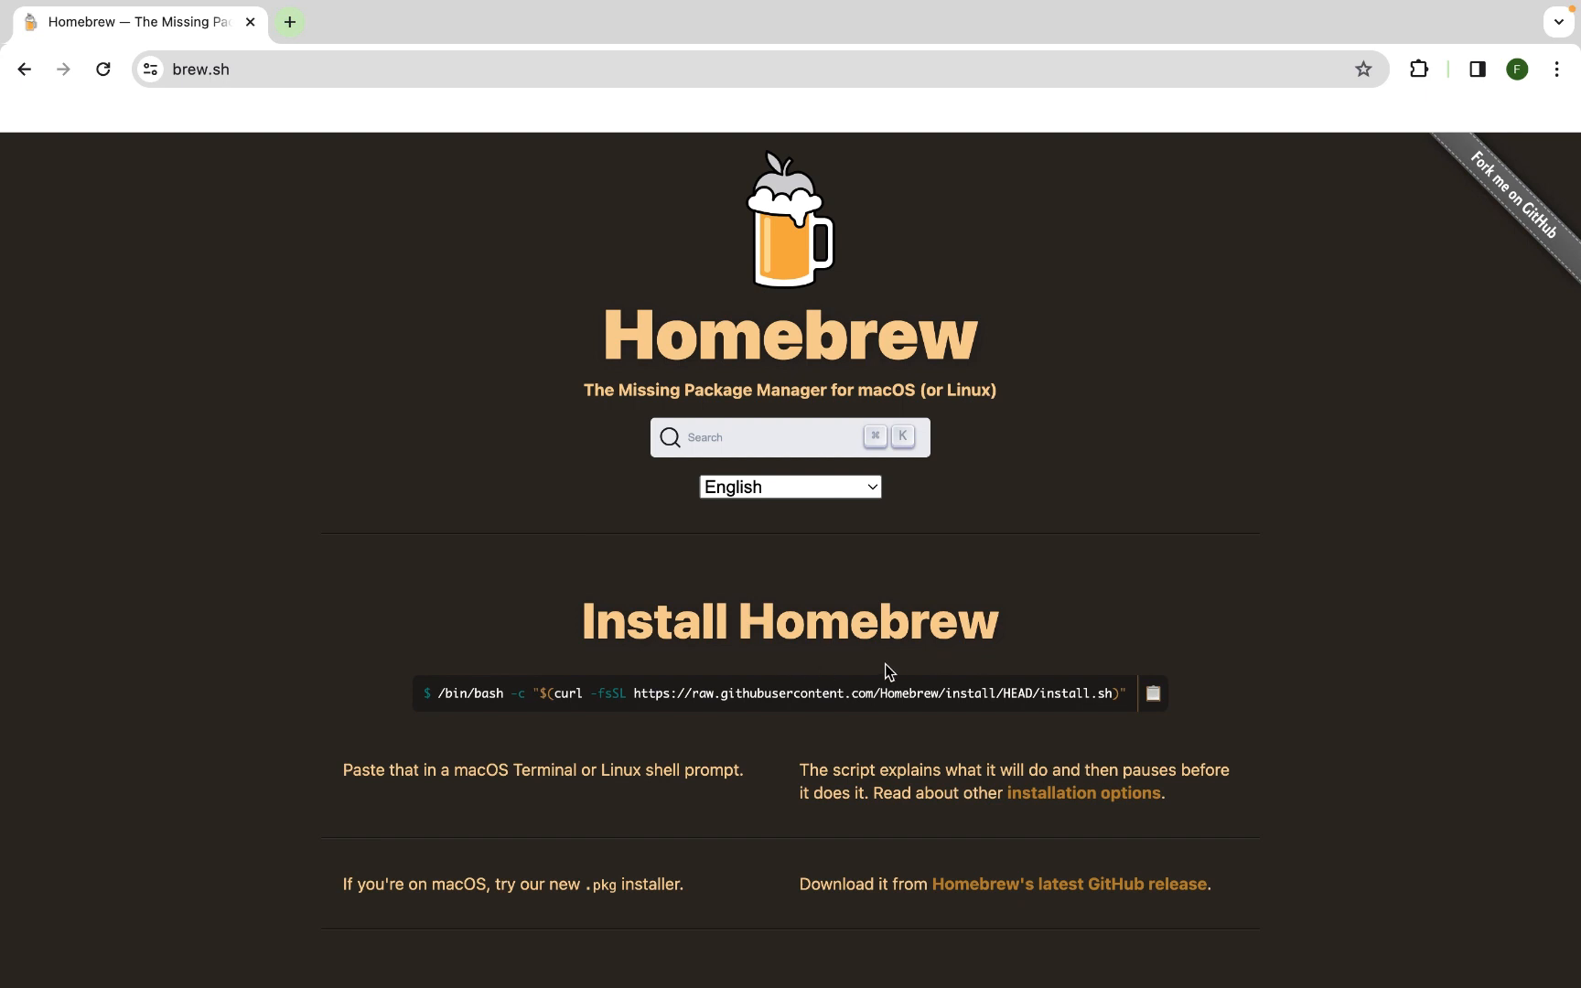
mouse_move(793, 721)
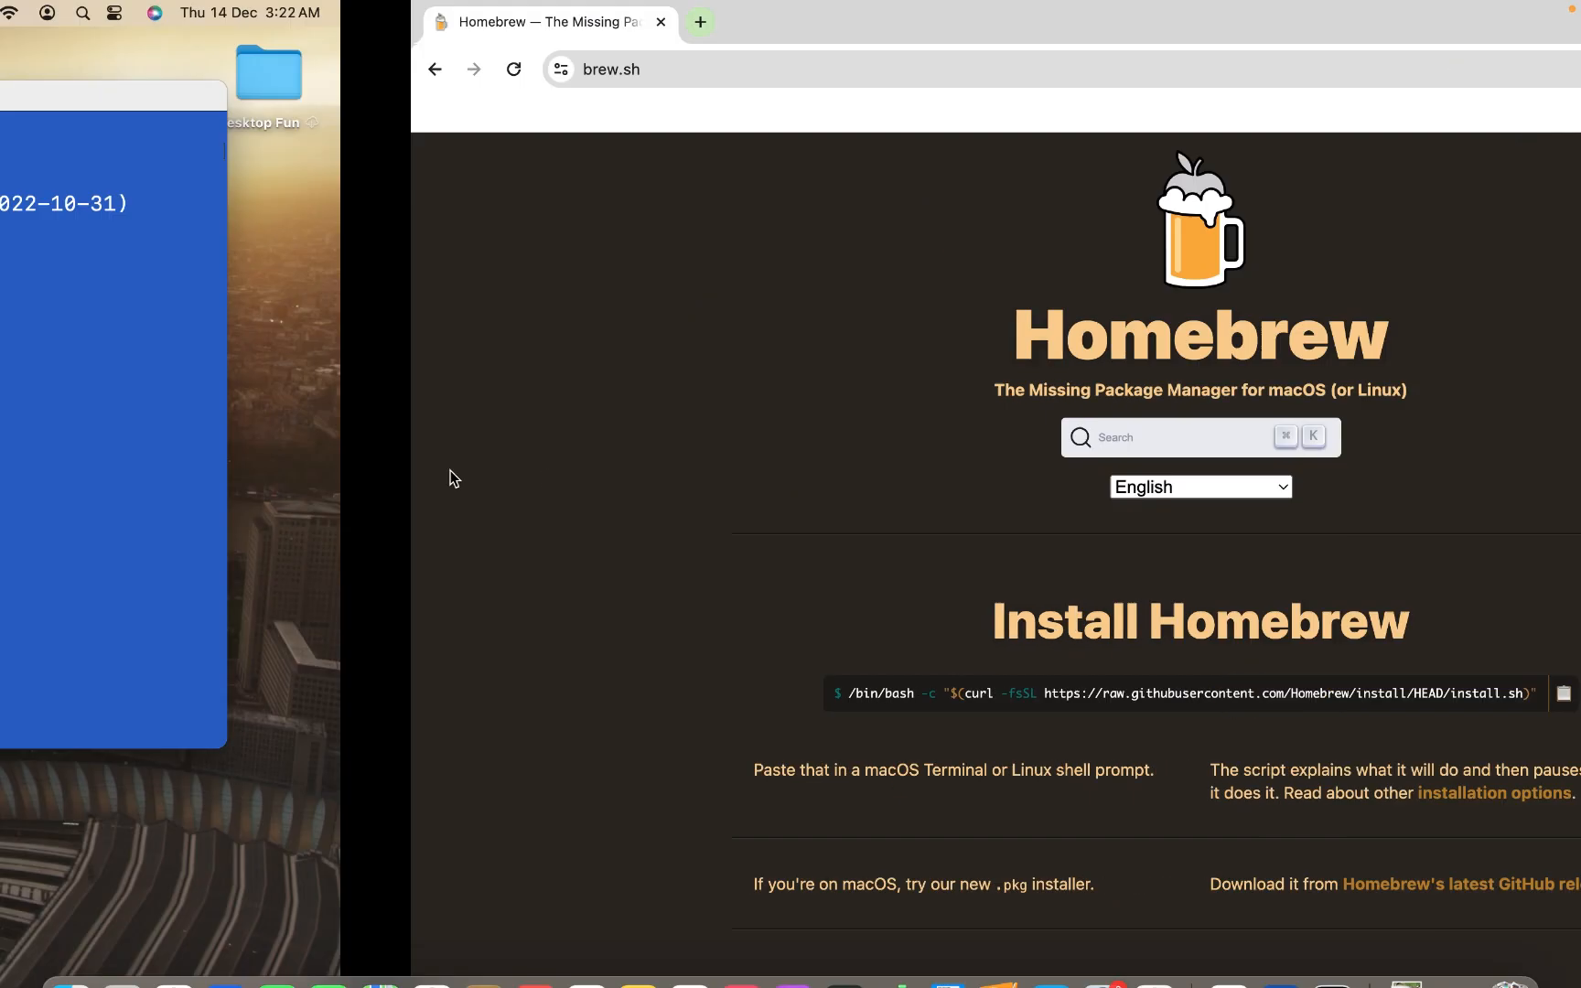
Paste and run the Homebrew install script, entering the password, until Installation successful
right_click(632, 318)
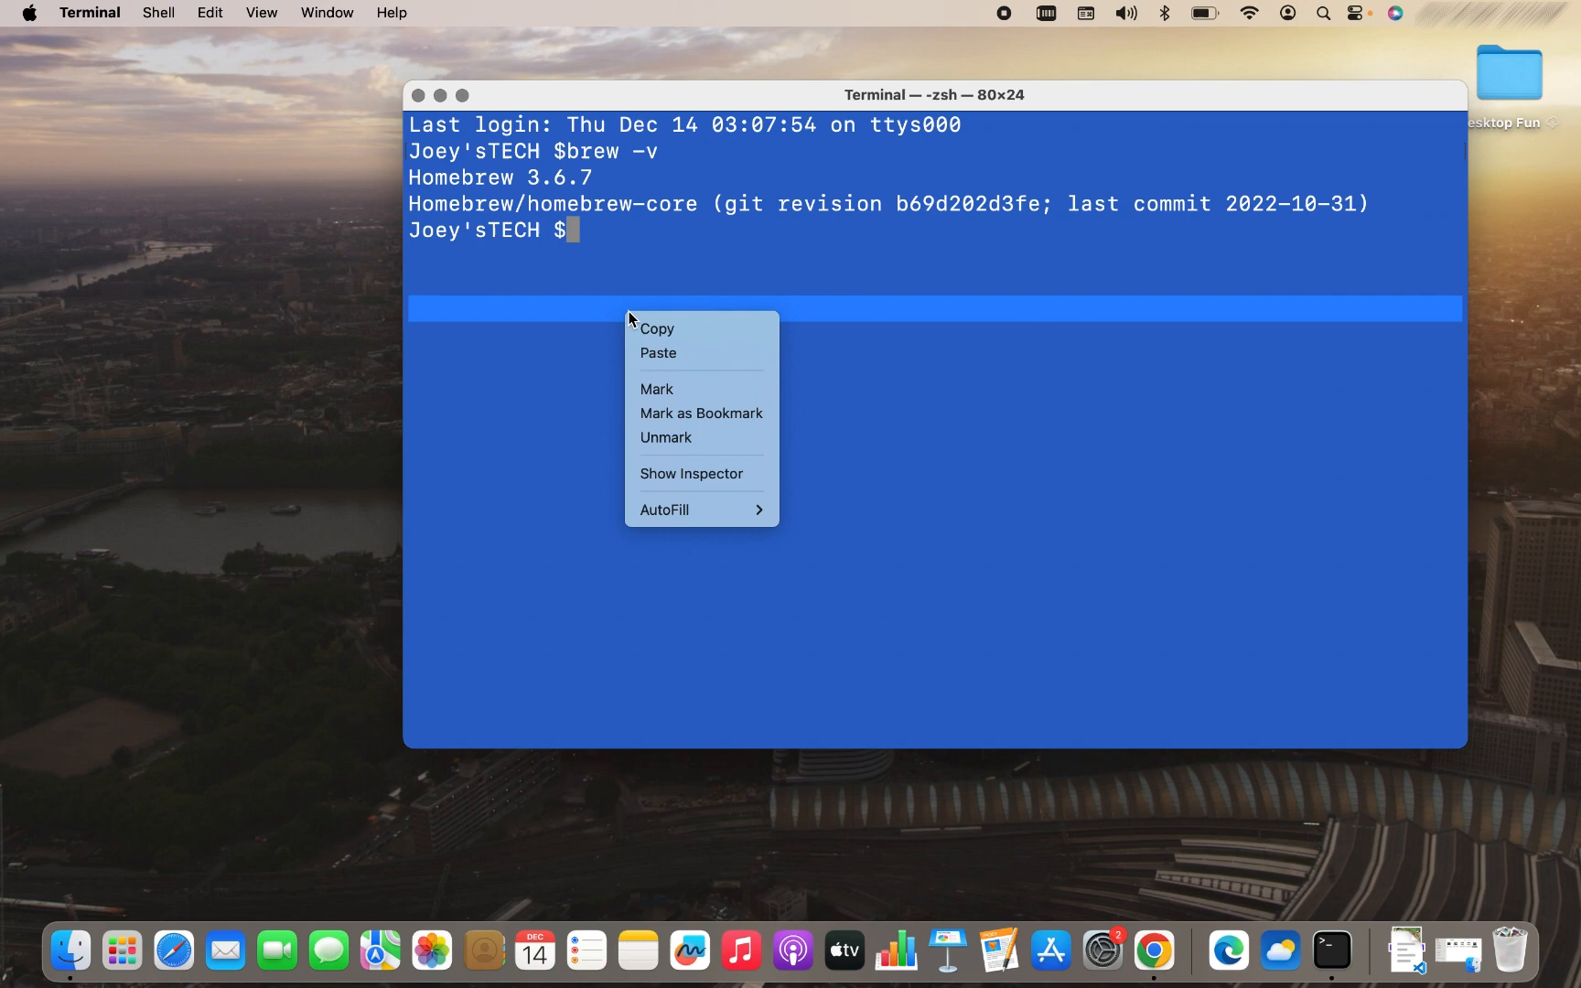
click(657, 353)
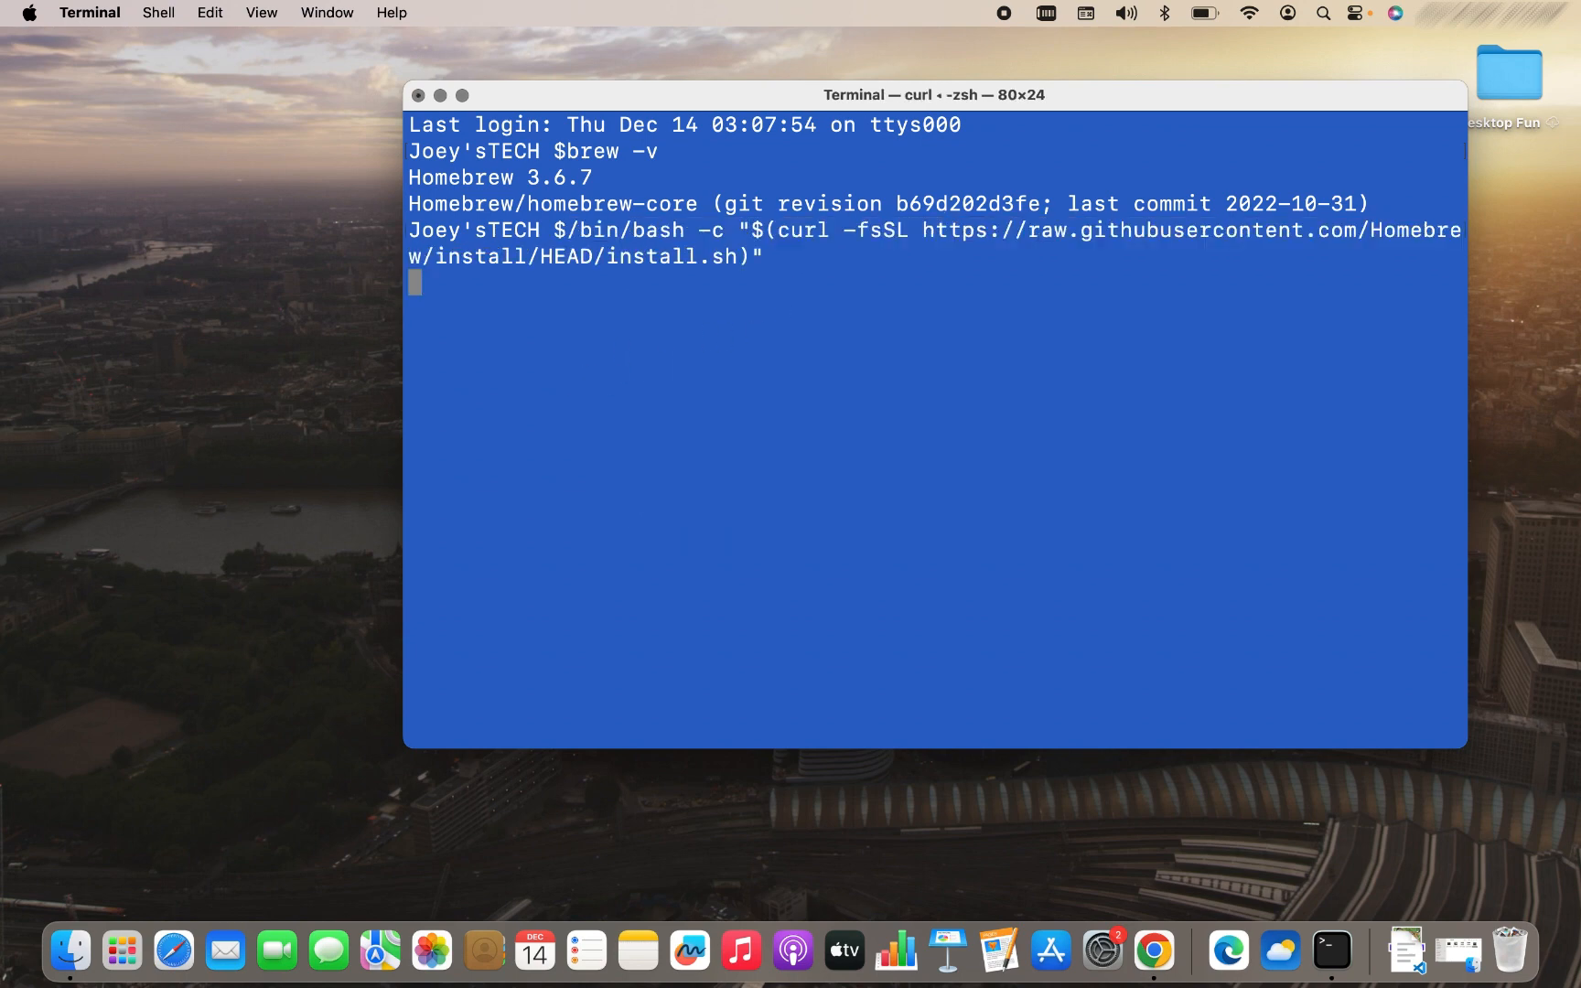
key(Return)
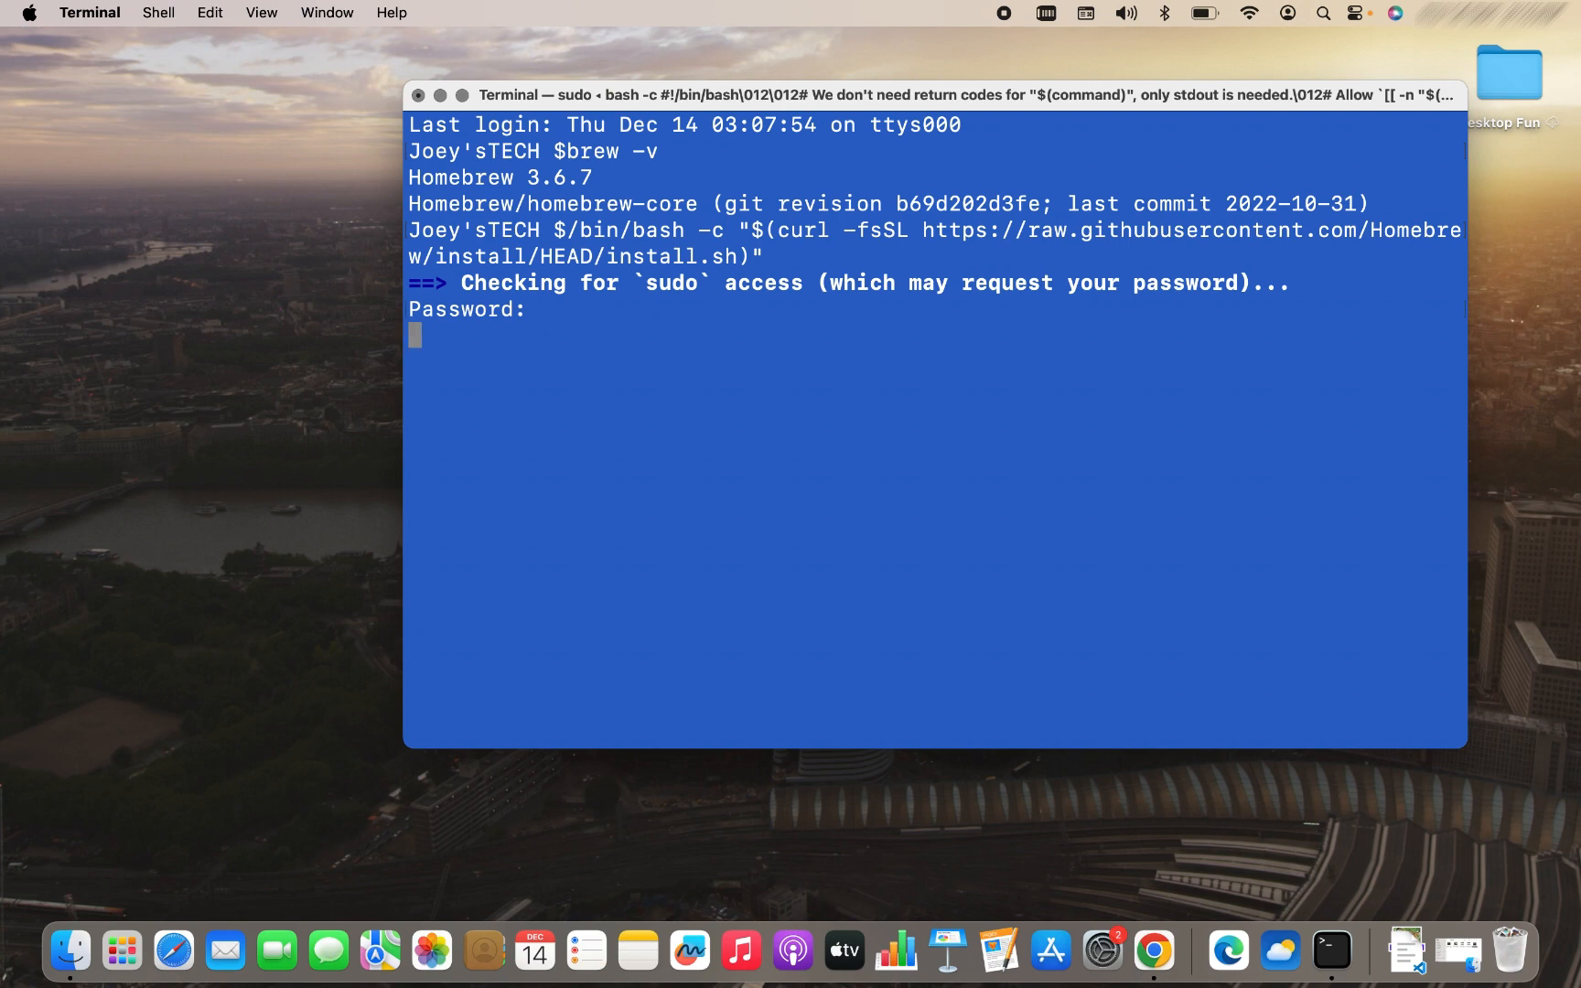
key(enter)
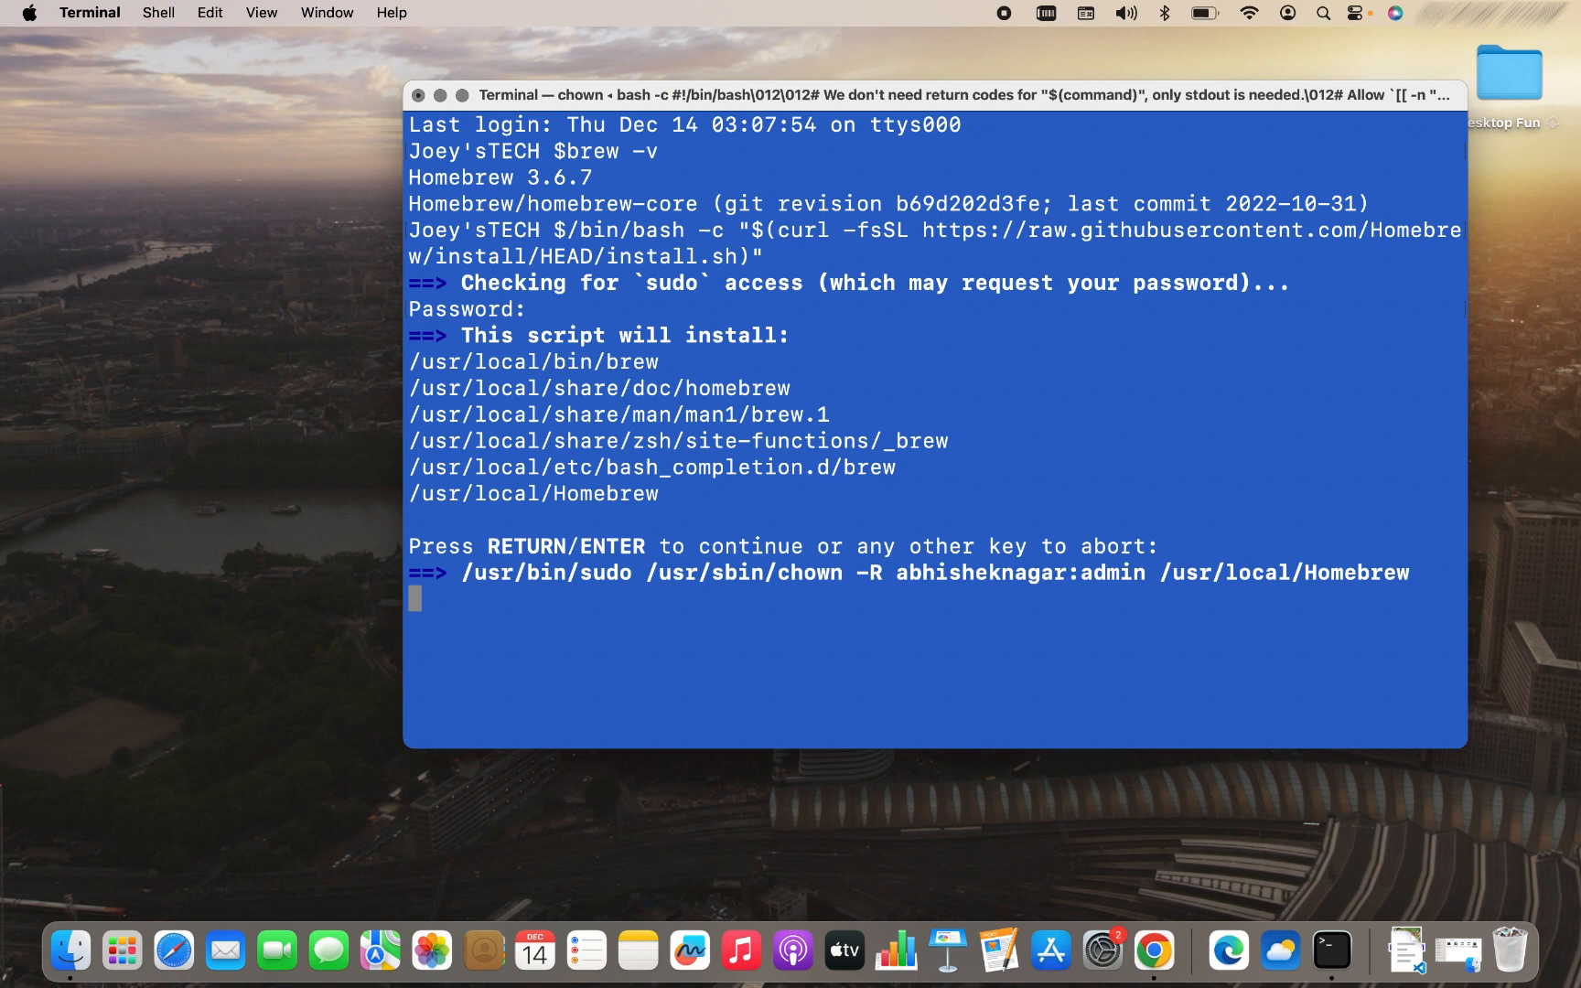
key(Return)
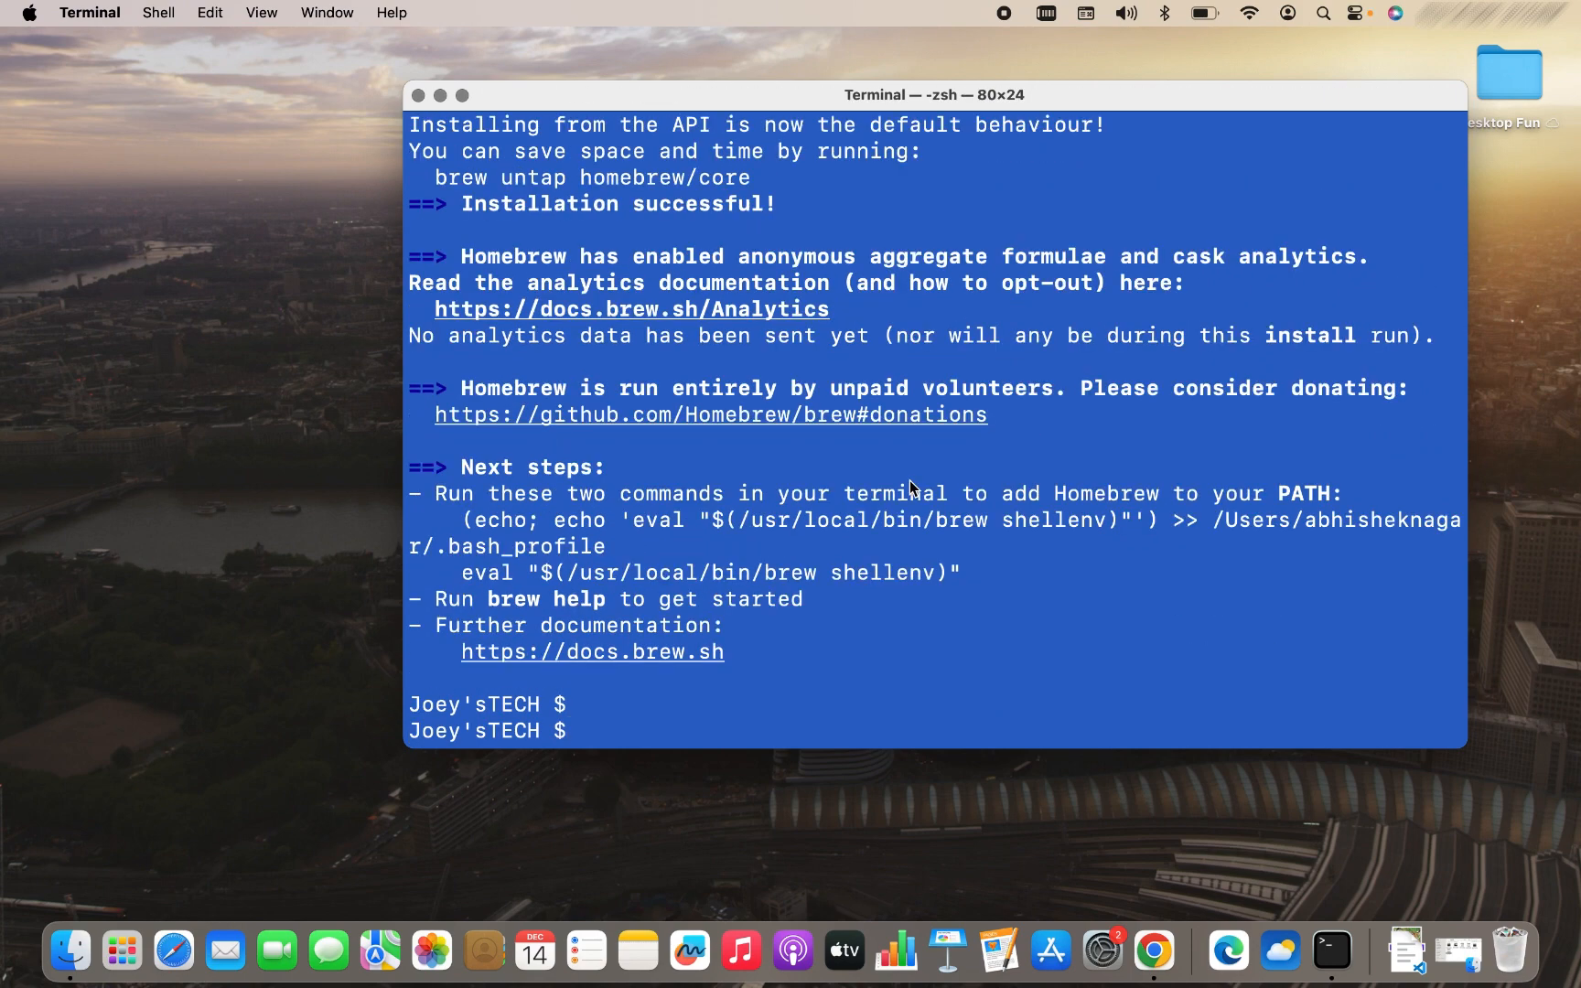
Run brew -v to confirm the newly installed Homebrew version
double_click(615, 203)
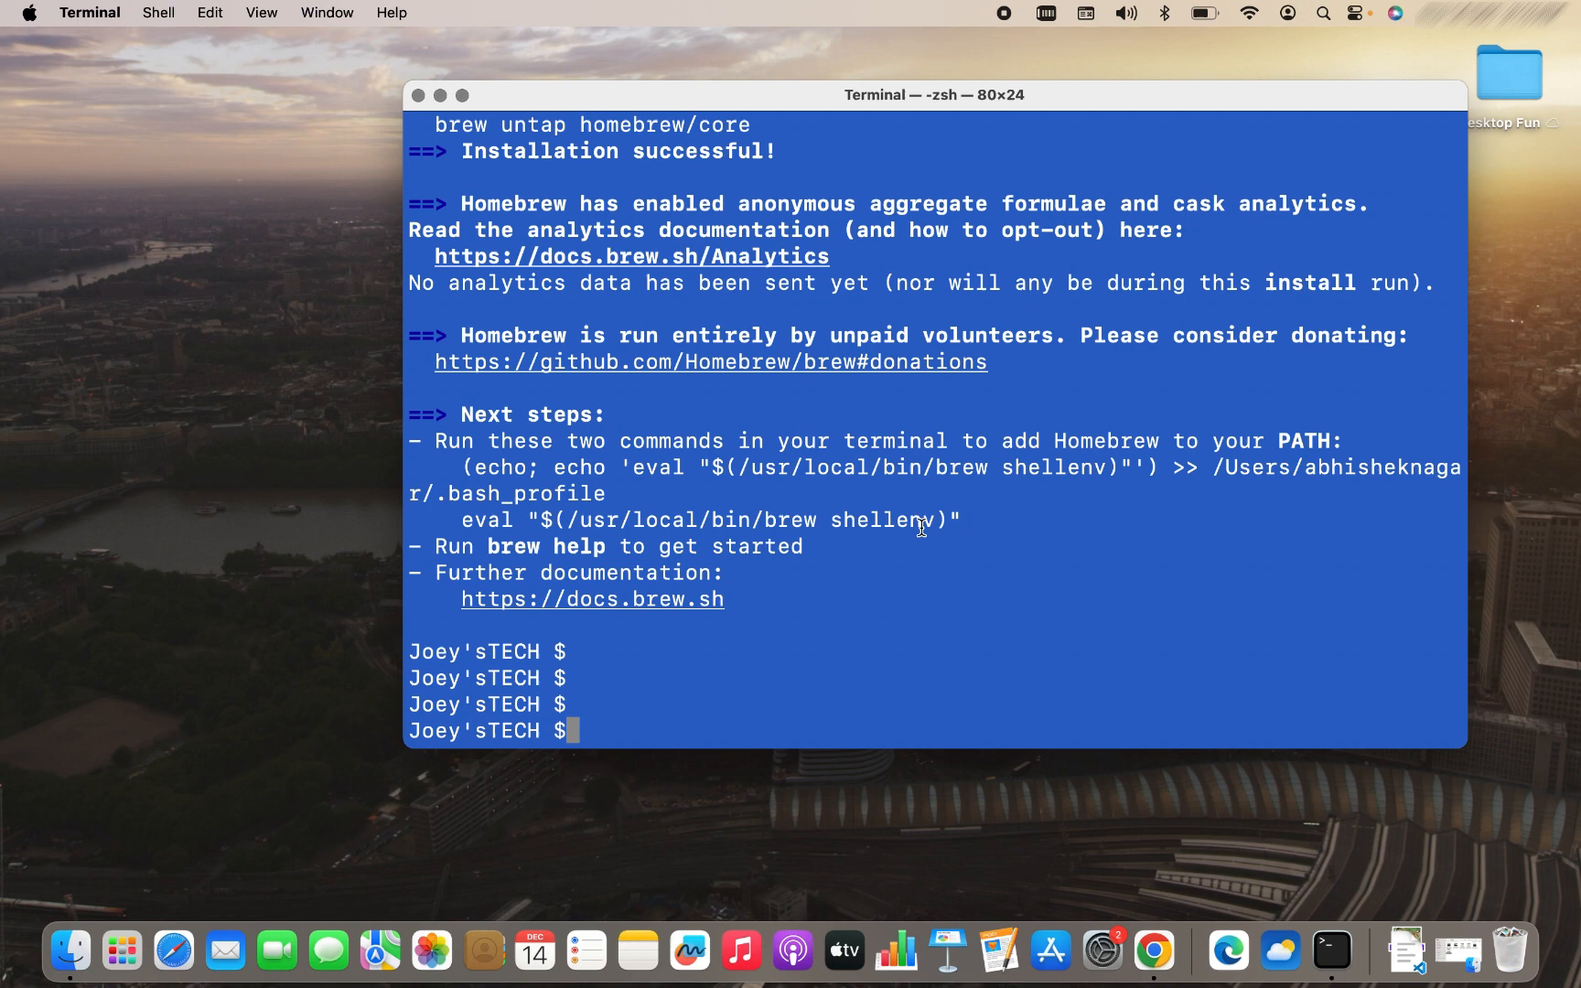
text(b)
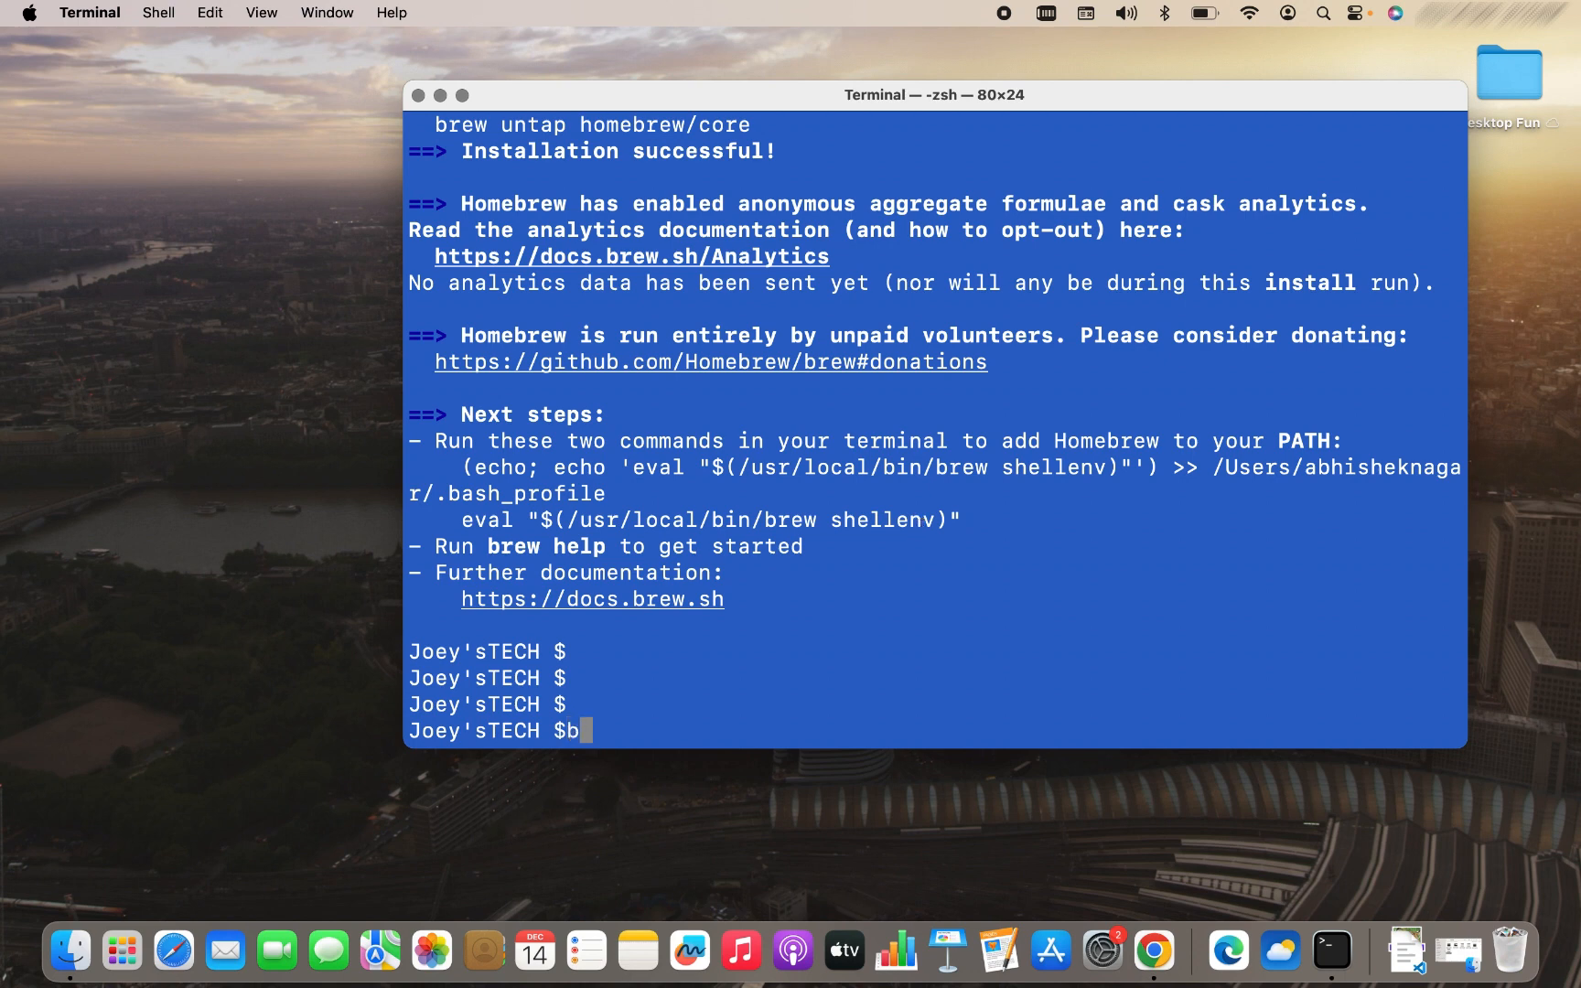
text(rew -v)
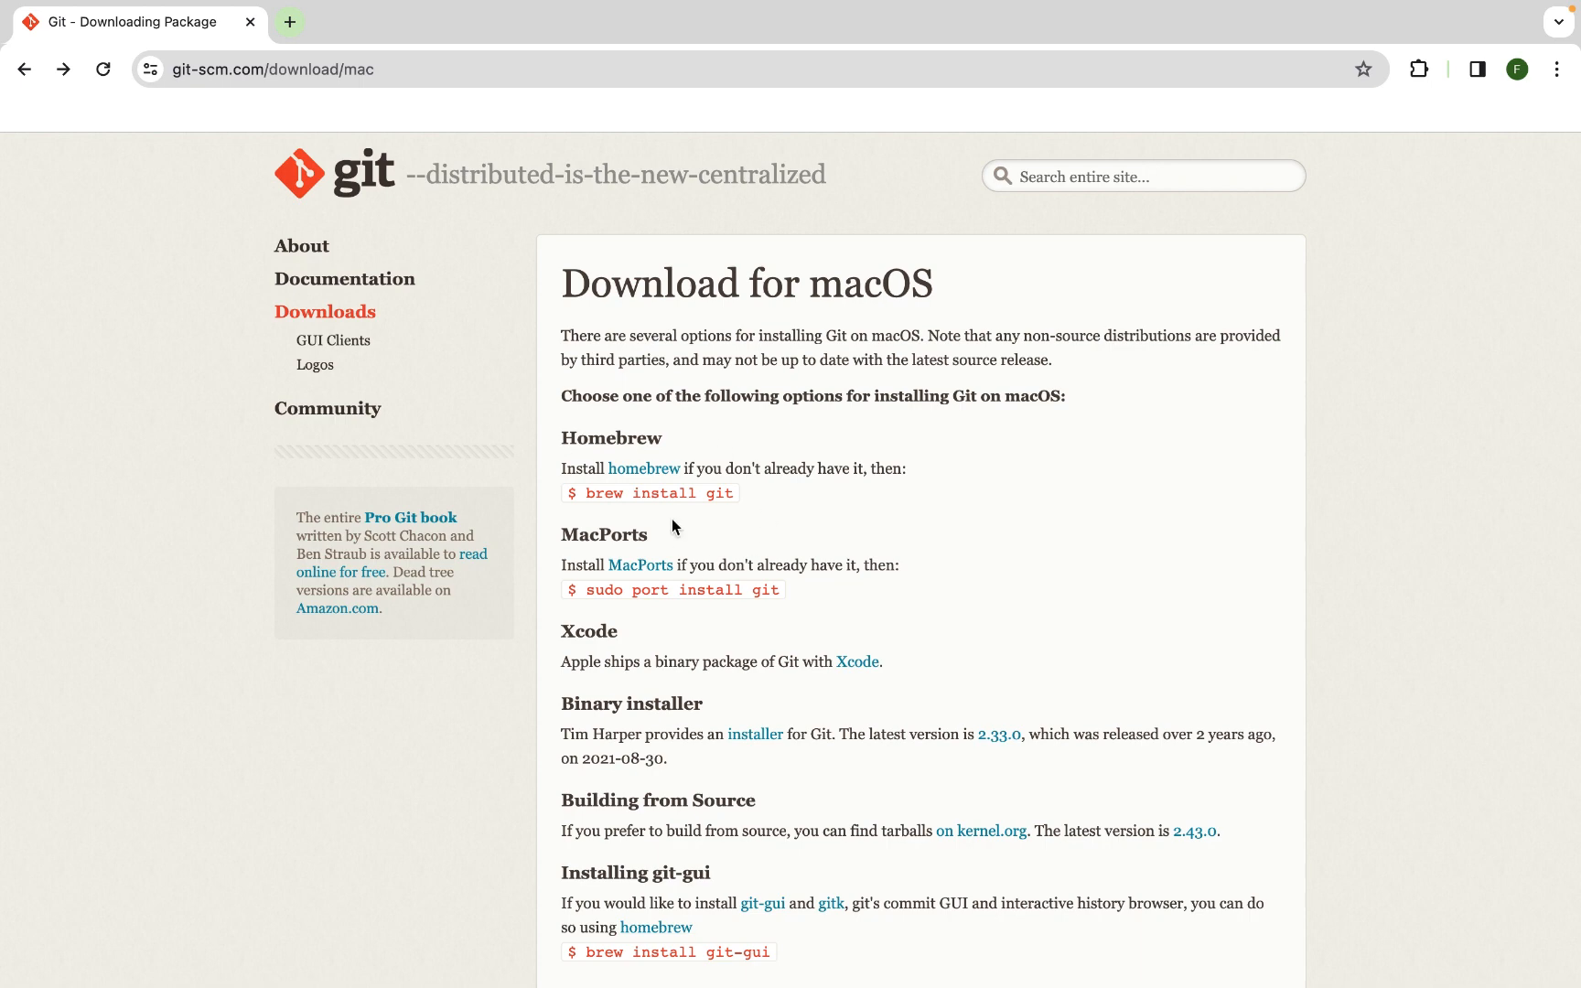
mouse_move(637, 459)
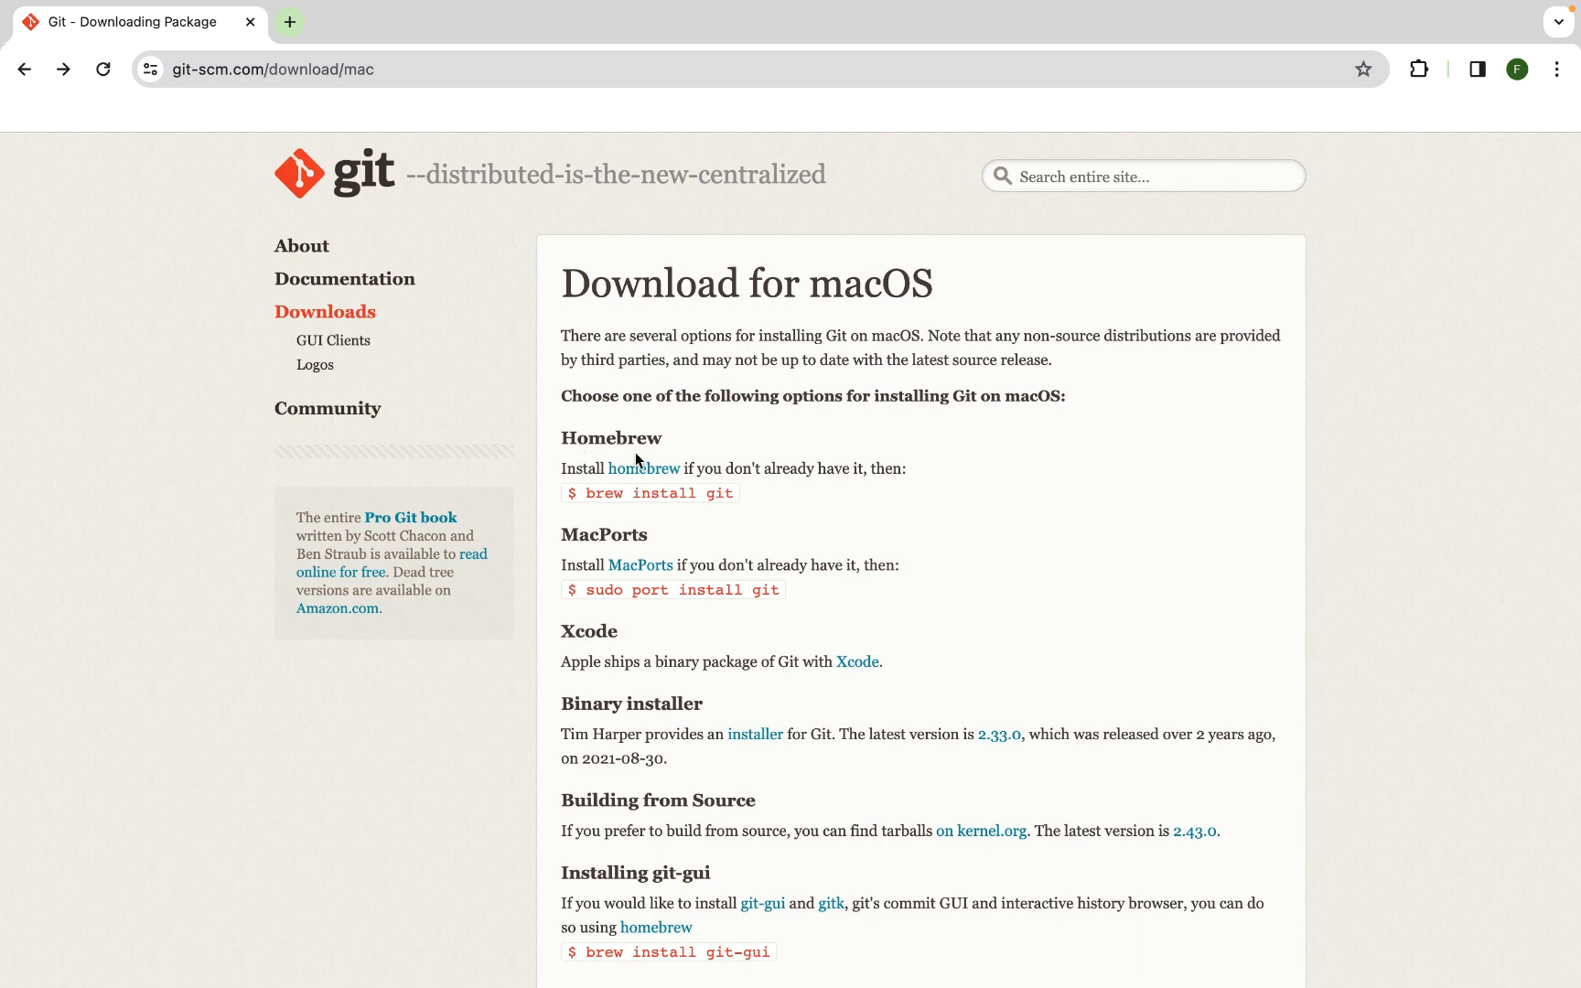
mouse_move(692, 516)
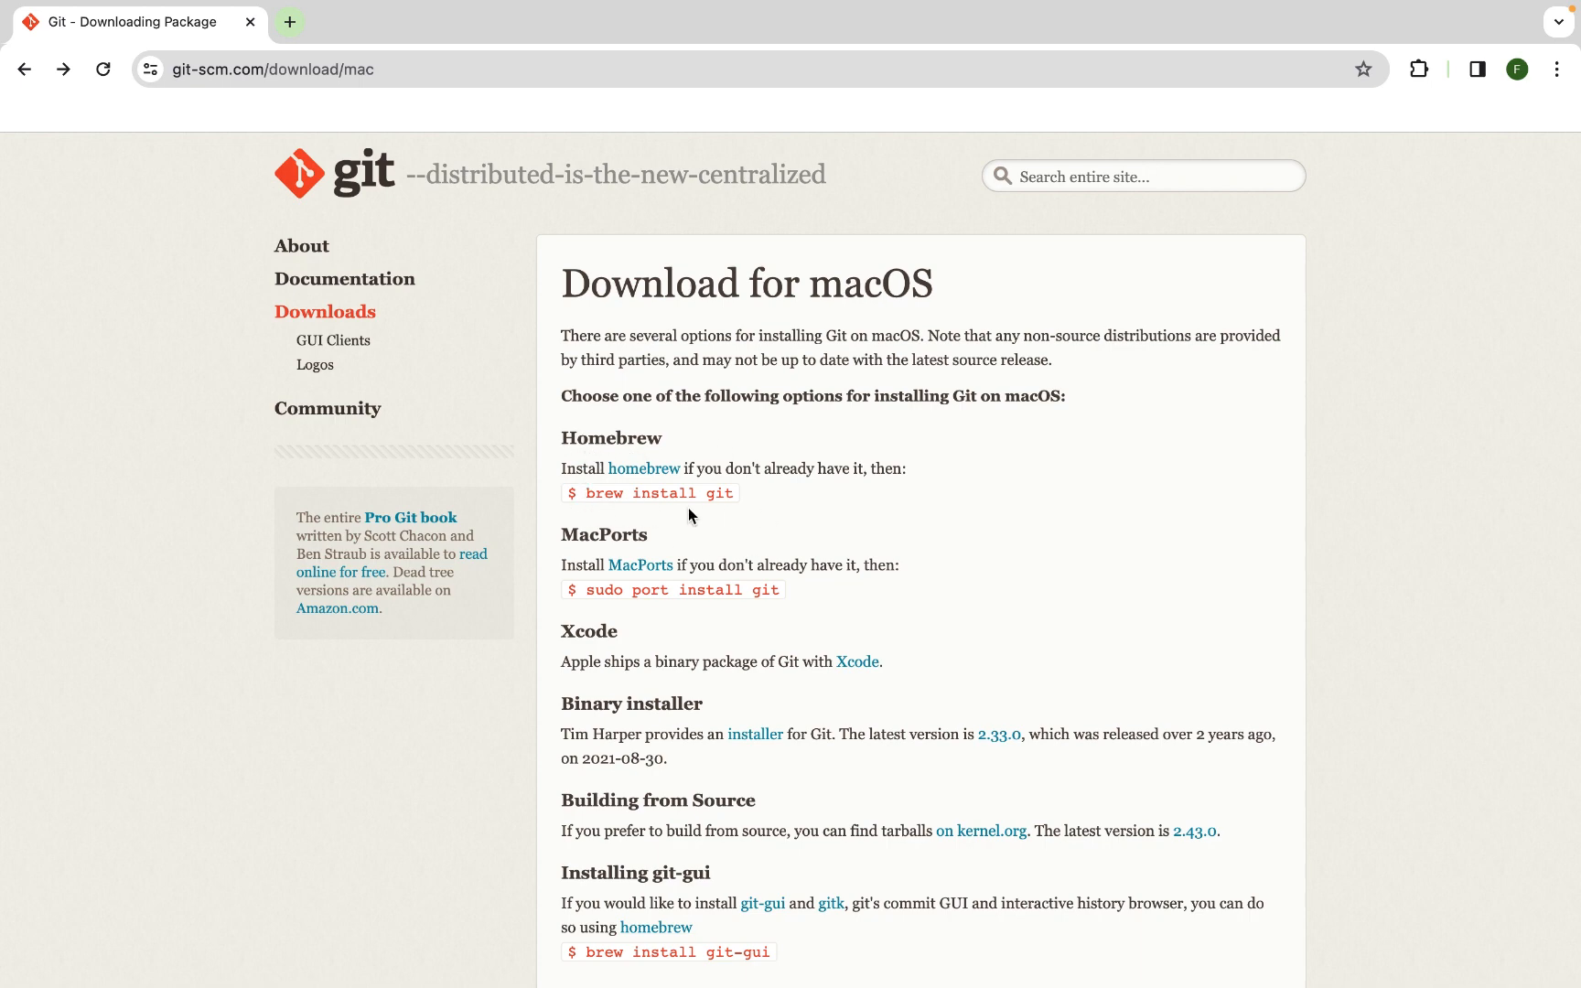
mouse_move(708, 511)
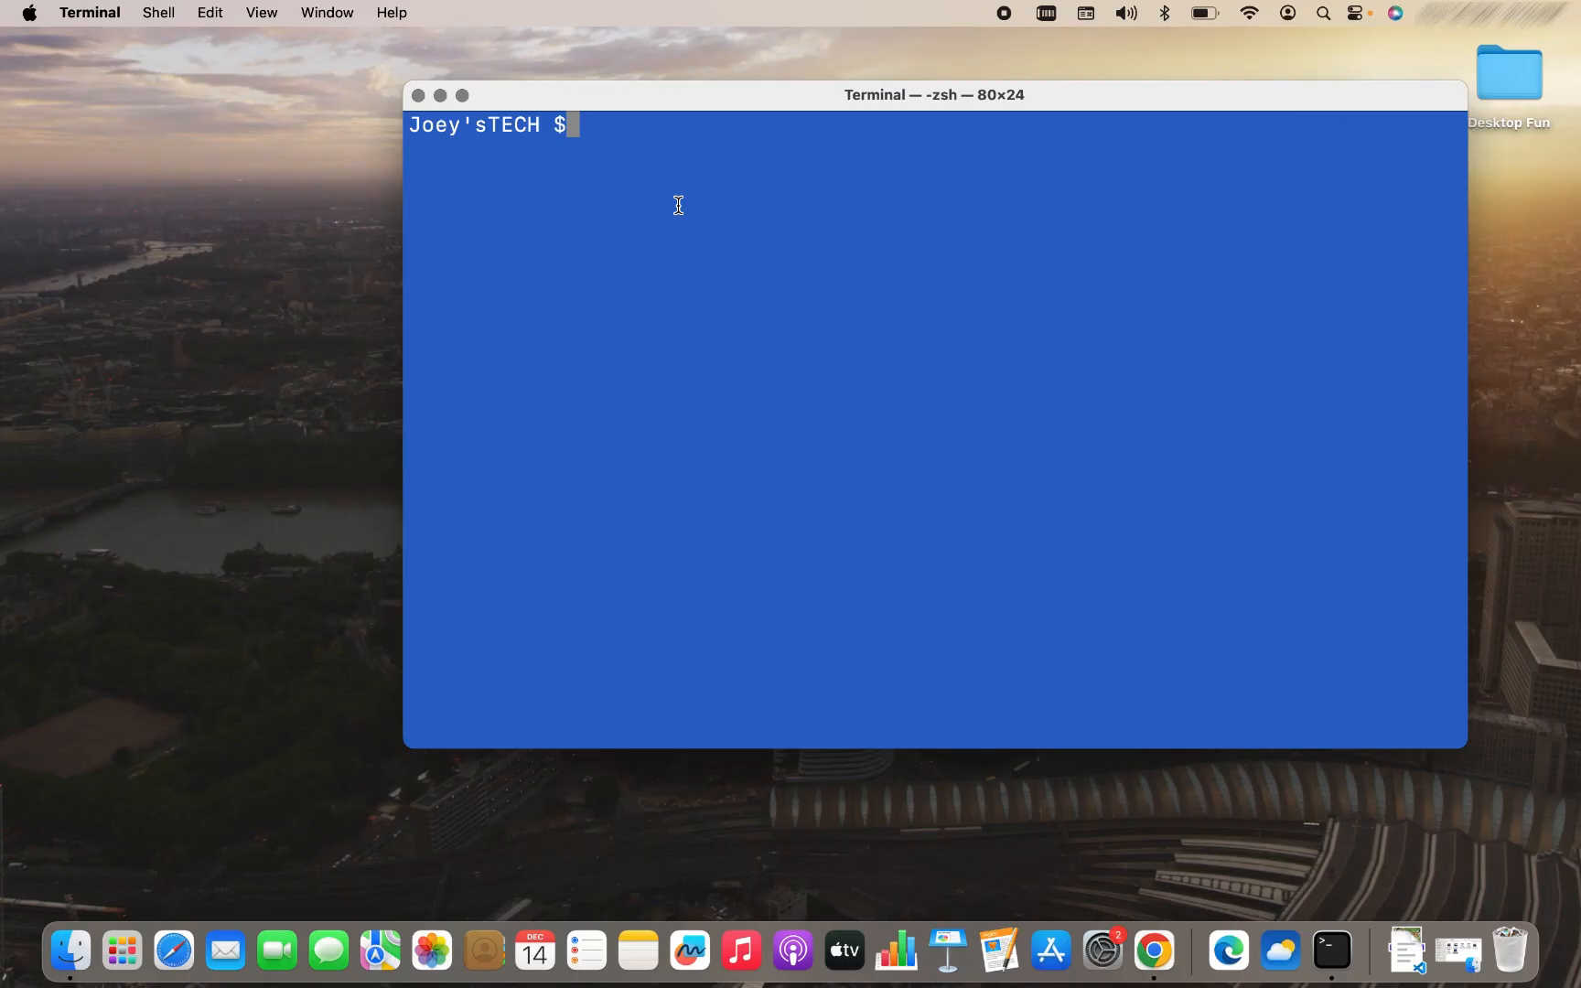
Run brew install git to install Git 2.43.0, then clear the screen
text(brew ins)
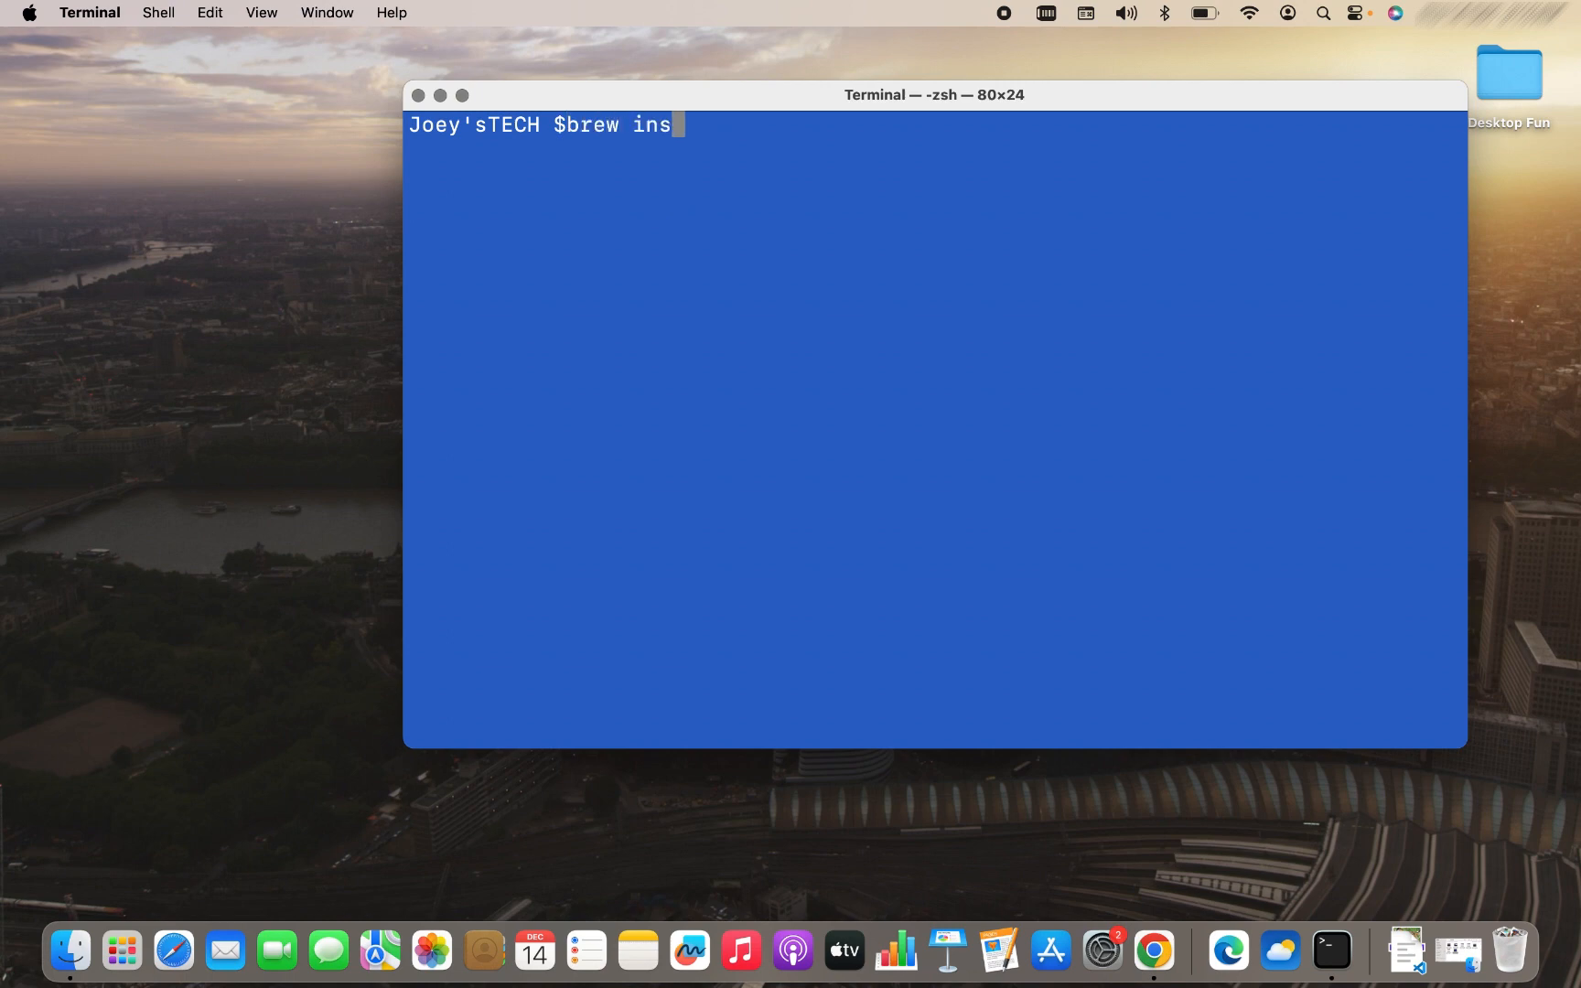
text(tall git)
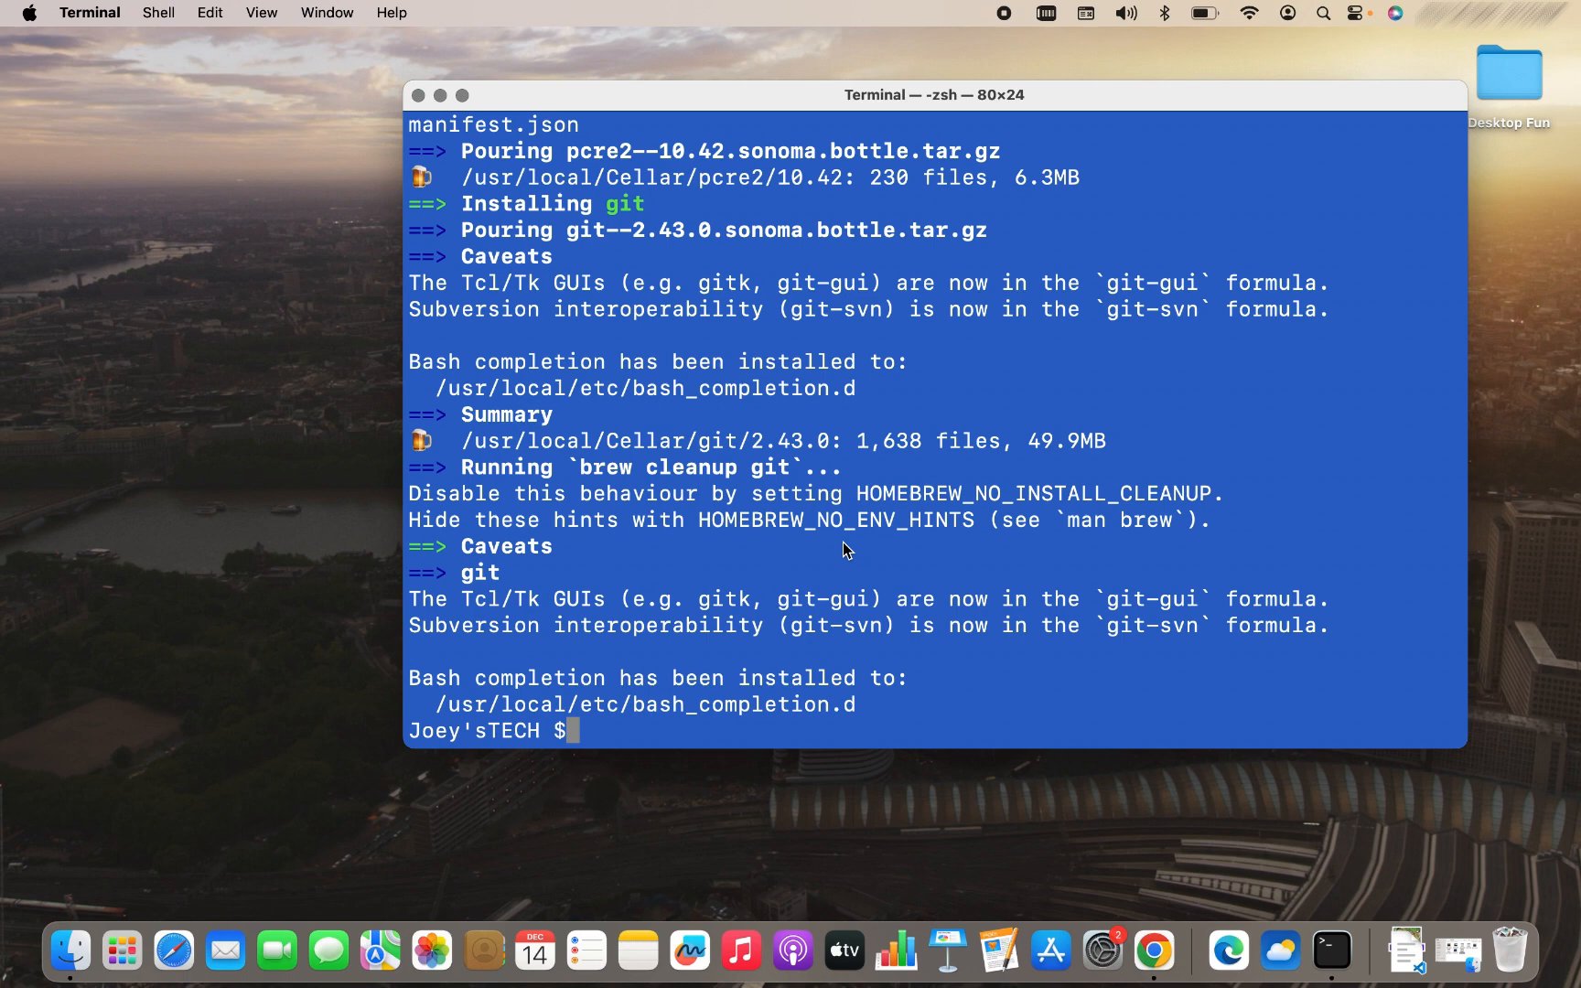
text(cle)
text(git)
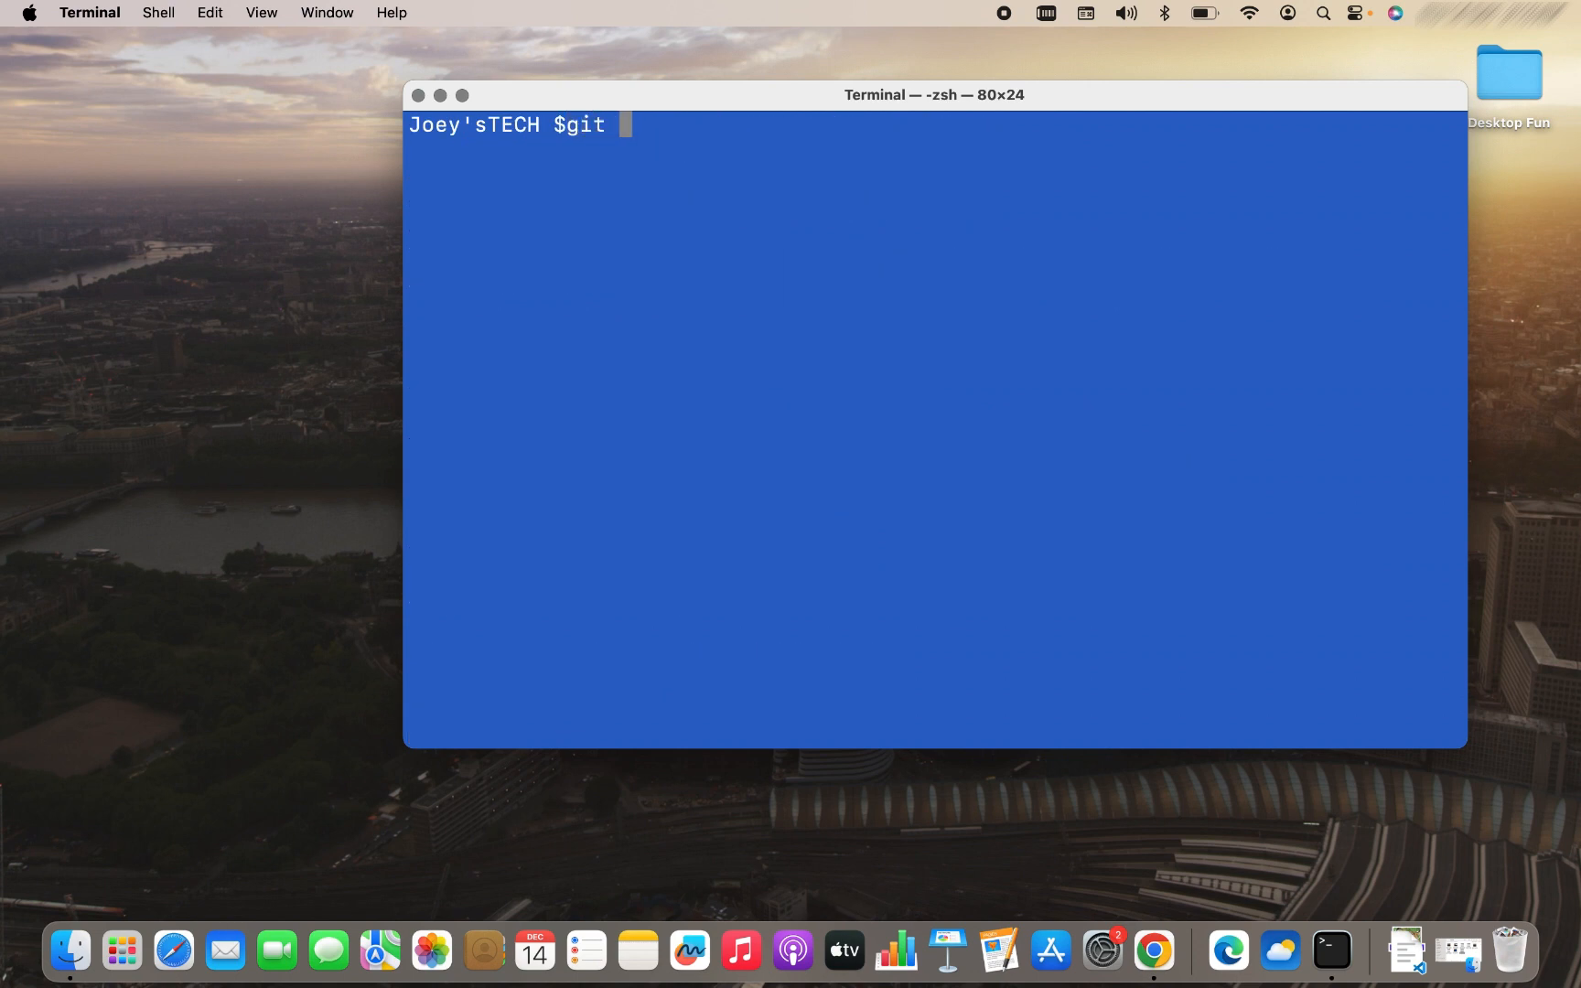
Run git --version to confirm the installed Git version
text(version)
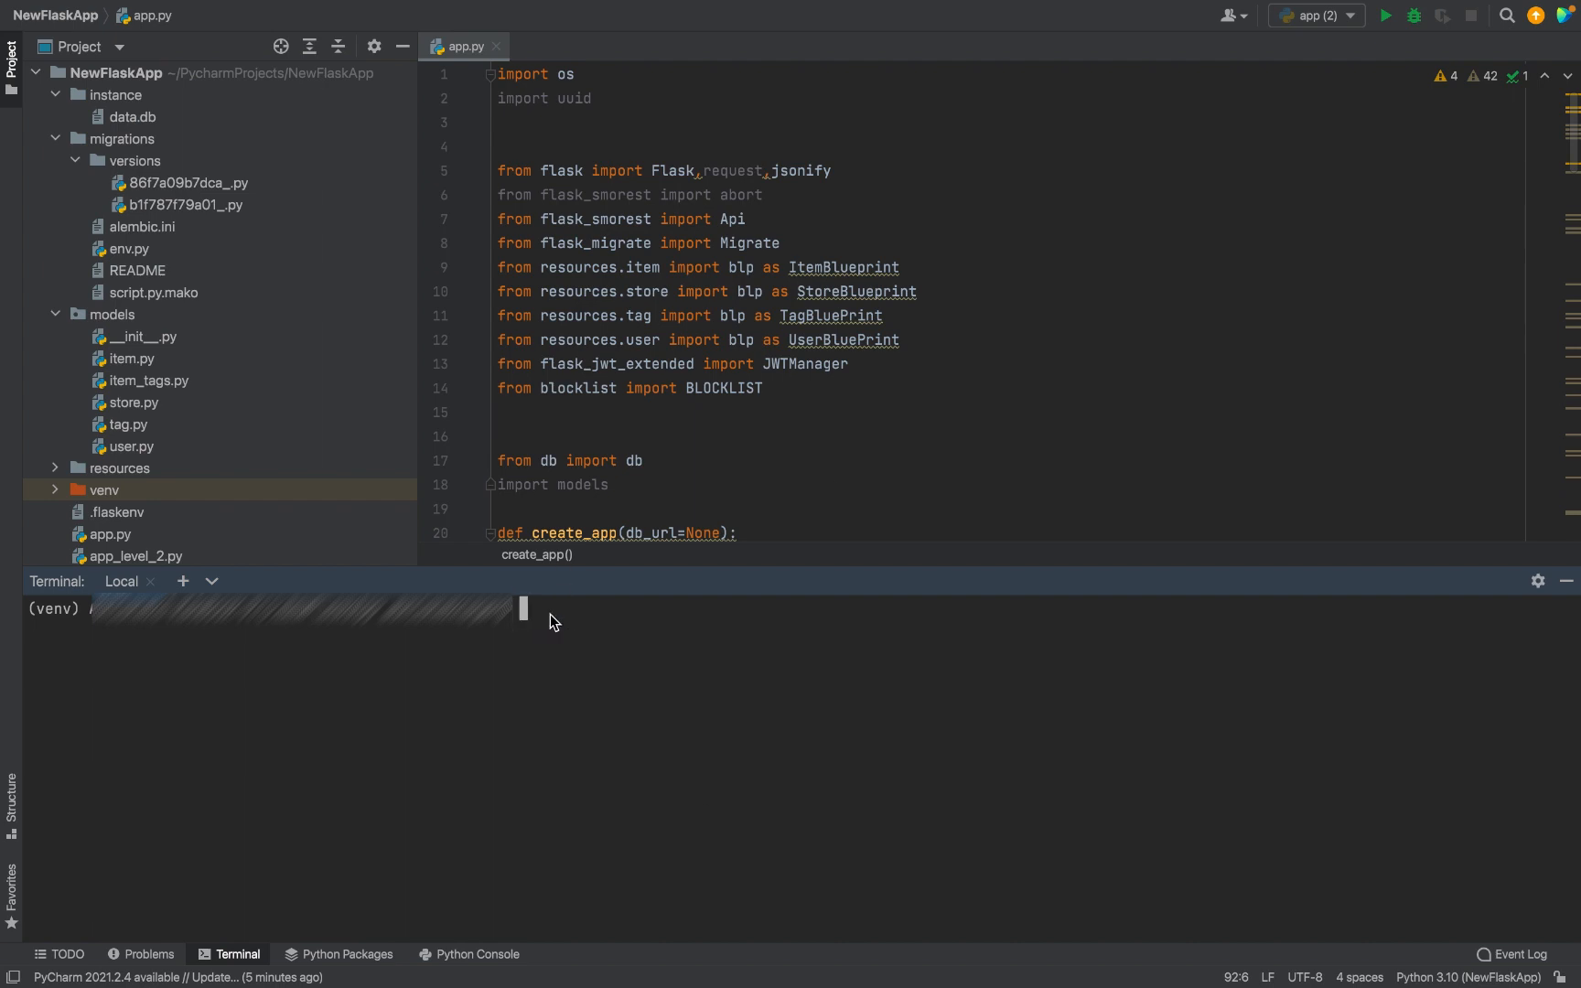
Run git init in PyCharm's terminal to initialize an empty repository in NewFlaskApp
text(git i)
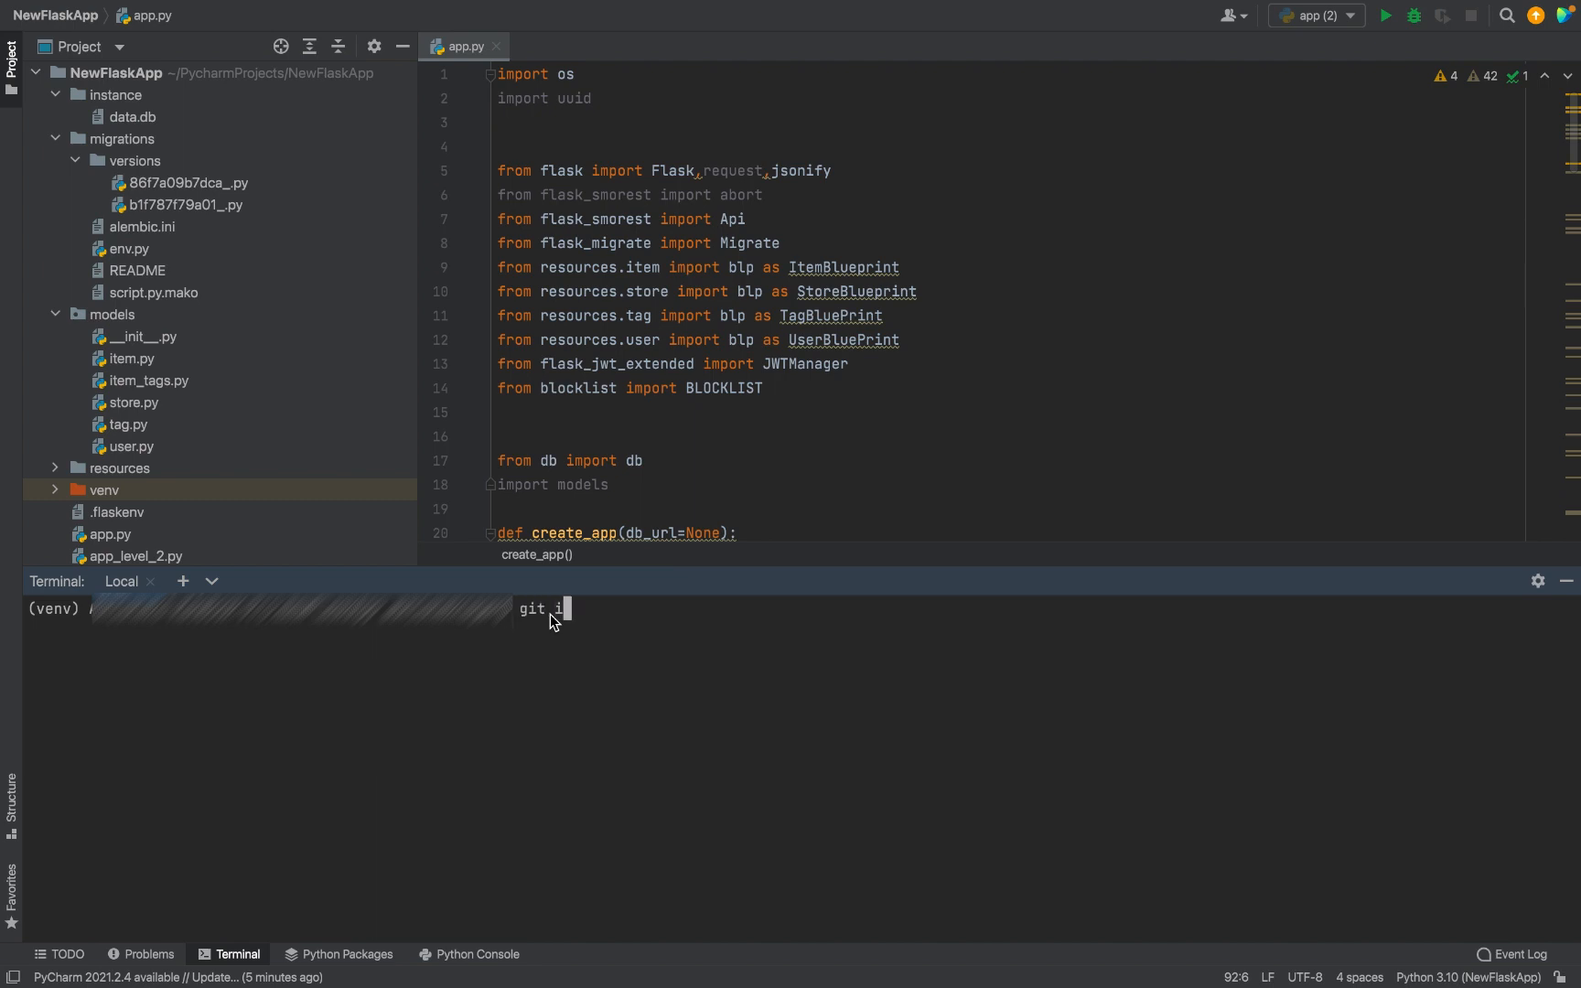
text(nit)
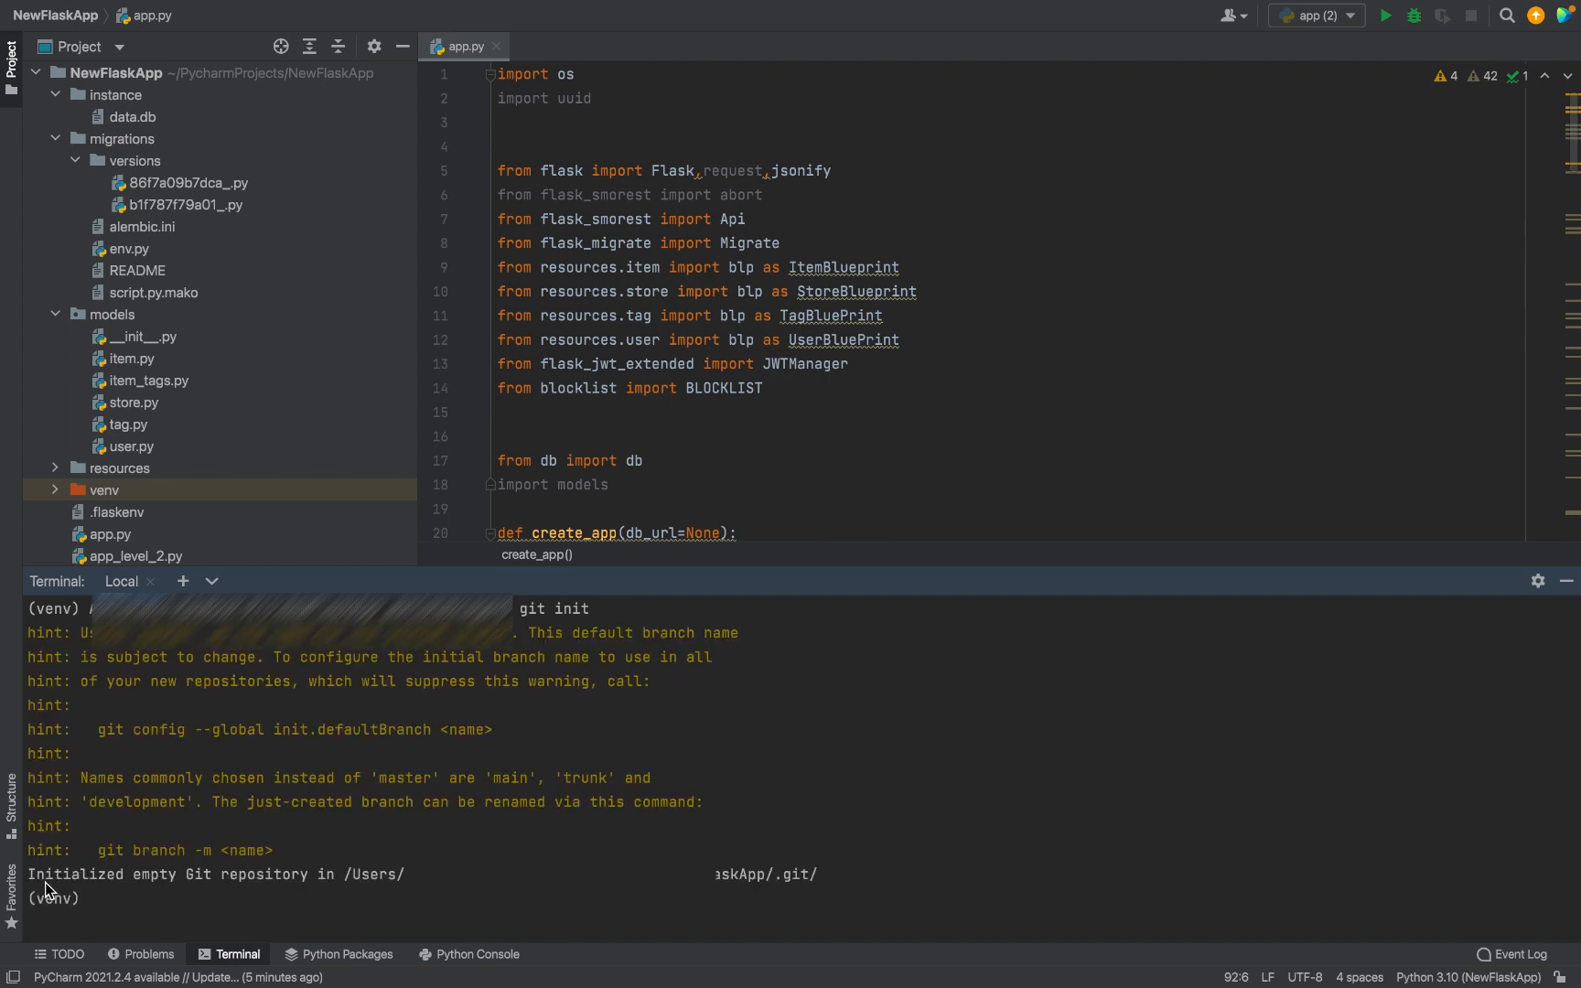
mouse_move(300, 887)
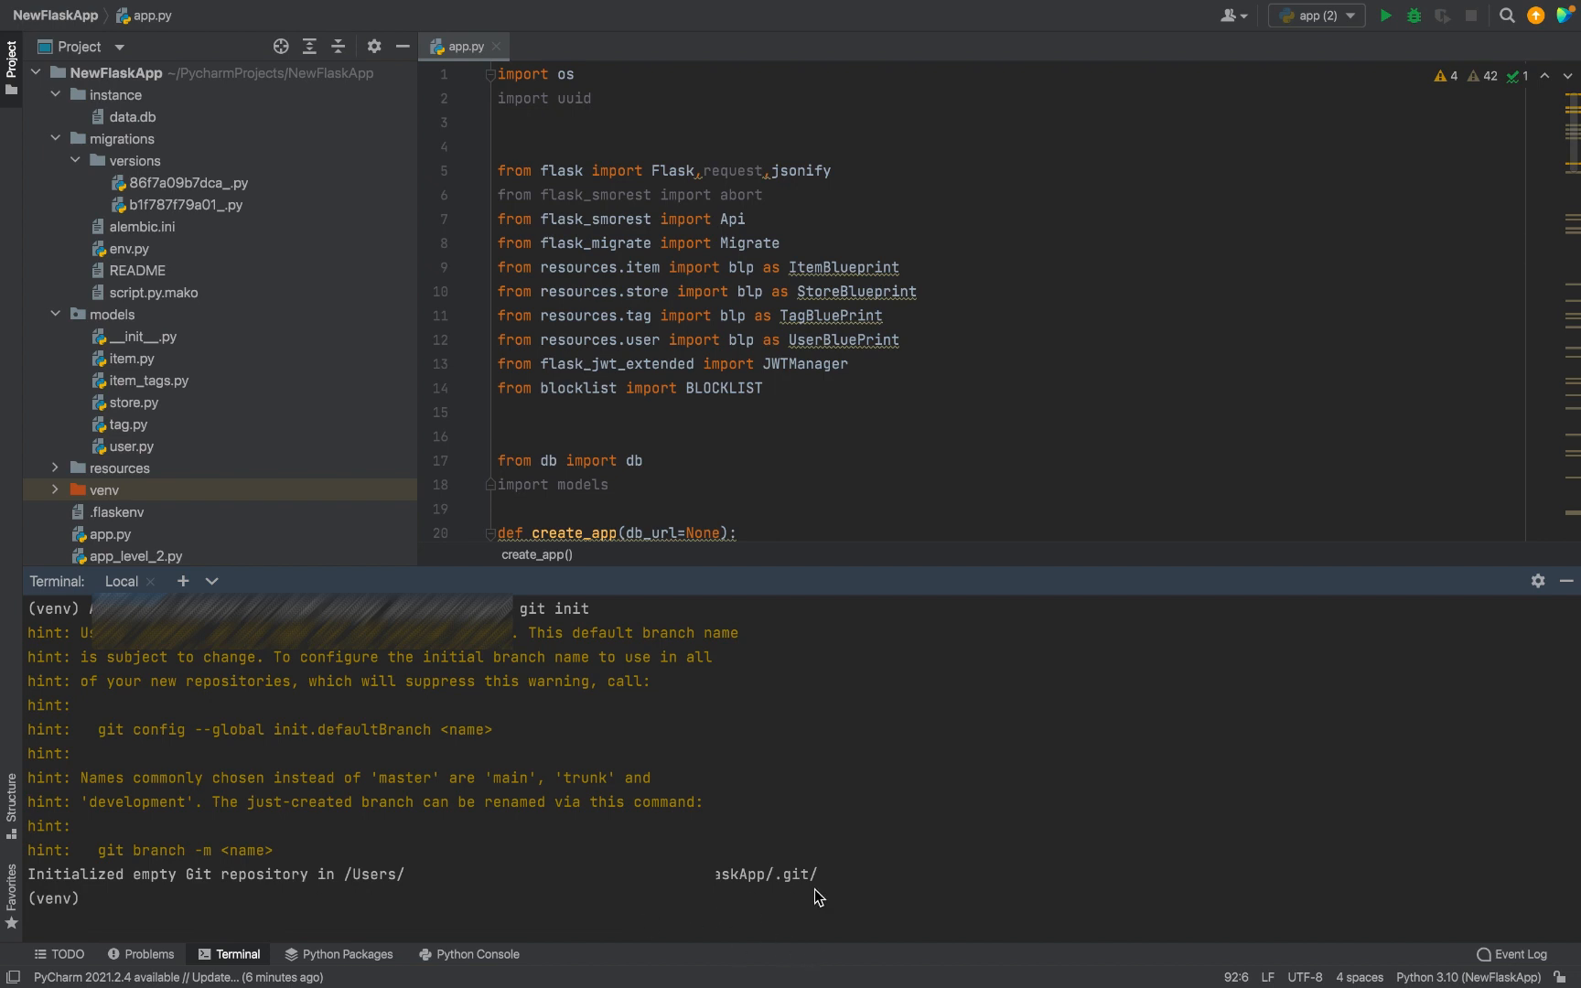
mouse_move(908, 796)
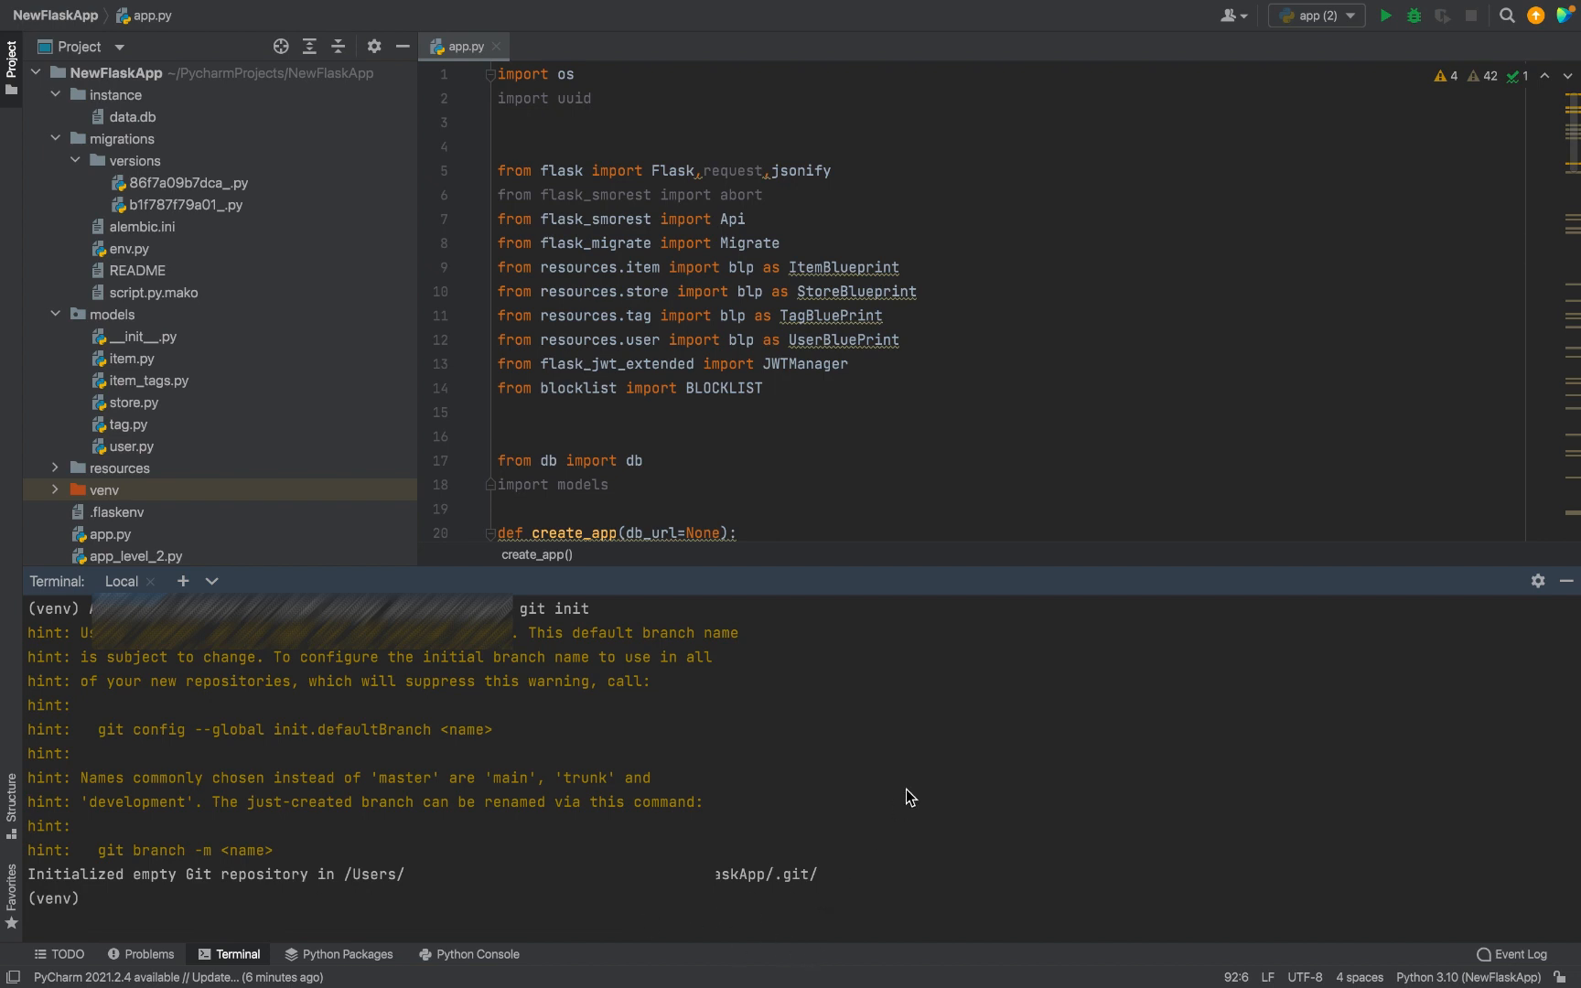